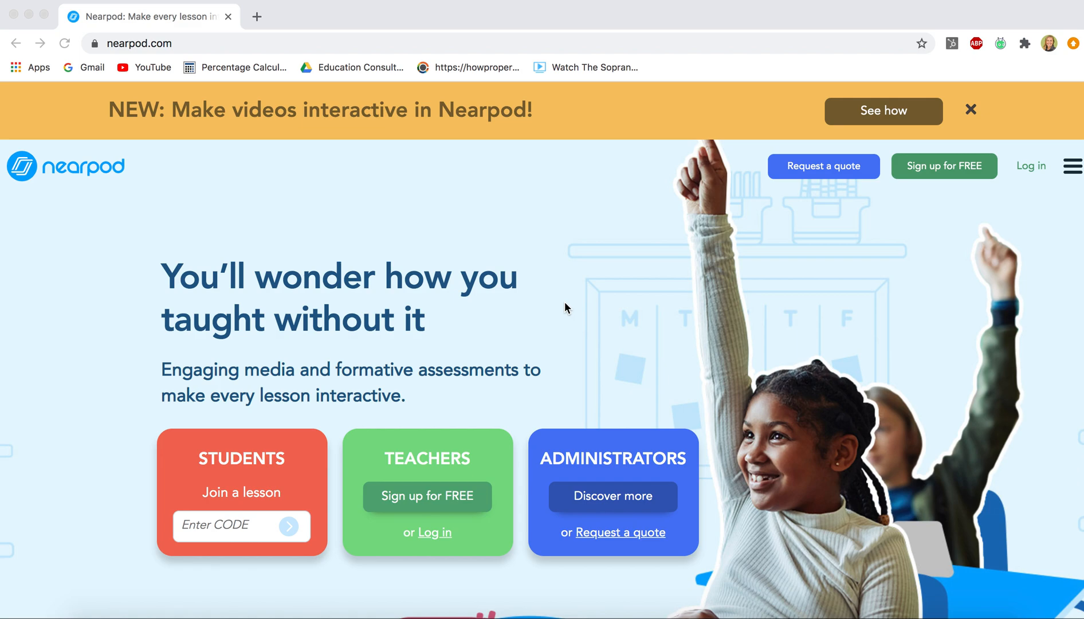
{"action": "mouse_move", "coordinate": [141, 378]}
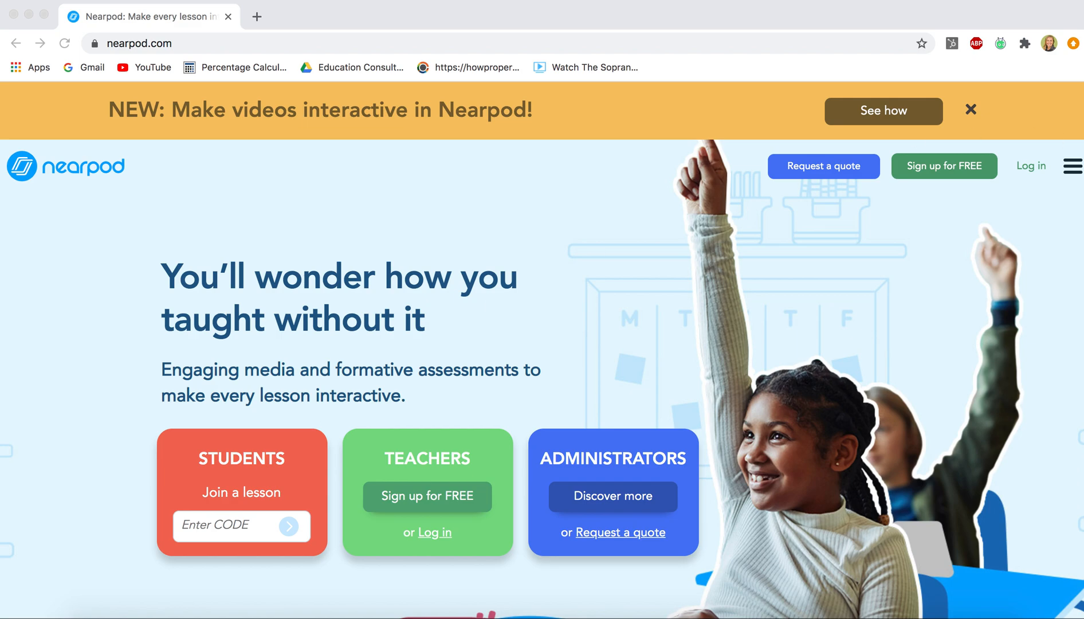
{"action": "mouse_move", "coordinate": [1033, 167]}
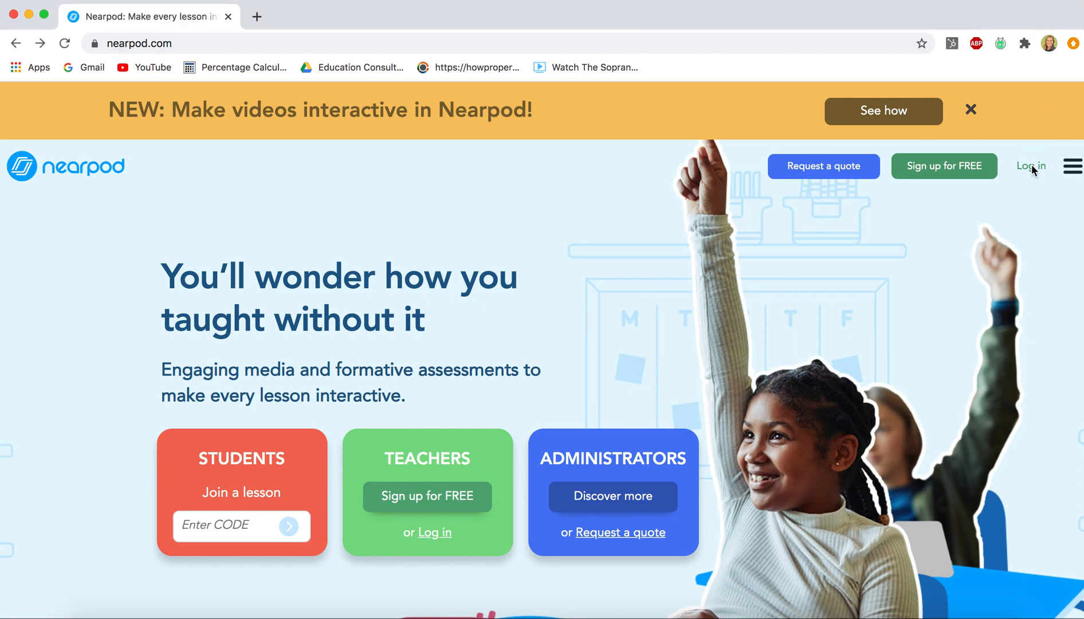
{"action": "mouse_move", "coordinate": [1032, 166]}
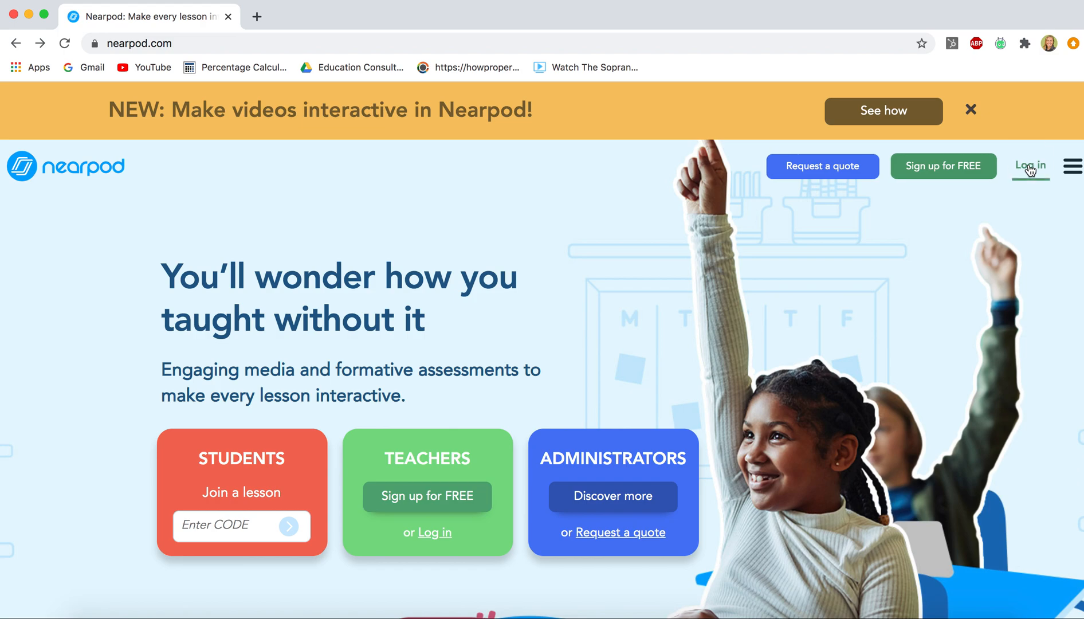
Log in to the Nearpod teacher account and land on My Library.
{"action": "left_click", "coordinate": [1030, 166]}
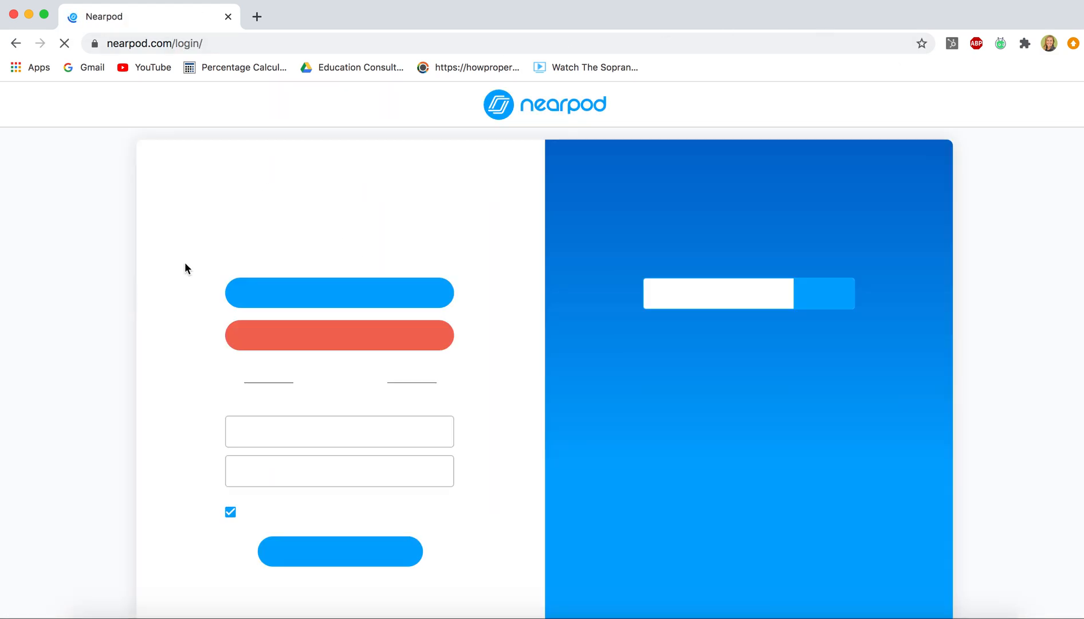
{"action": "left_click", "coordinate": [339, 552]}
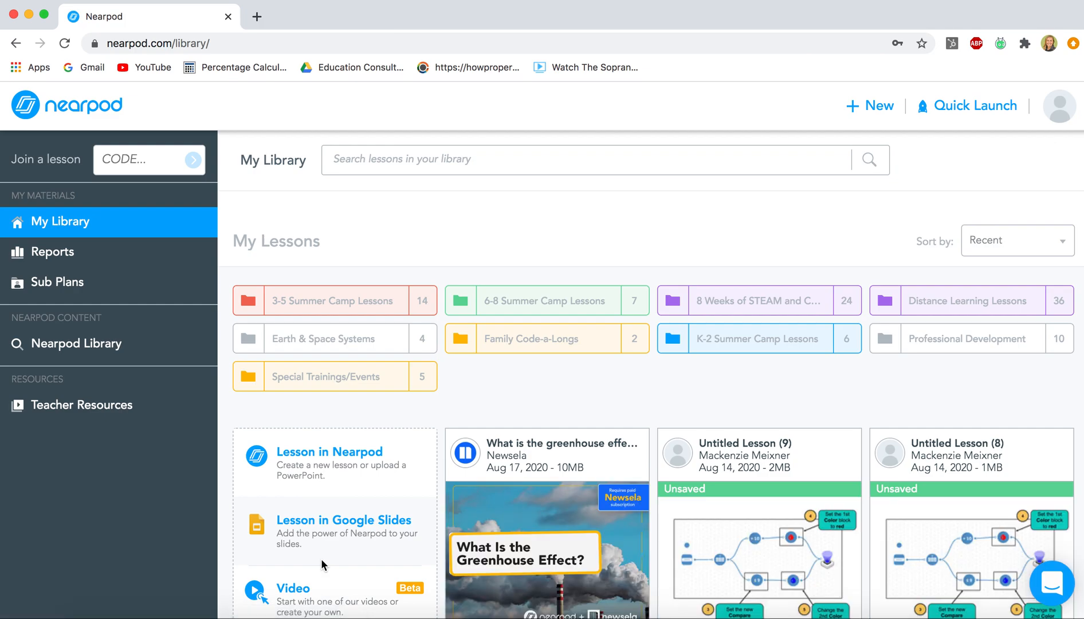
{"action": "mouse_move", "coordinate": [112, 74]}
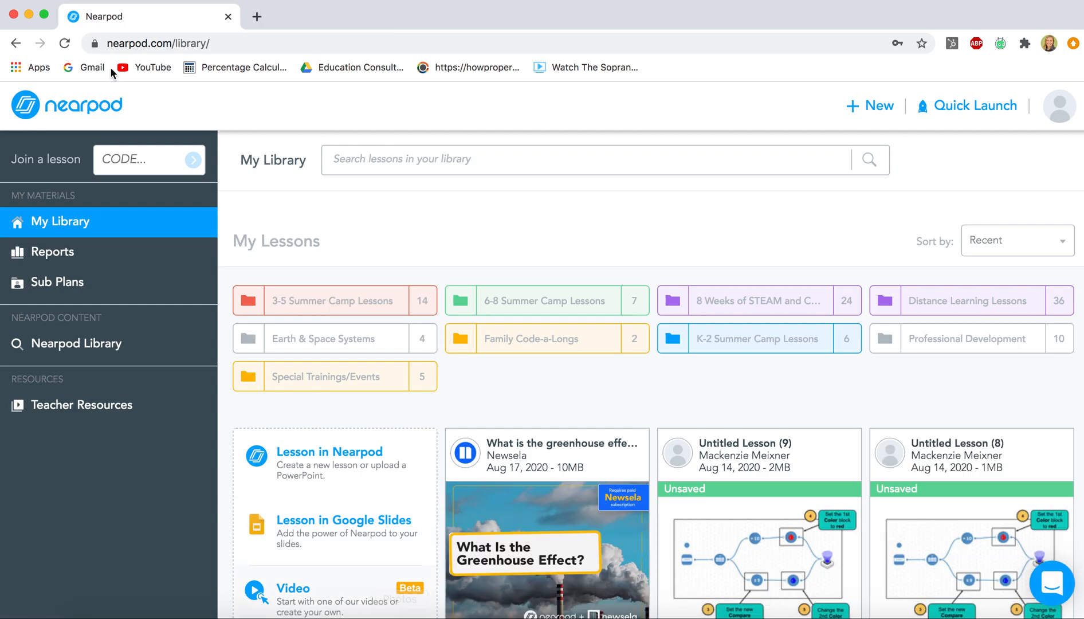
{"action": "mouse_move", "coordinate": [883, 280]}
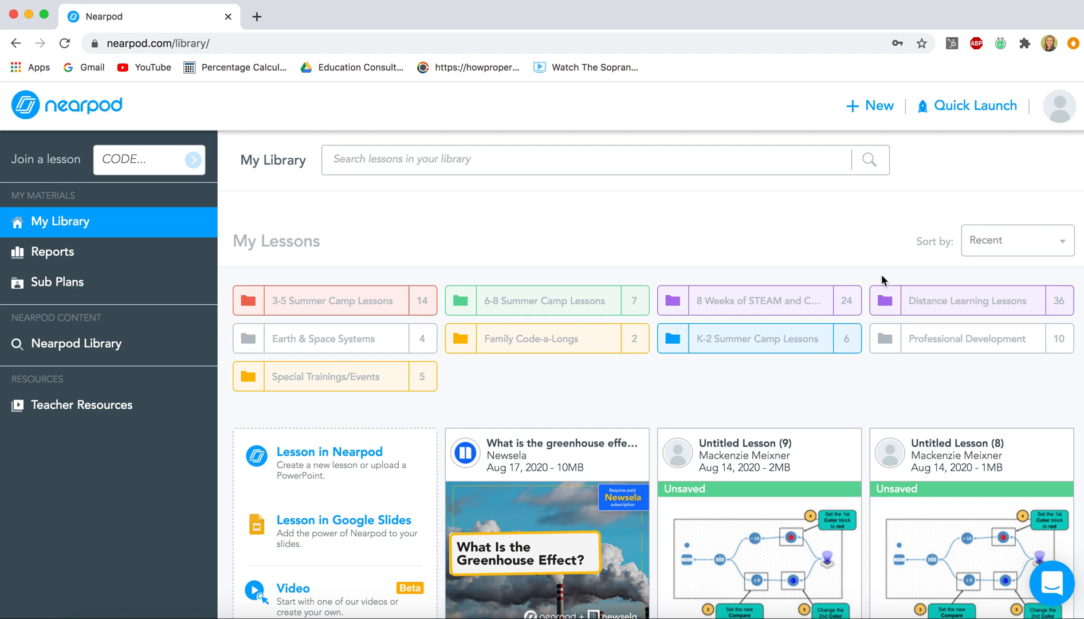
{"action": "mouse_move", "coordinate": [432, 374]}
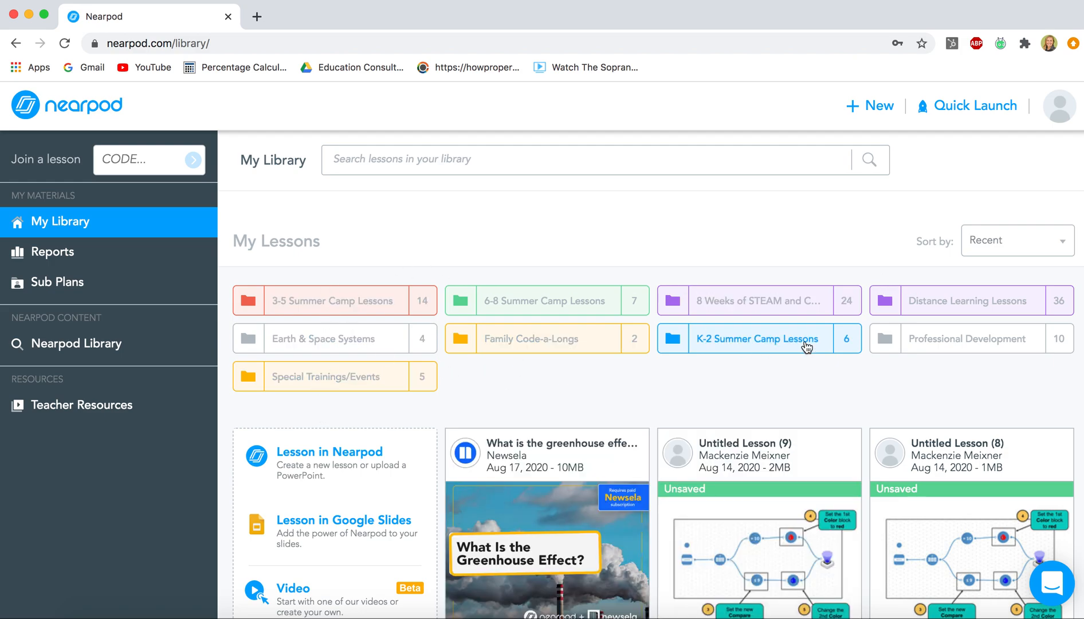
{"action": "mouse_move", "coordinate": [941, 367]}
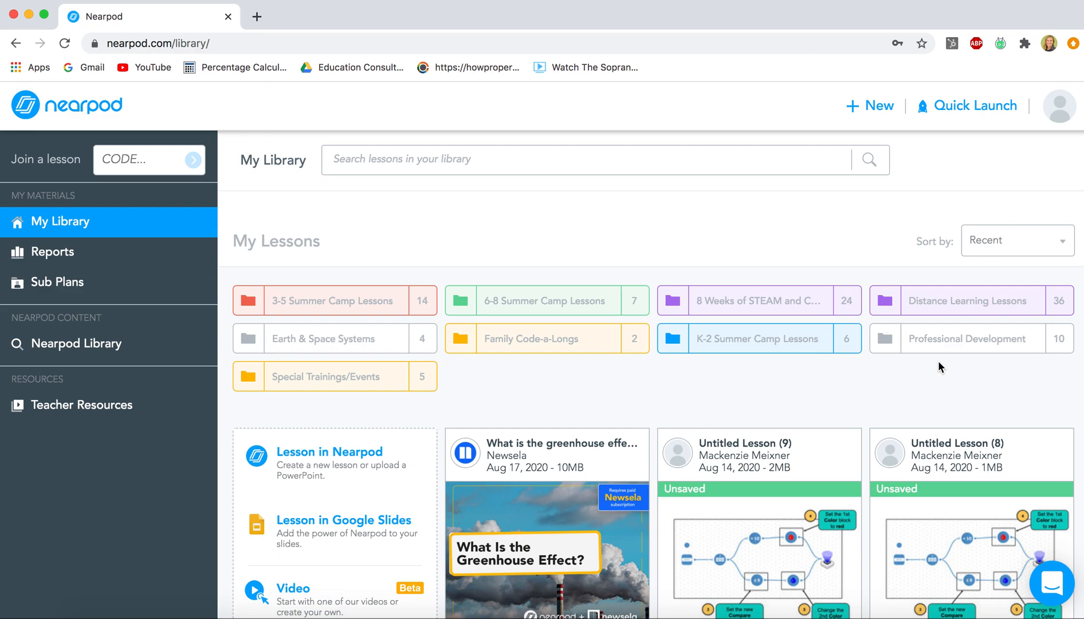
{"action": "mouse_move", "coordinate": [968, 300]}
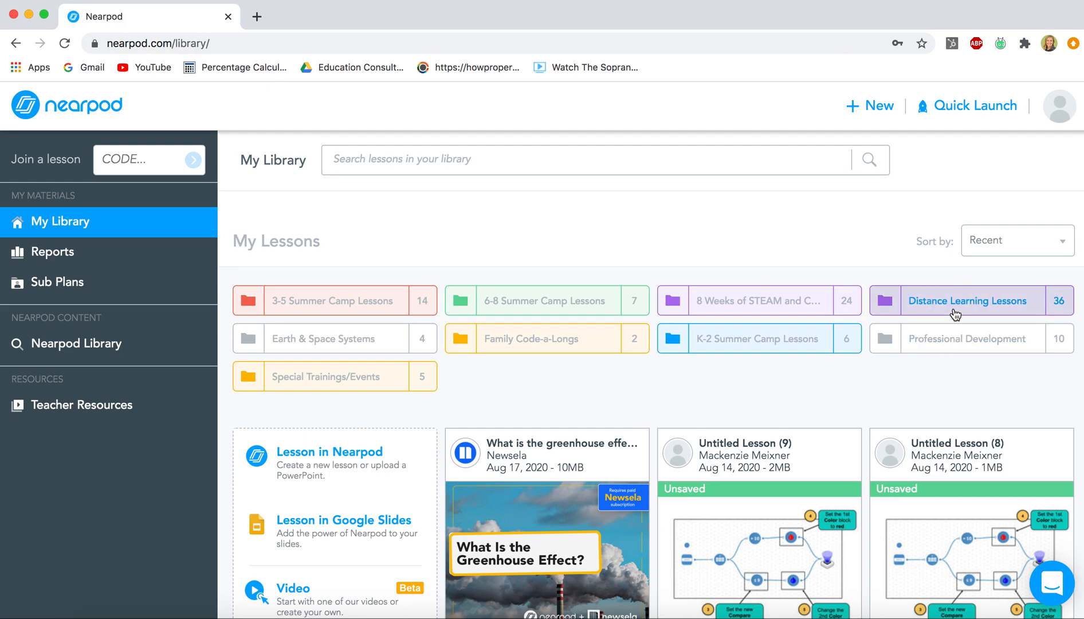
Open Distance Learning Lessons, then 2-5 STEAM, then the Grade 2 folder.
{"action": "left_click", "coordinate": [968, 301]}
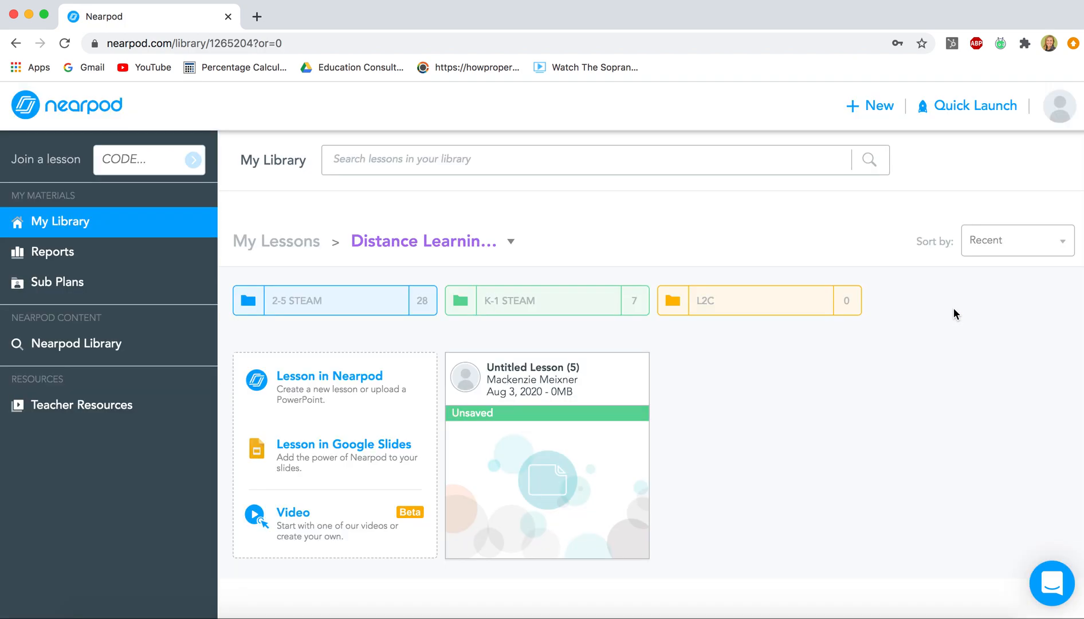
{"action": "mouse_move", "coordinate": [314, 313]}
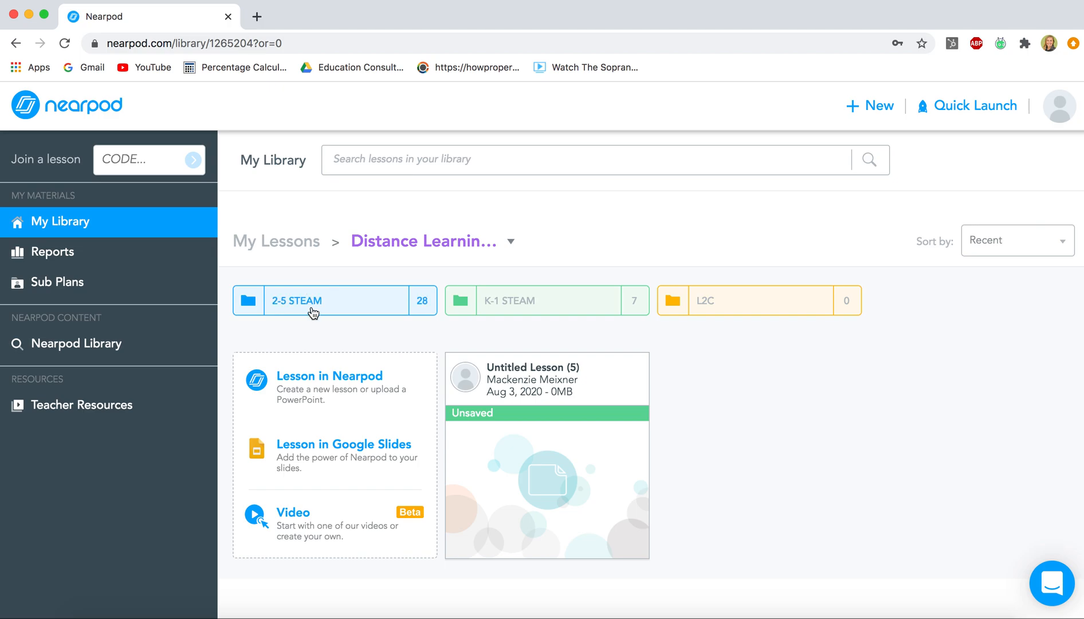
{"action": "mouse_move", "coordinate": [304, 306]}
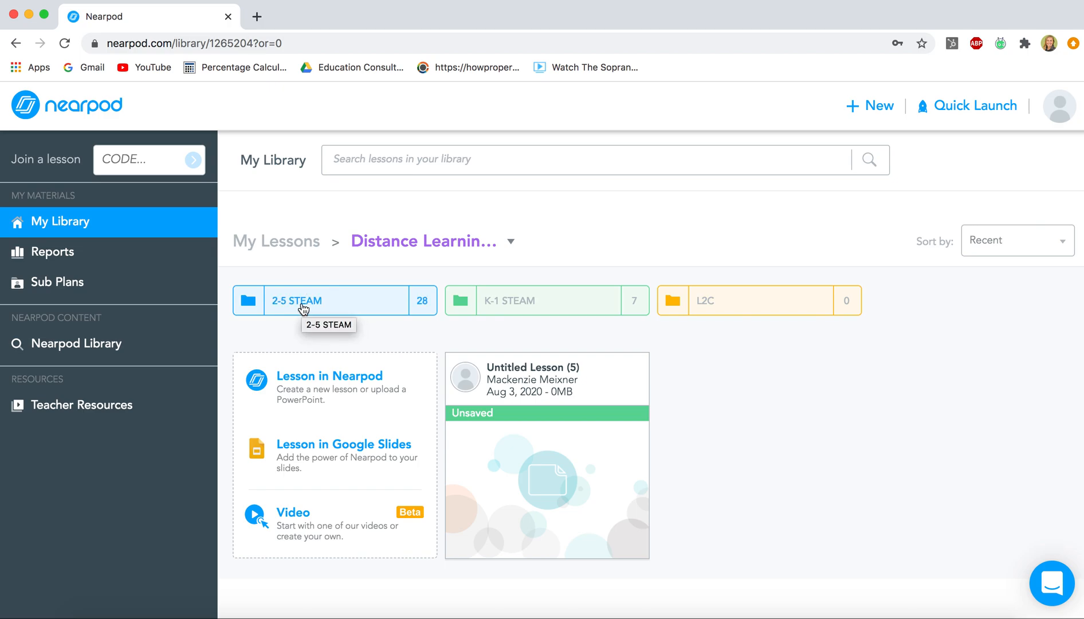
{"action": "left_click", "coordinate": [296, 301]}
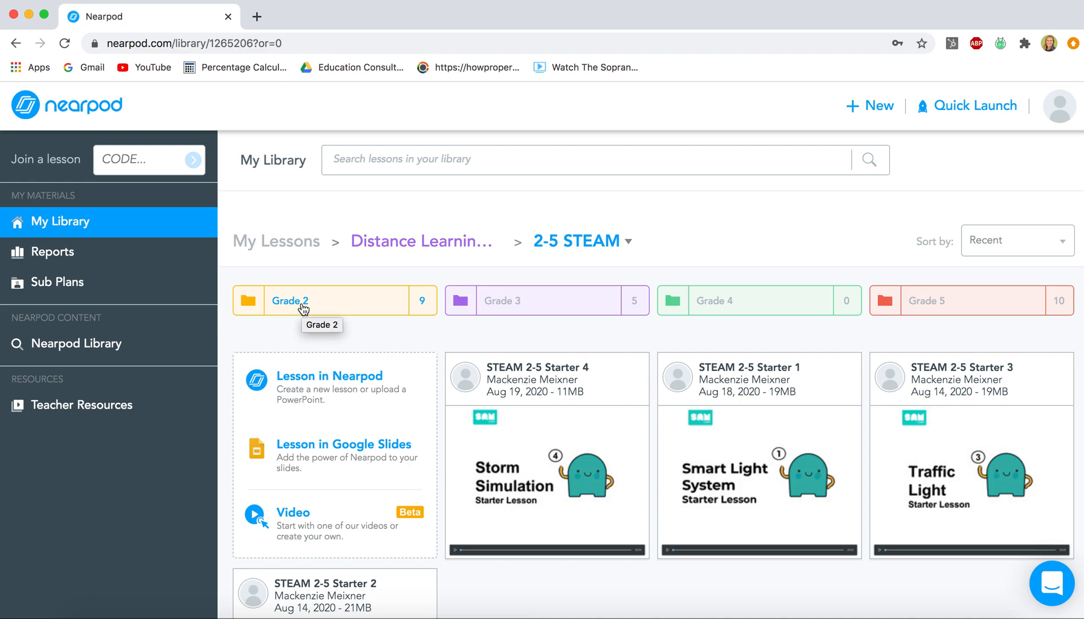
{"action": "left_click", "coordinate": [290, 301]}
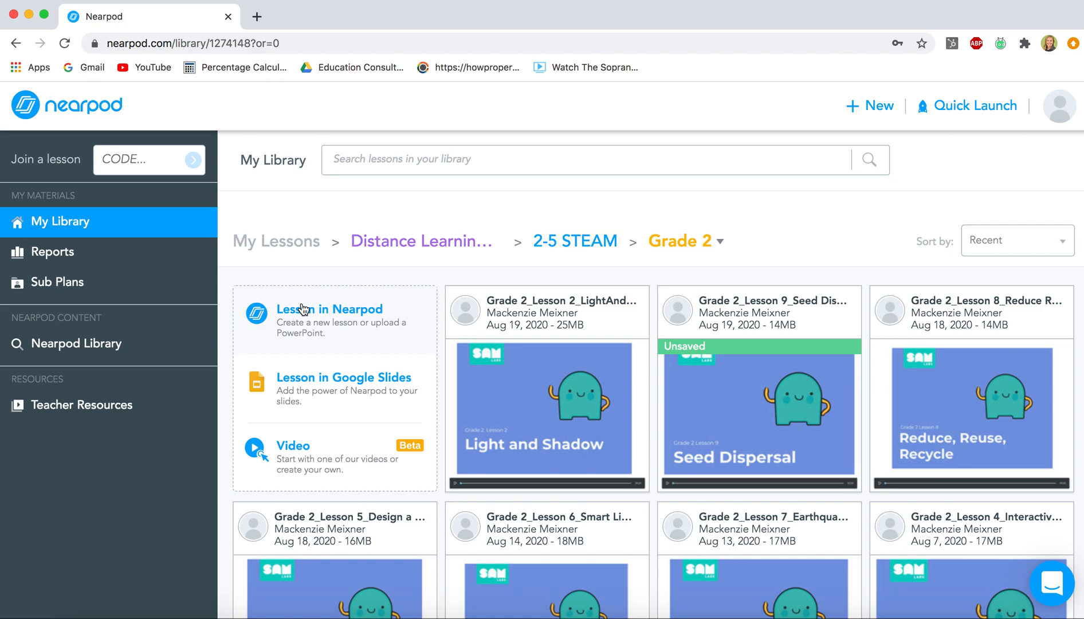
{"action": "mouse_move", "coordinate": [639, 262]}
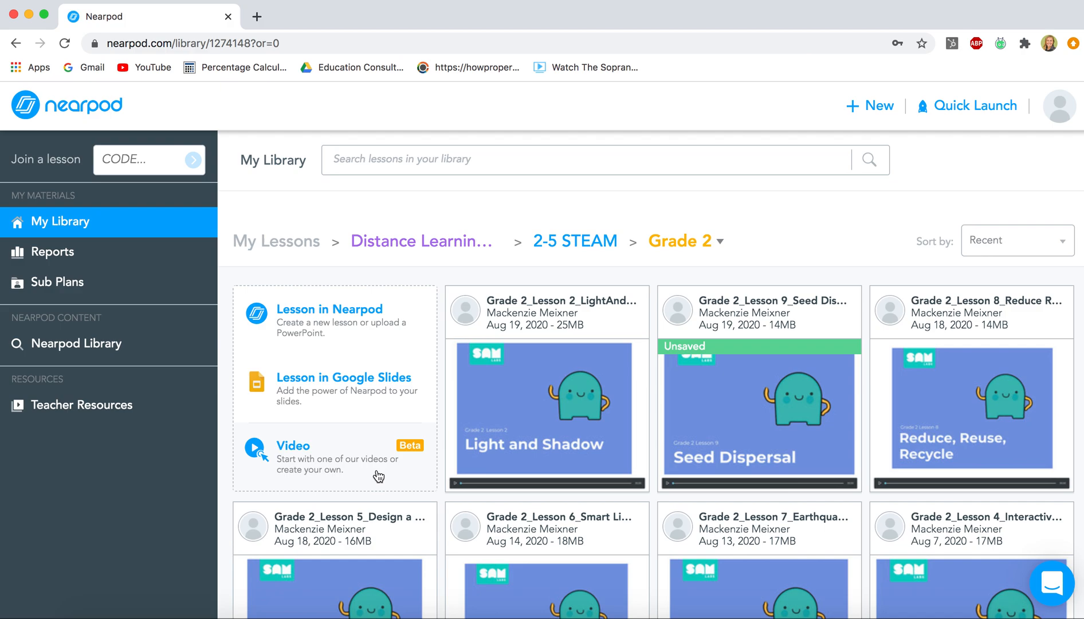
{"action": "mouse_move", "coordinate": [547, 415]}
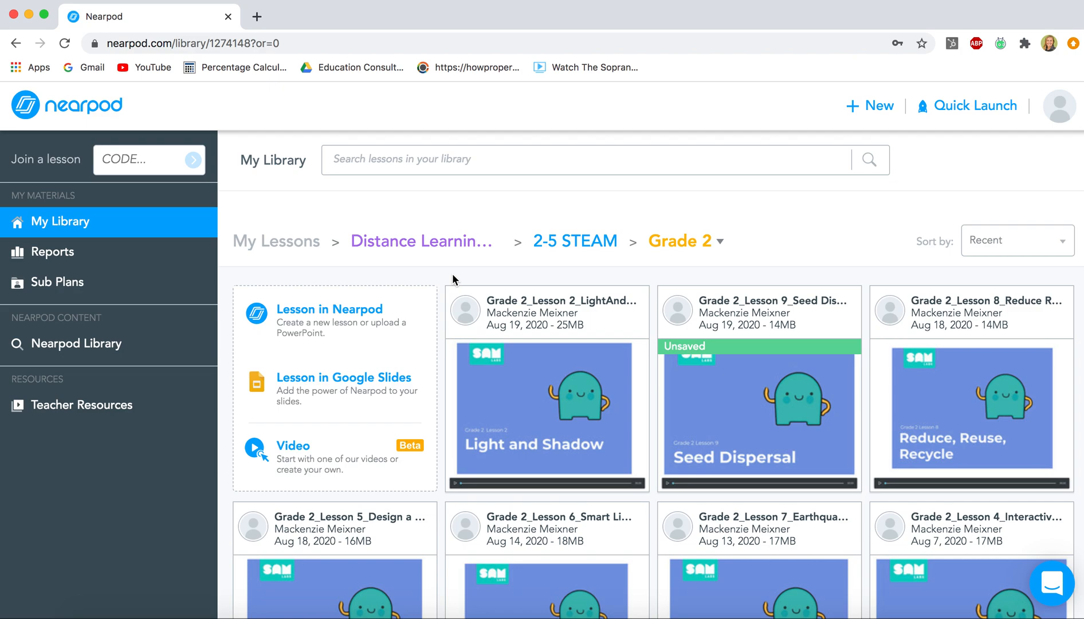
{"action": "mouse_move", "coordinate": [546, 415]}
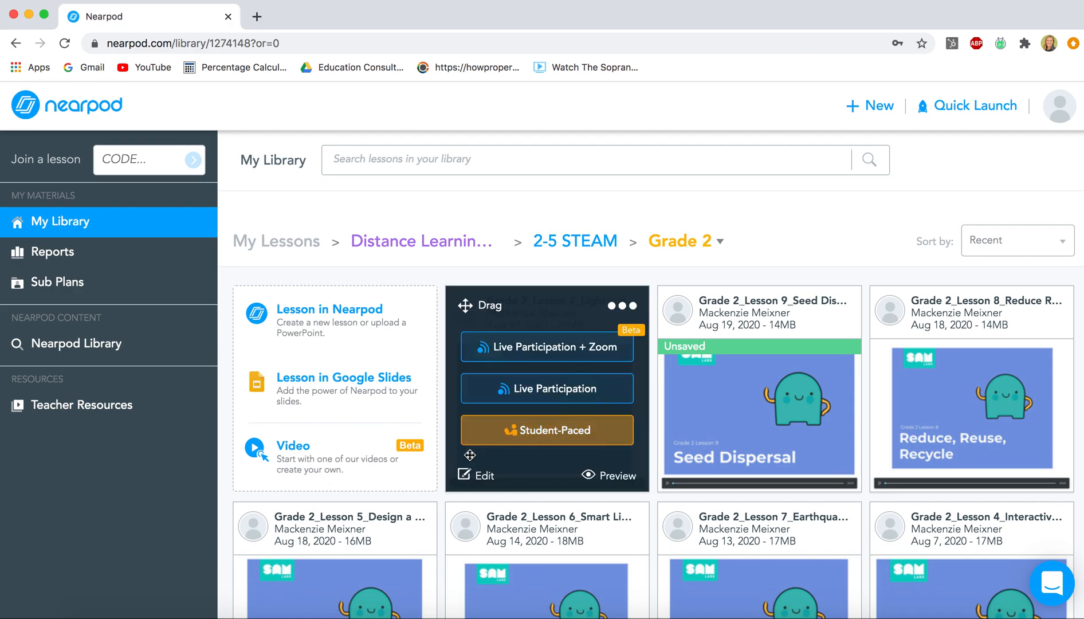
{"action": "mouse_move", "coordinate": [471, 476]}
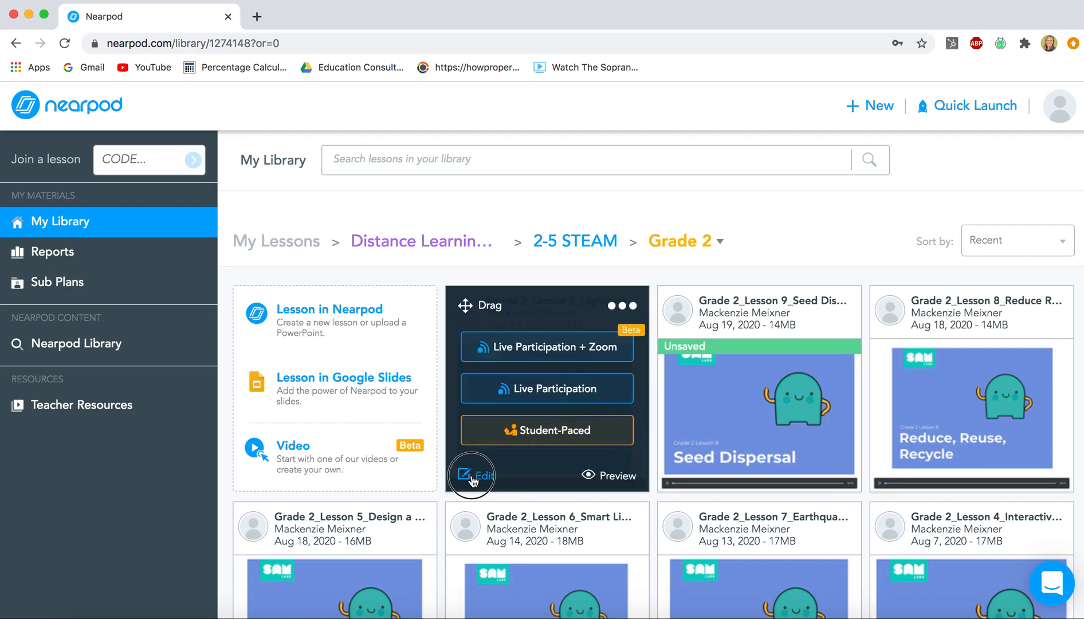
Edit Grade 2 Lesson 2 Light and Shadow, confirming OK despite losing its active code.
{"action": "left_click", "coordinate": [472, 475]}
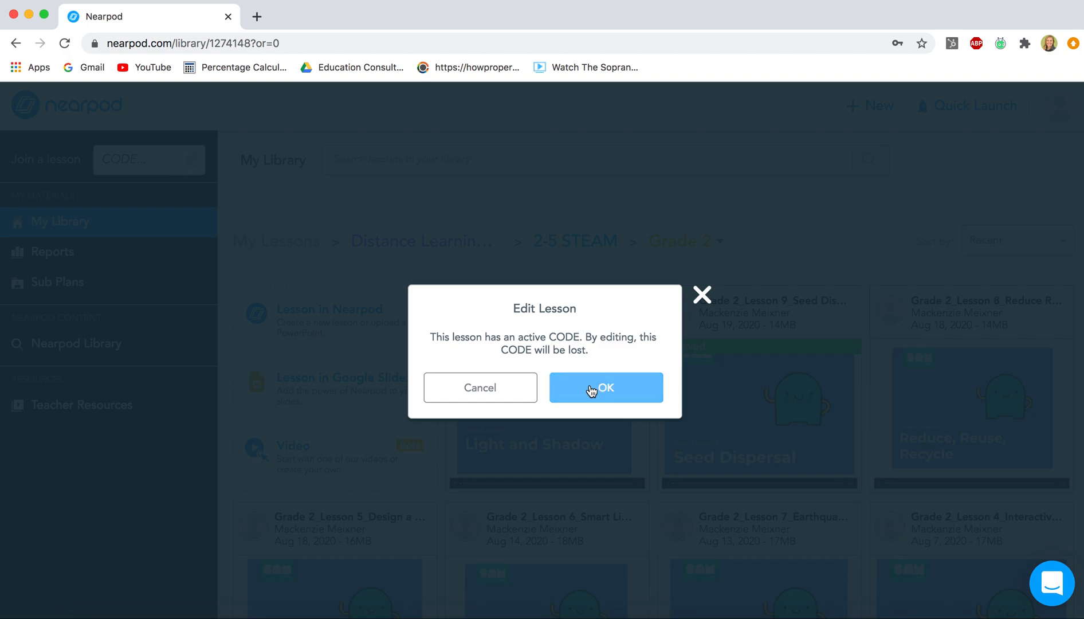
{"action": "left_click", "coordinate": [606, 387]}
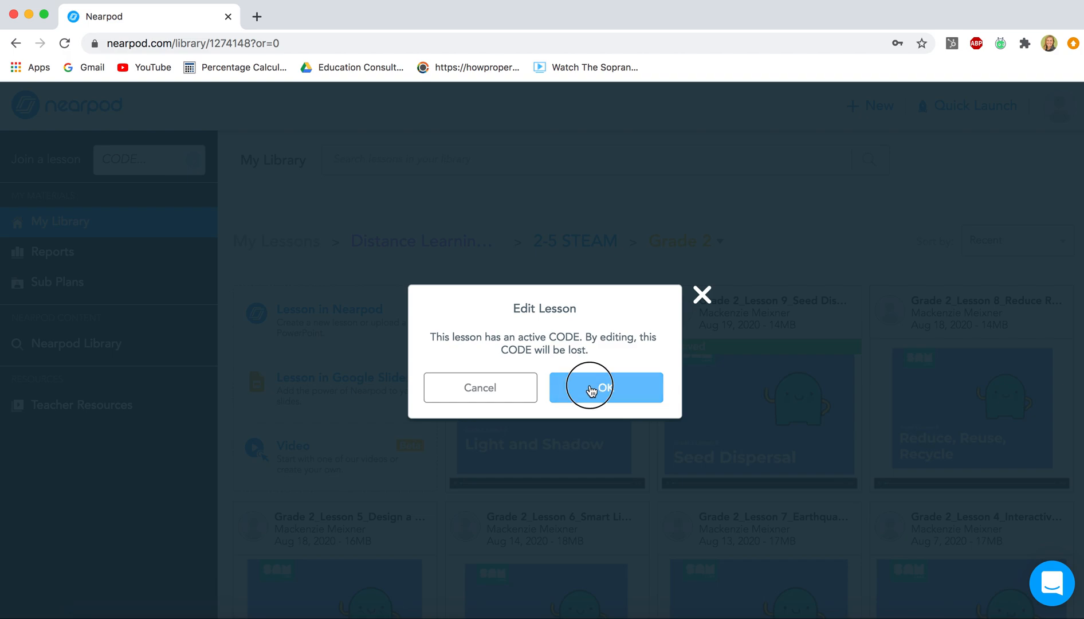
{"action": "left_click", "coordinate": [606, 388]}
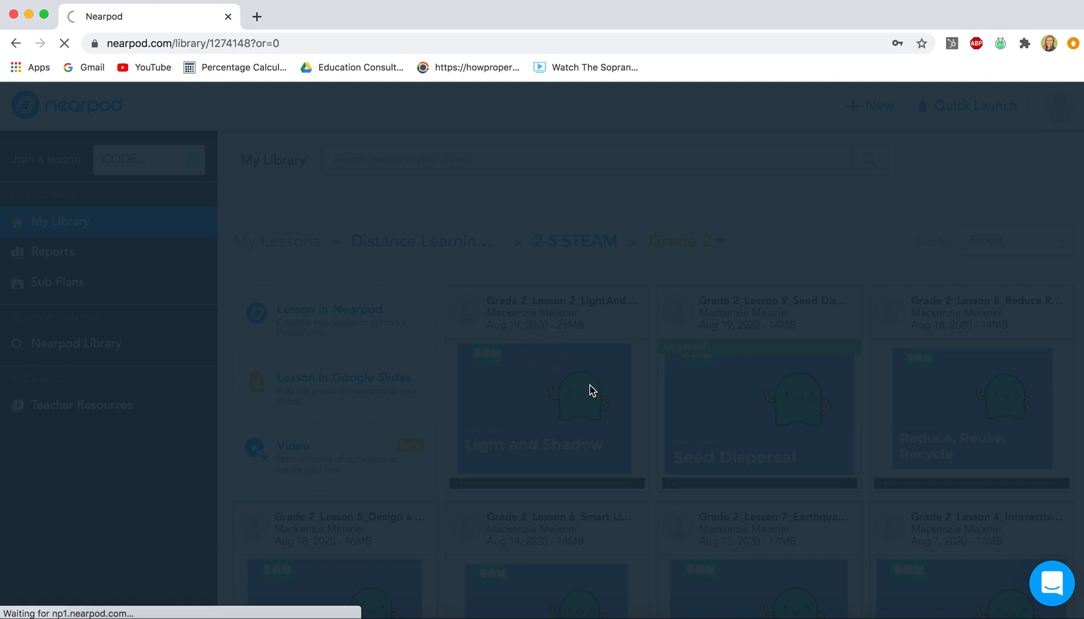
Scroll the Light and Shadow slide grid back up to the title slide.
{"action": "left_click", "coordinate": [546, 411]}
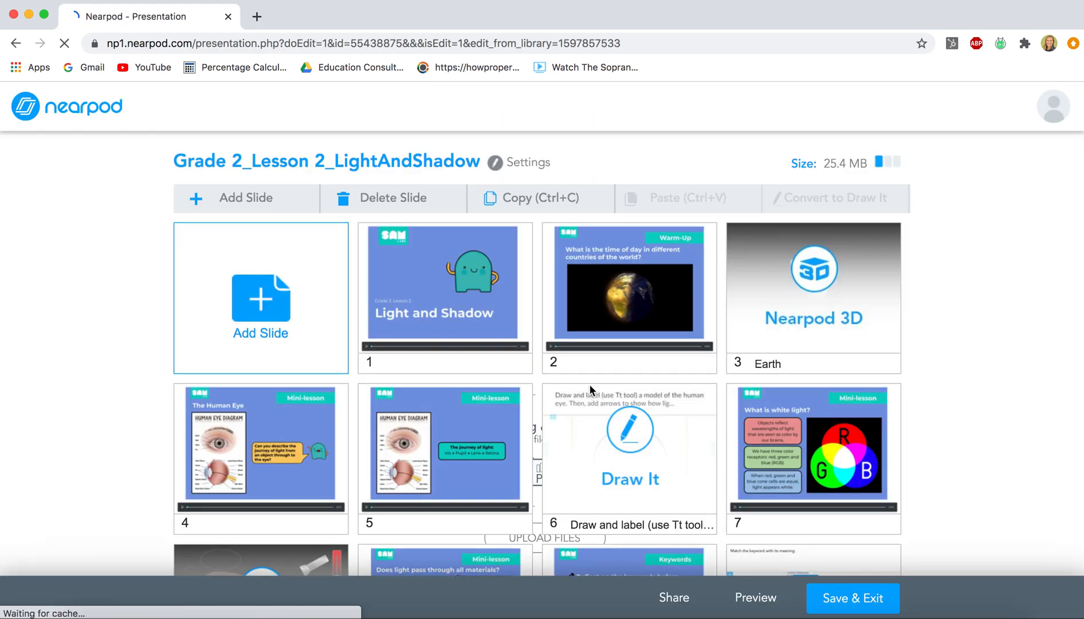
{"action": "scroll", "scroll_direction": "down", "scroll_amount": 3}
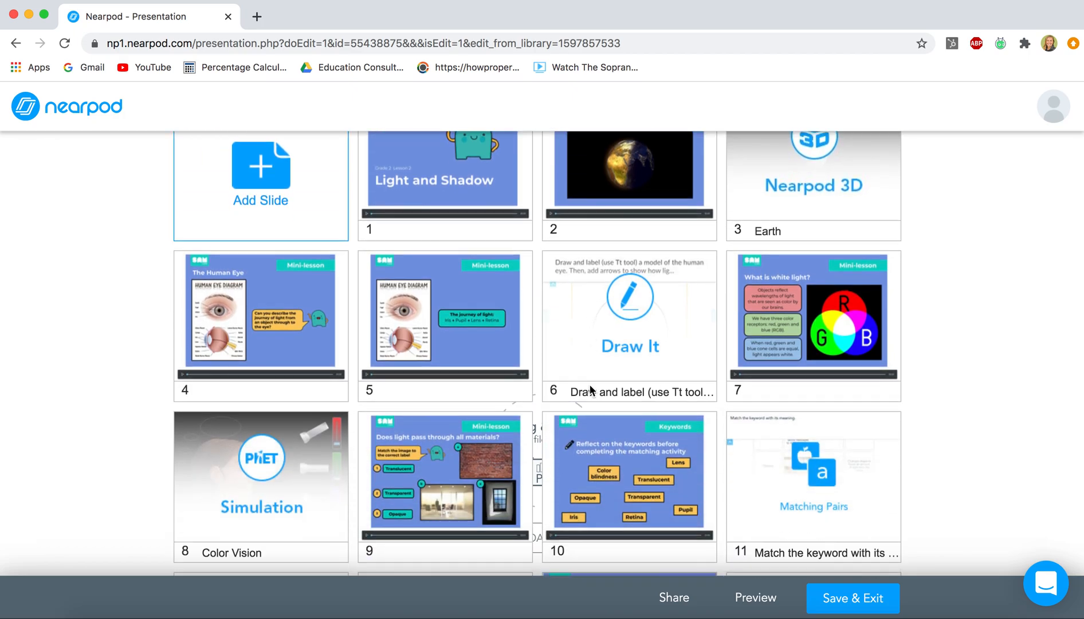
{"action": "scroll", "scroll_direction": "down", "scroll_amount": 3}
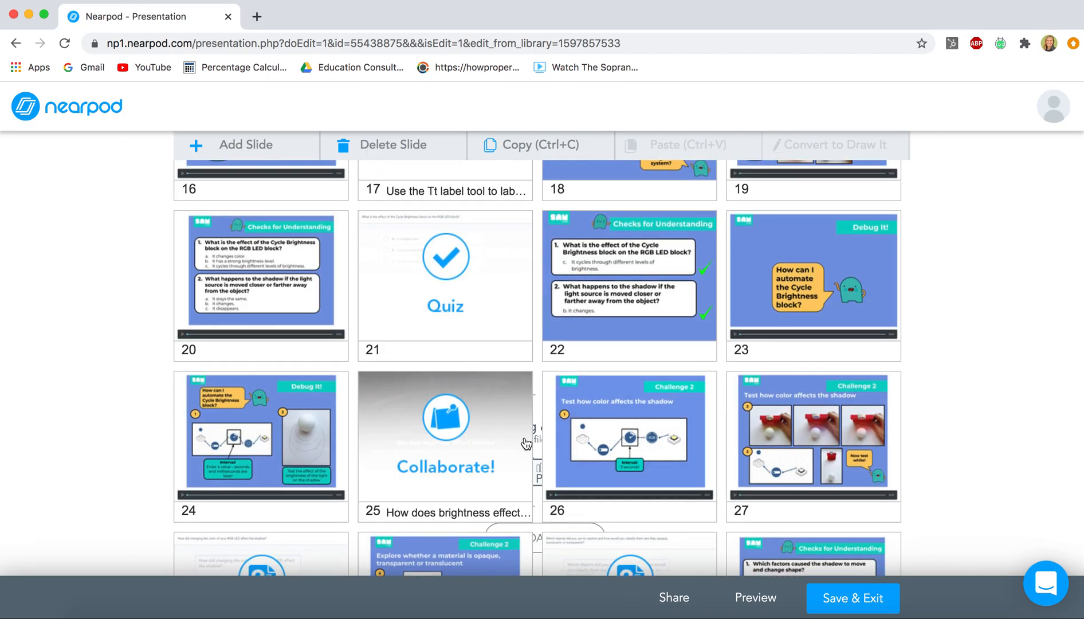
{"action": "scroll", "scroll_direction": "up", "scroll_amount": 3}
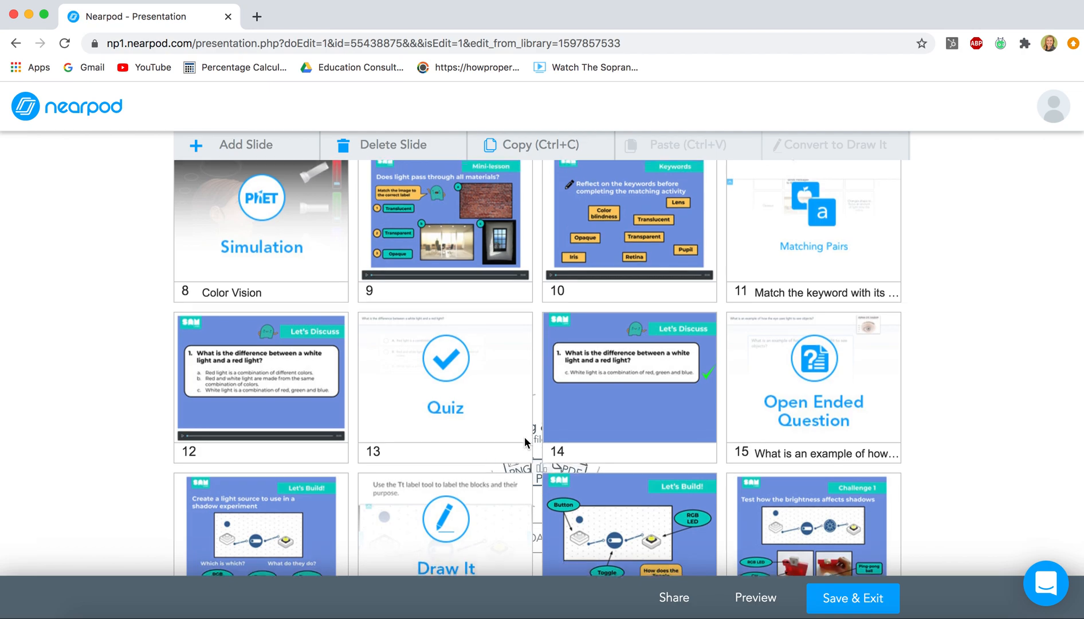
{"action": "scroll", "scroll_direction": "up", "scroll_amount": 3}
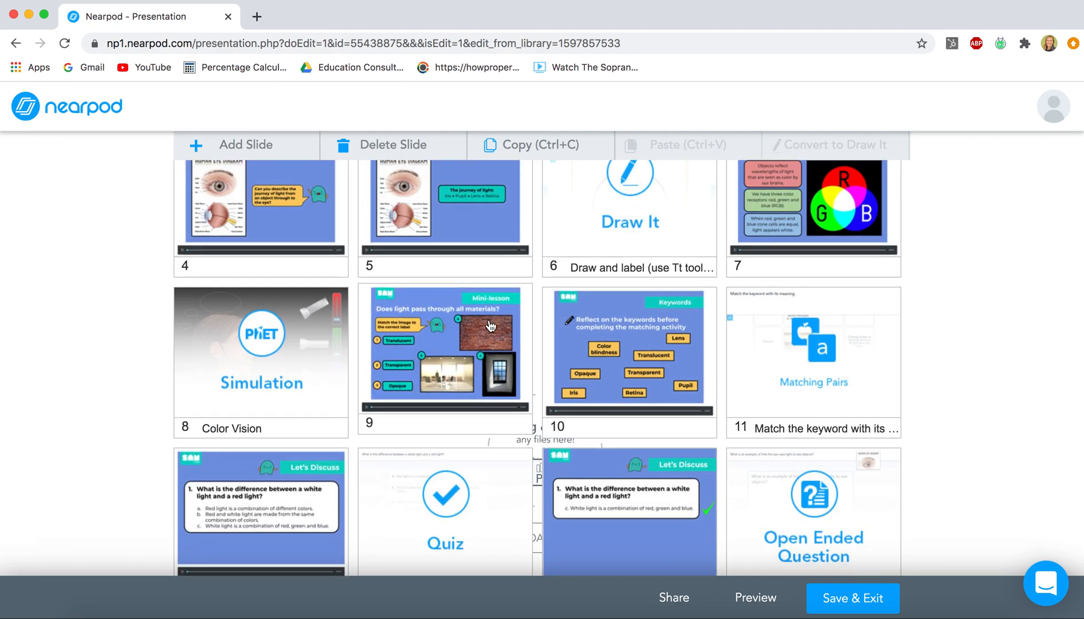
{"action": "scroll", "scroll_direction": "up", "scroll_amount": 3}
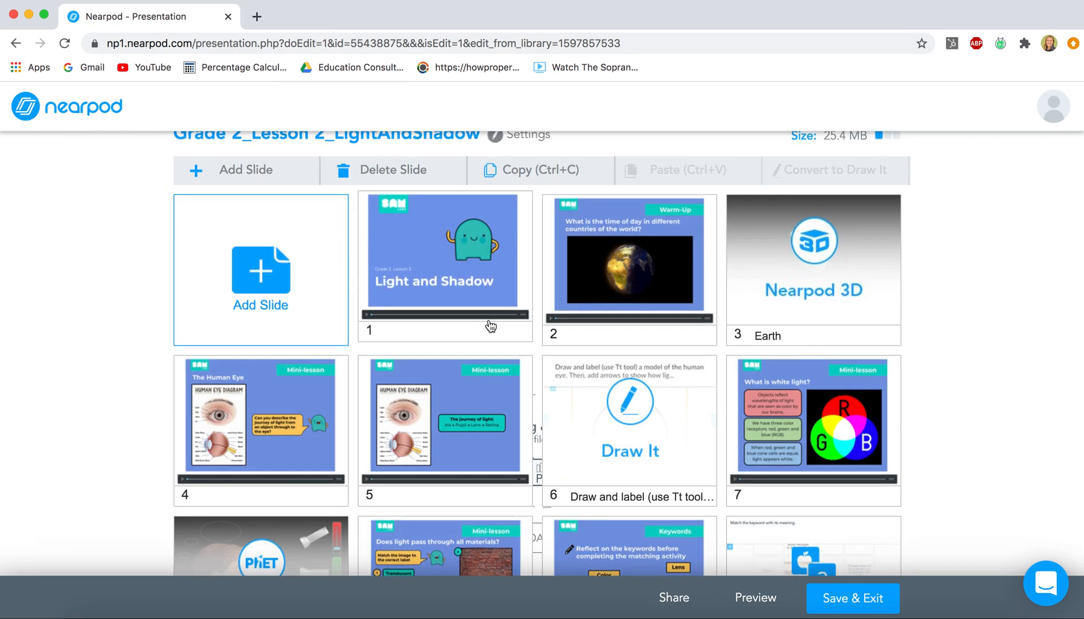
{"action": "scroll", "scroll_direction": "up", "scroll_amount": 3}
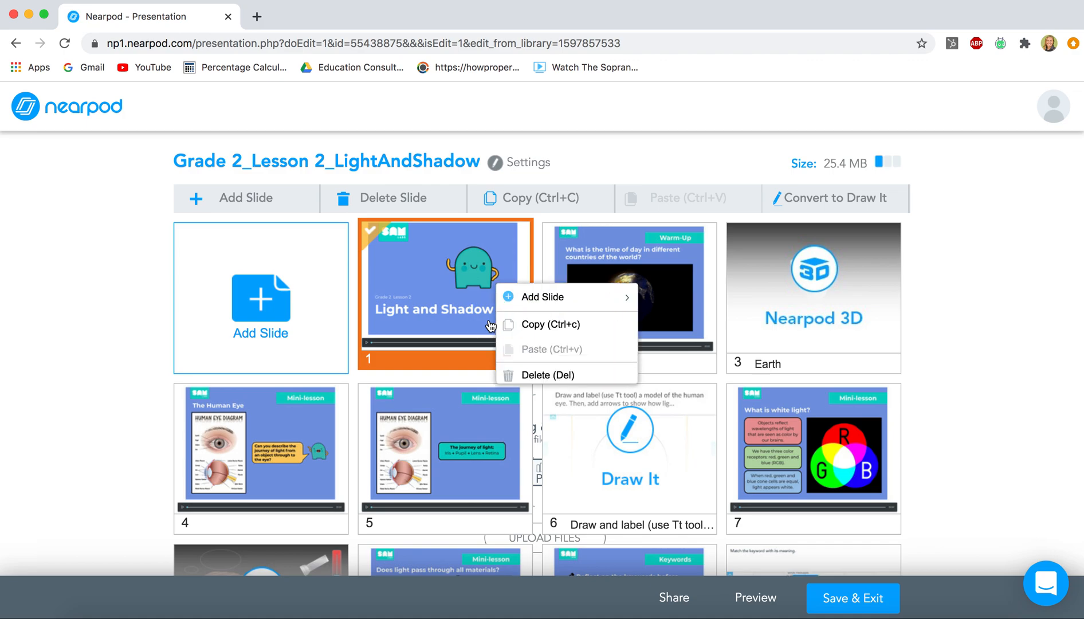
Right-click the title slide and choose Add Slide to list content types like Video.
{"action": "left_click", "coordinate": [423, 305]}
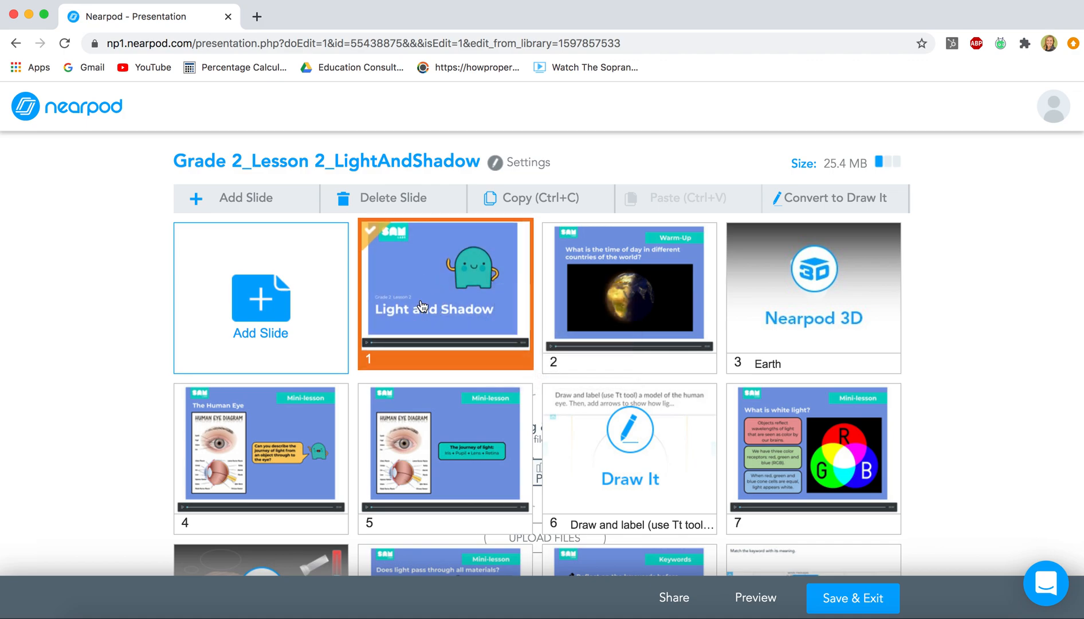
{"action": "right_click", "coordinate": [423, 306]}
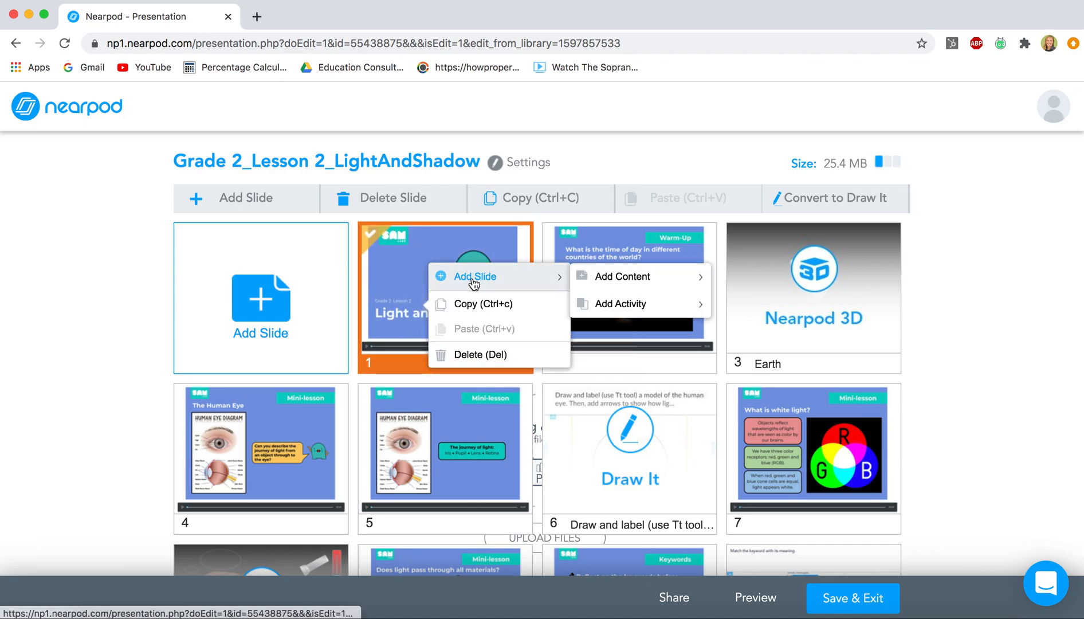
{"action": "left_click", "coordinate": [622, 276]}
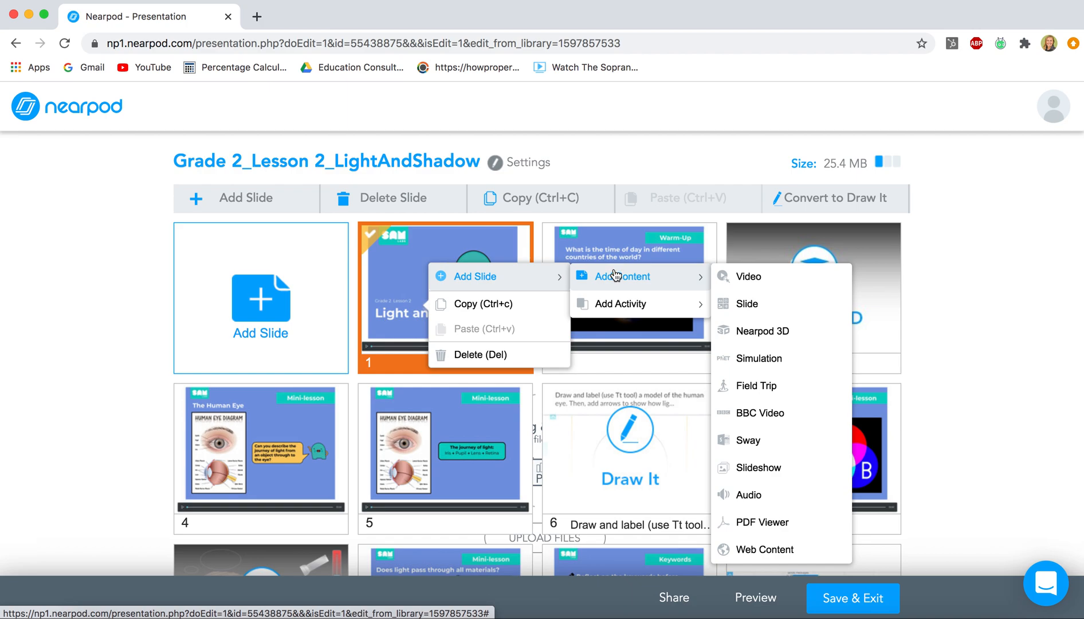
{"action": "mouse_move", "coordinate": [723, 287]}
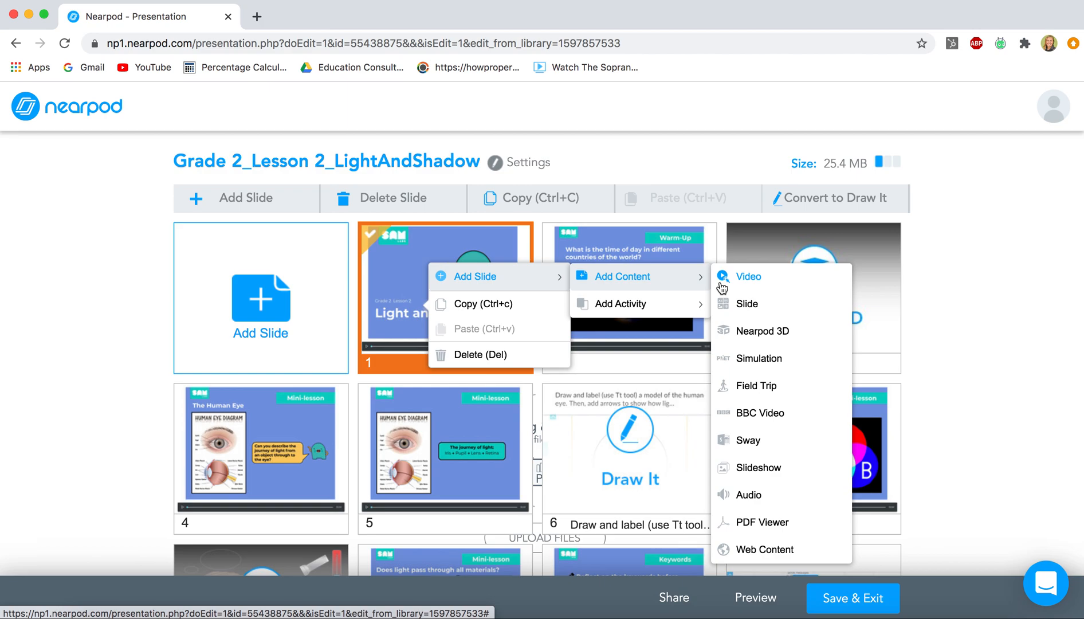
{"action": "mouse_move", "coordinate": [745, 334]}
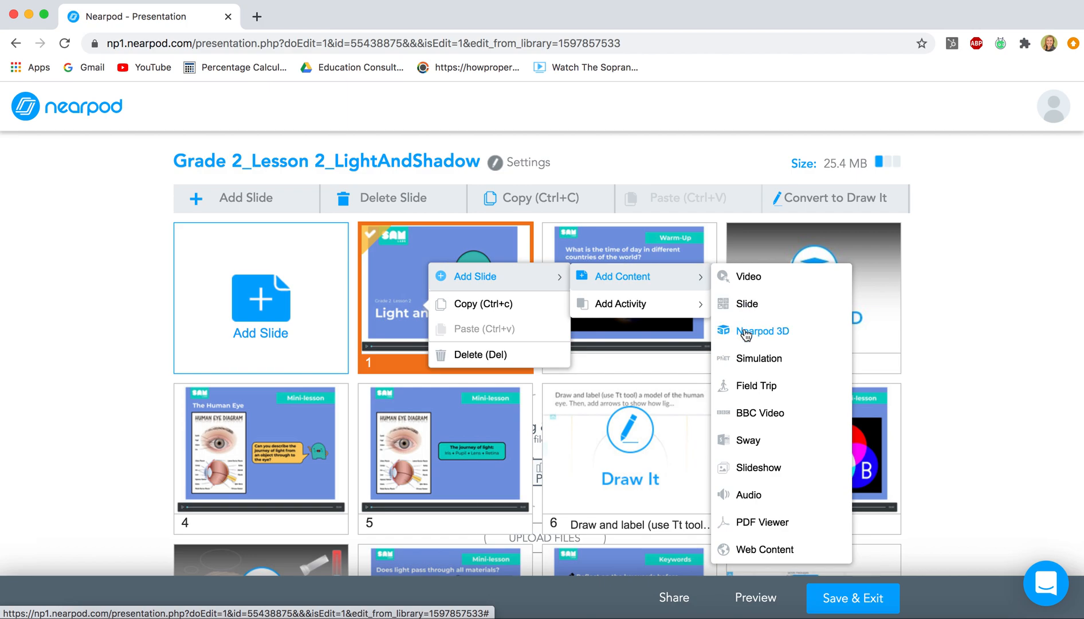
{"action": "mouse_move", "coordinate": [732, 364]}
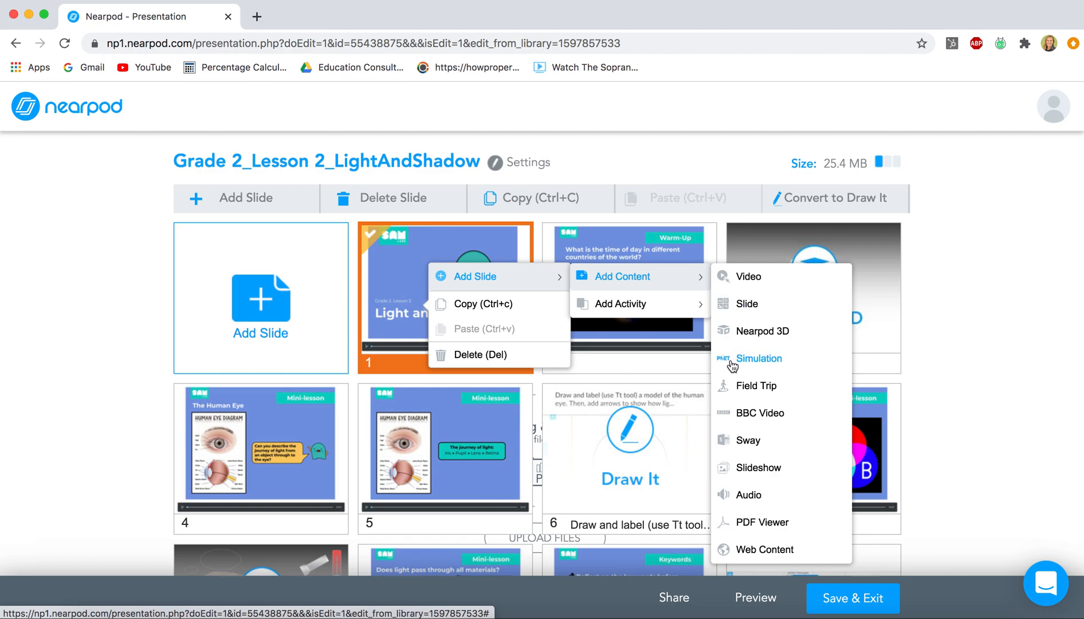
{"action": "mouse_move", "coordinate": [757, 385]}
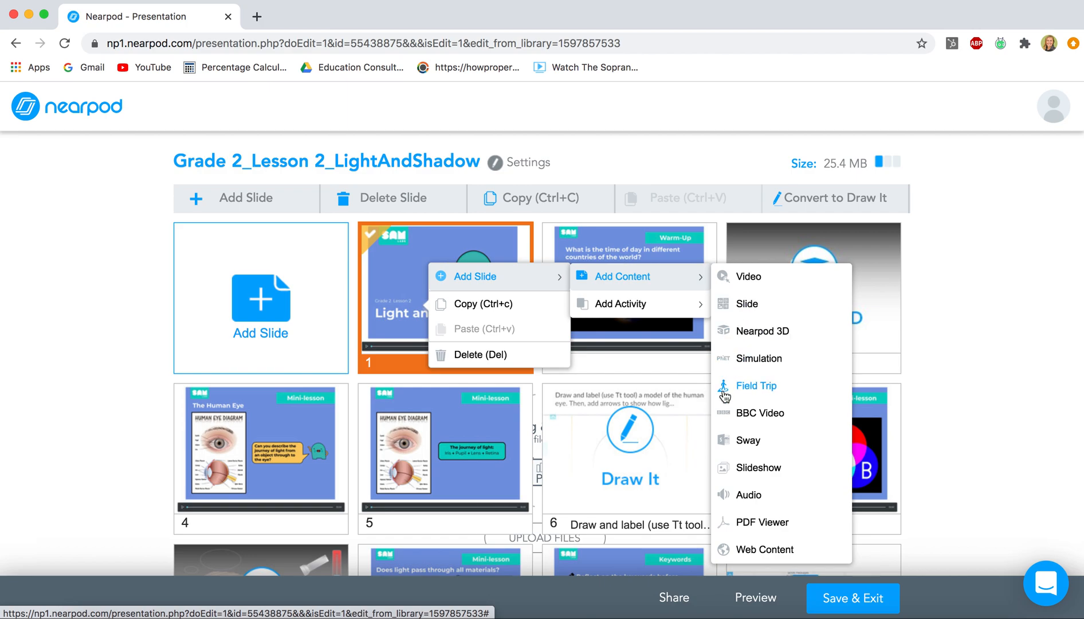
{"action": "mouse_move", "coordinate": [748, 495]}
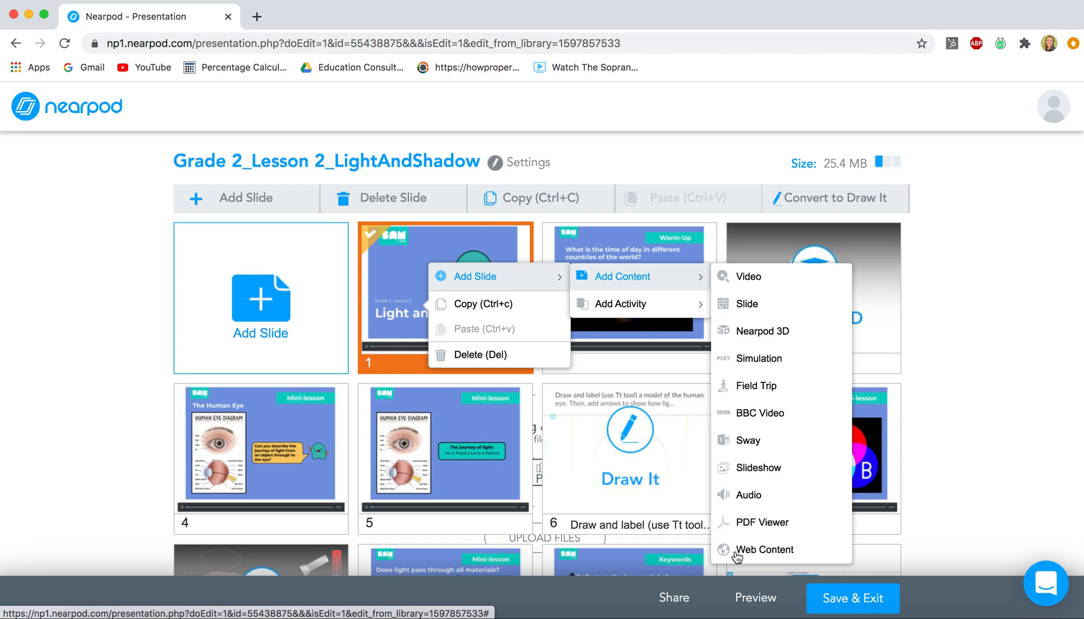
{"action": "mouse_move", "coordinate": [765, 556]}
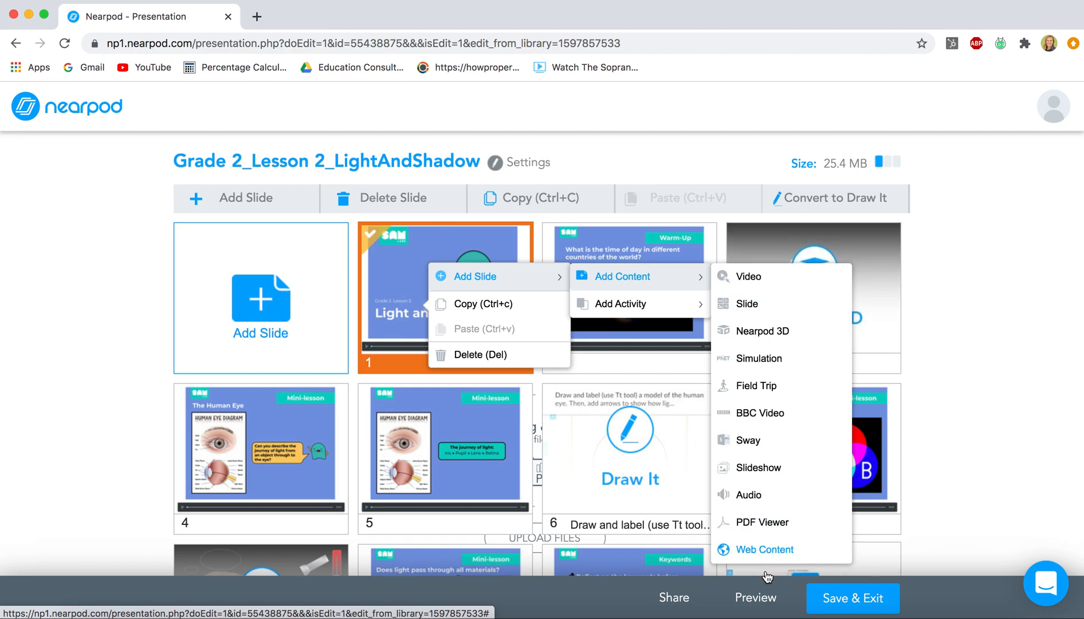
{"action": "mouse_move", "coordinate": [749, 277]}
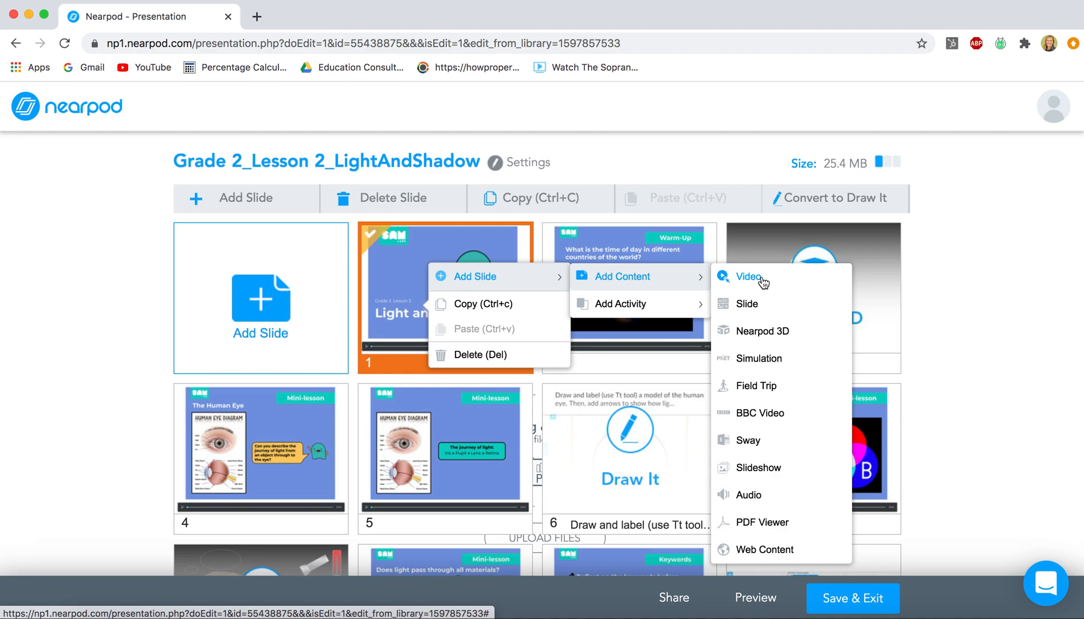
{"action": "mouse_move", "coordinate": [635, 277]}
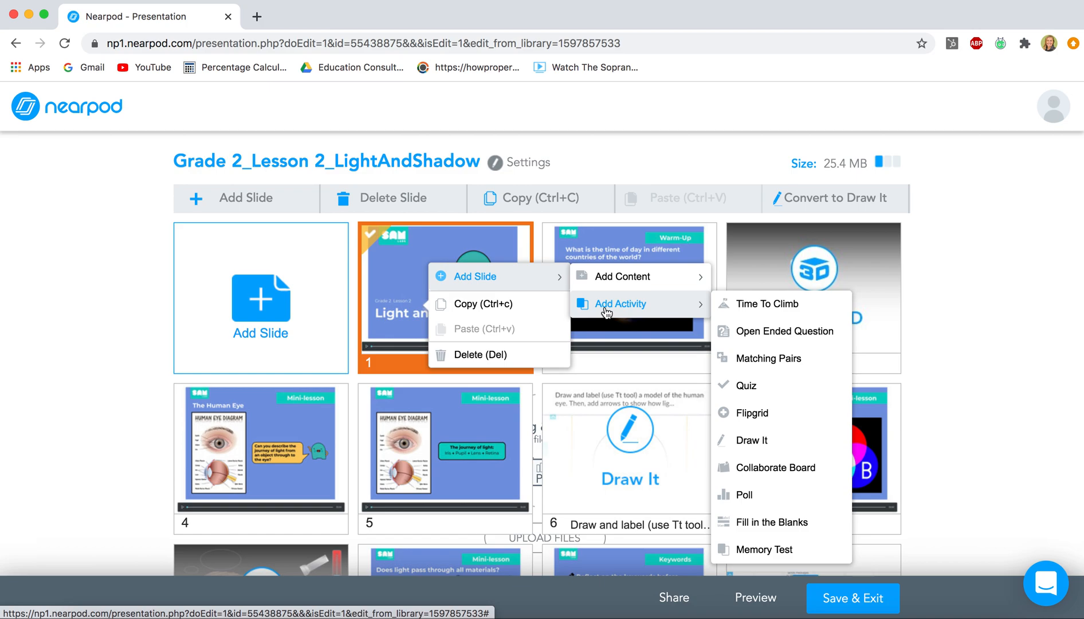
{"action": "mouse_move", "coordinate": [734, 322]}
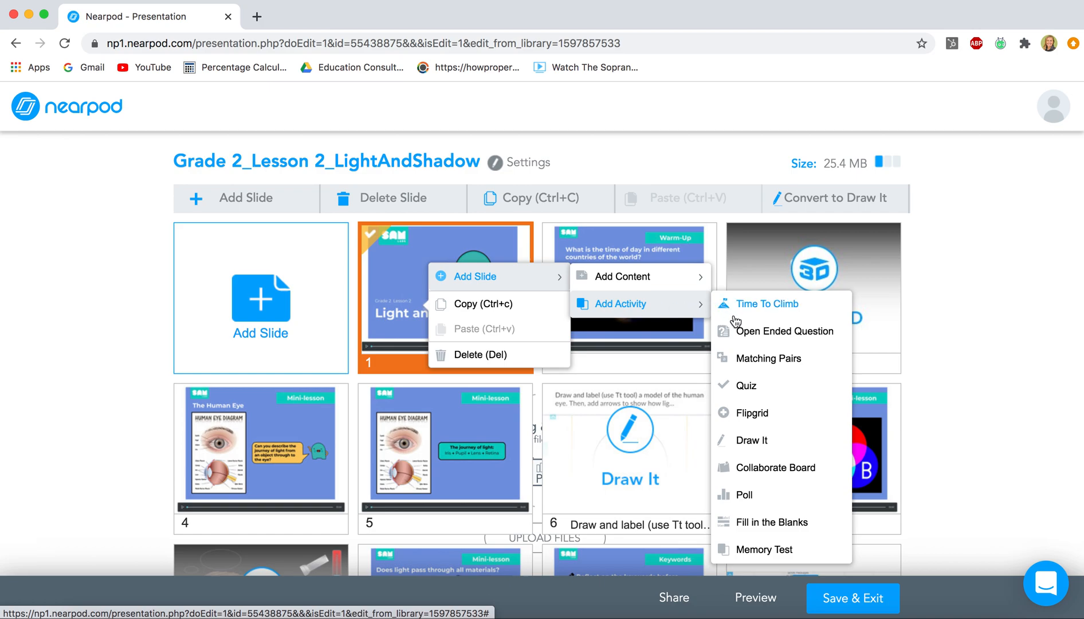
{"action": "mouse_move", "coordinate": [753, 335]}
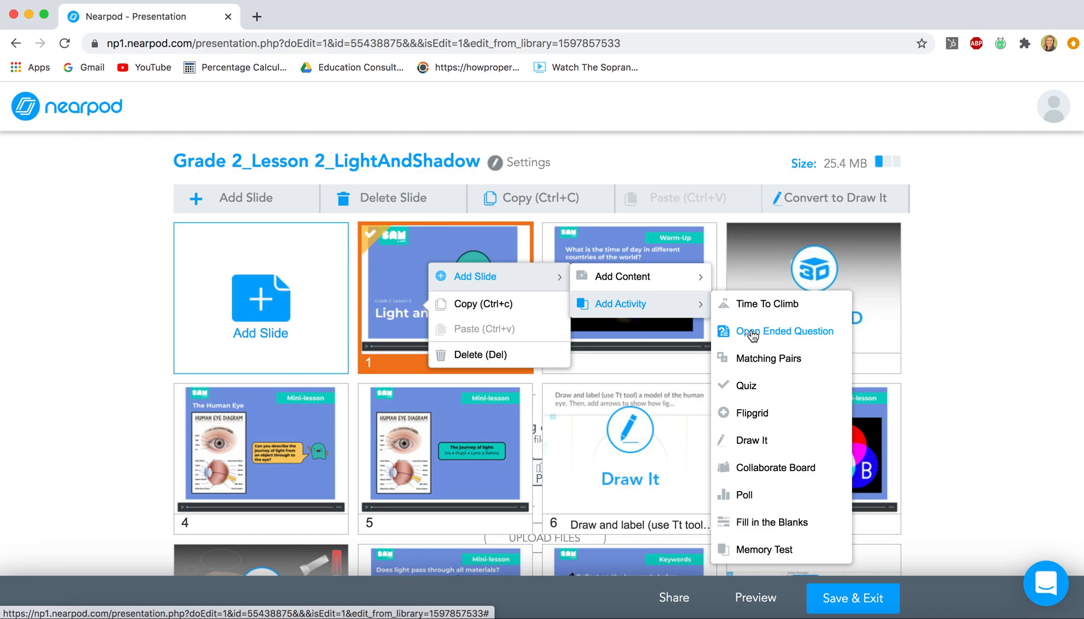
{"action": "mouse_move", "coordinate": [747, 385]}
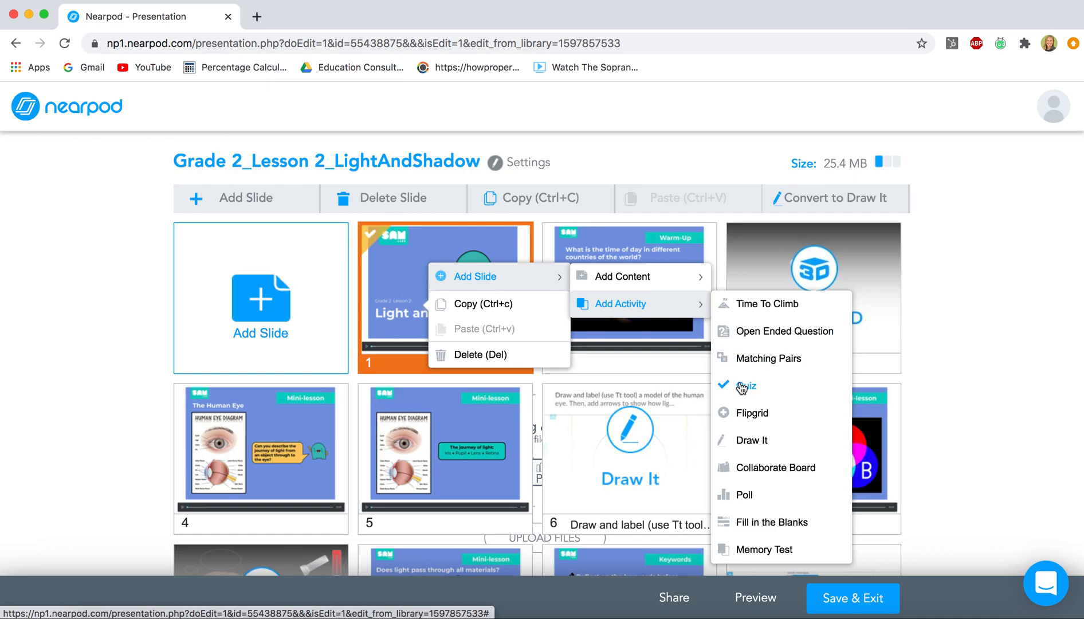
{"action": "mouse_move", "coordinate": [746, 435]}
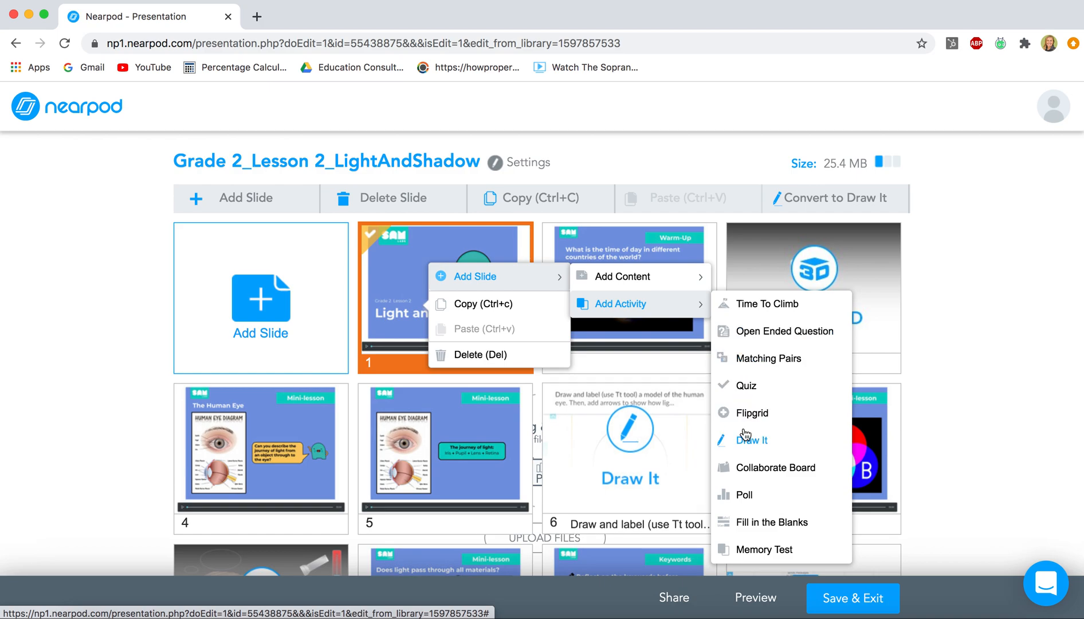
{"action": "mouse_move", "coordinate": [750, 449]}
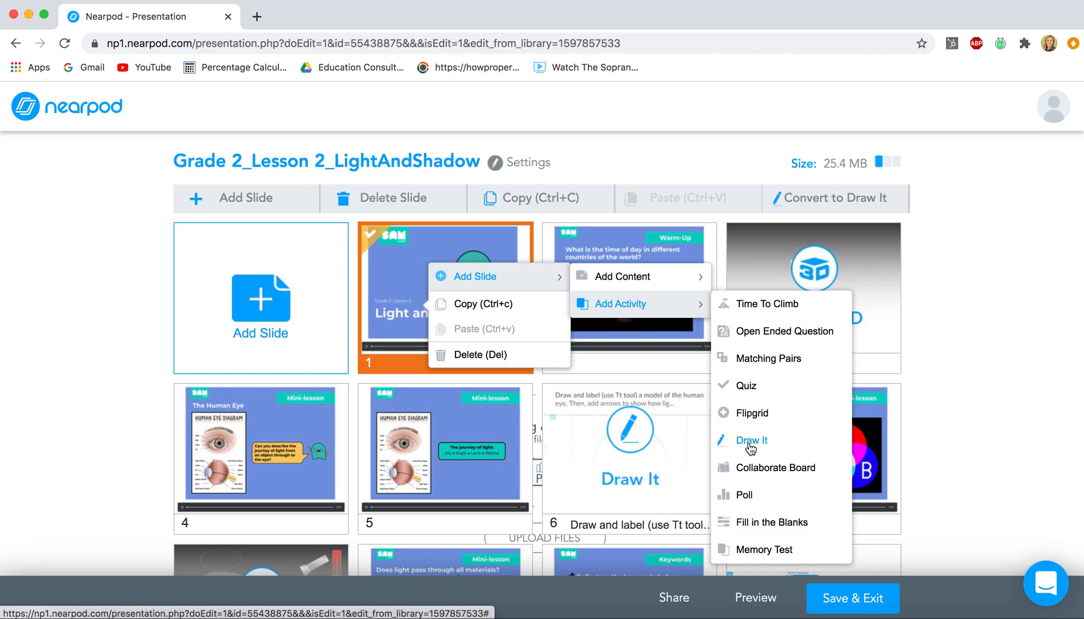
{"action": "mouse_move", "coordinate": [773, 522]}
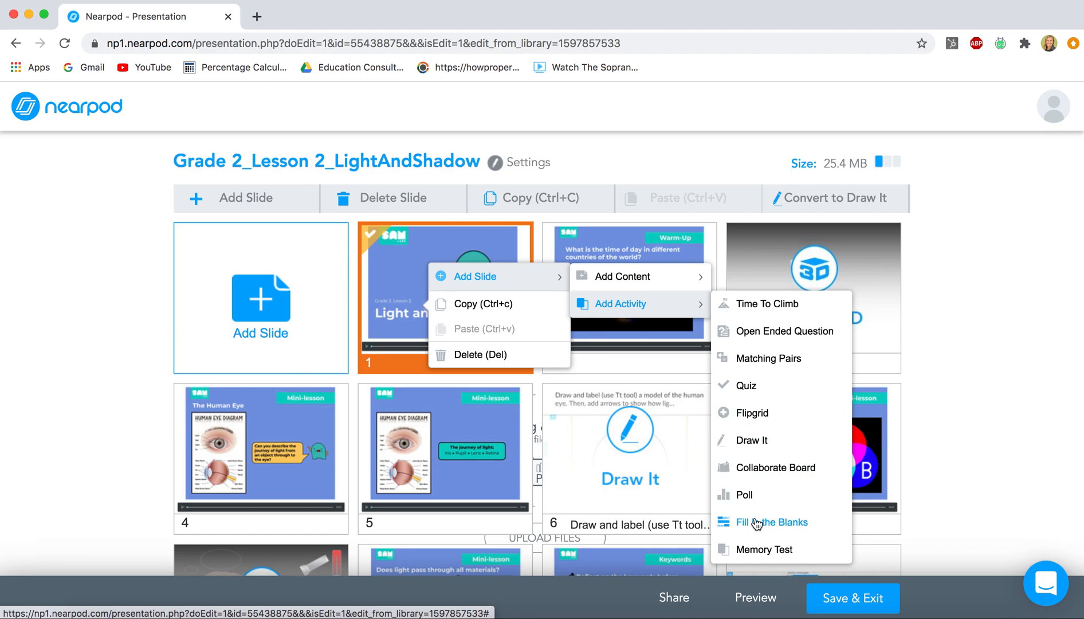
{"action": "mouse_move", "coordinate": [764, 549]}
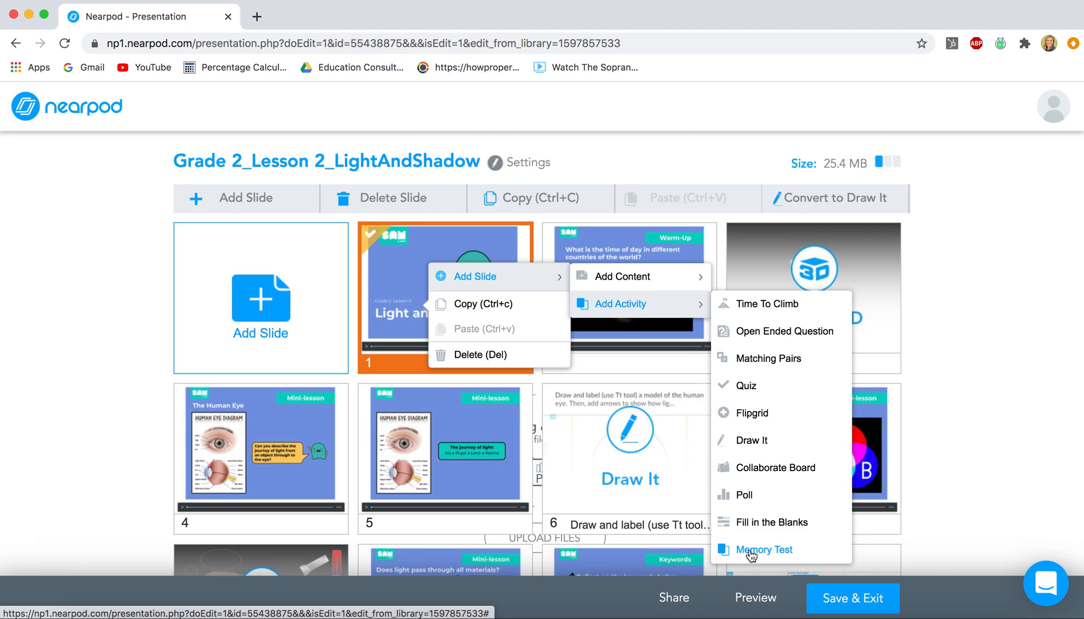
{"action": "mouse_move", "coordinate": [762, 516]}
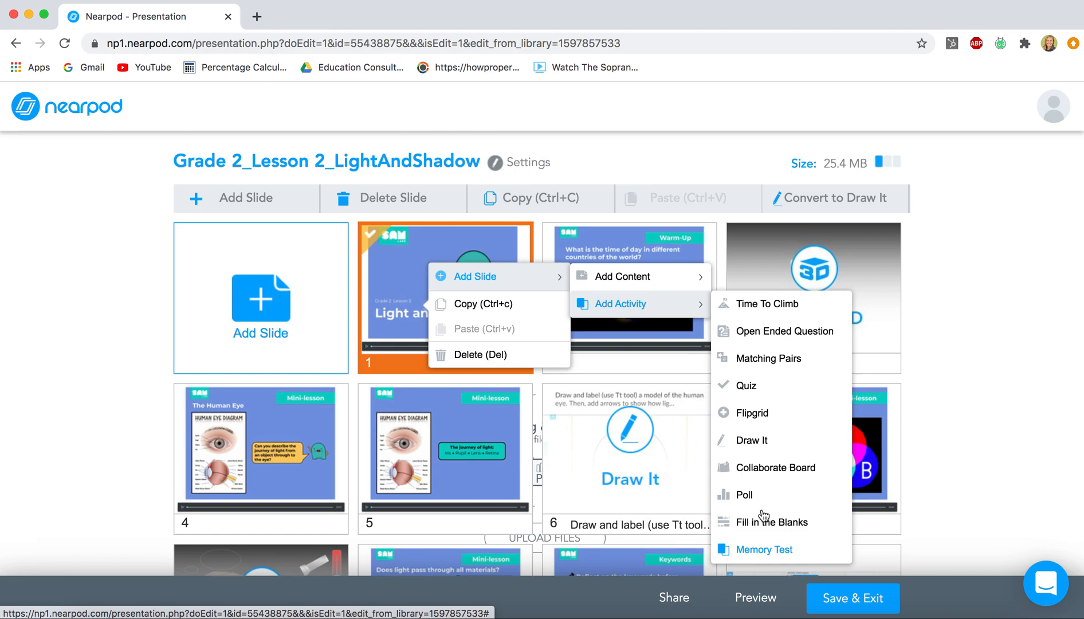
{"action": "mouse_move", "coordinate": [611, 449]}
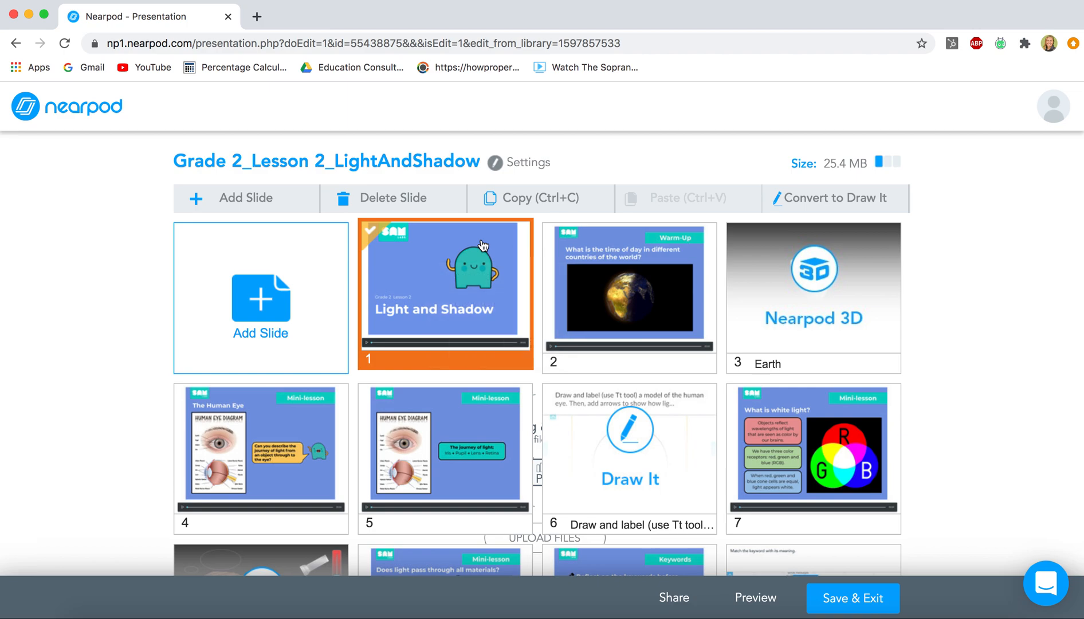
{"action": "mouse_move", "coordinate": [428, 299]}
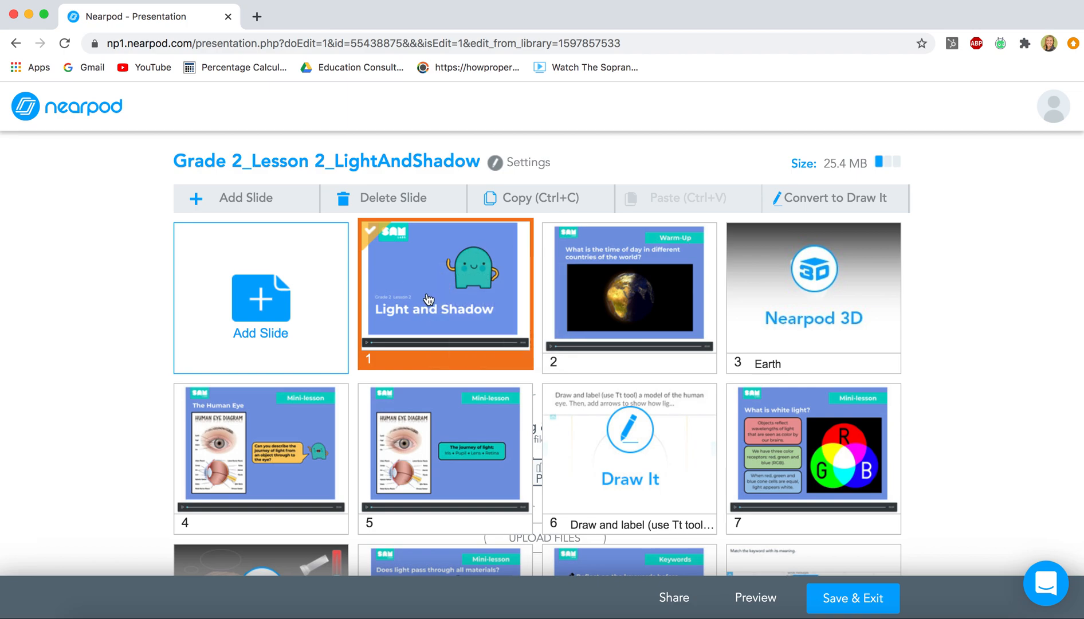
{"action": "mouse_move", "coordinate": [455, 297]}
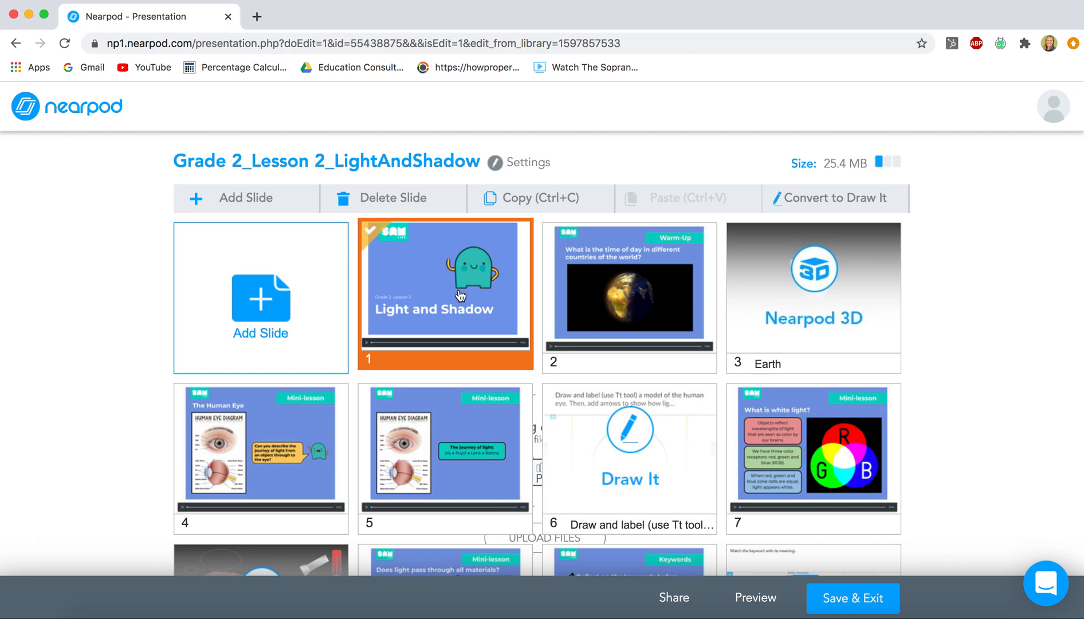
{"action": "mouse_move", "coordinate": [442, 275]}
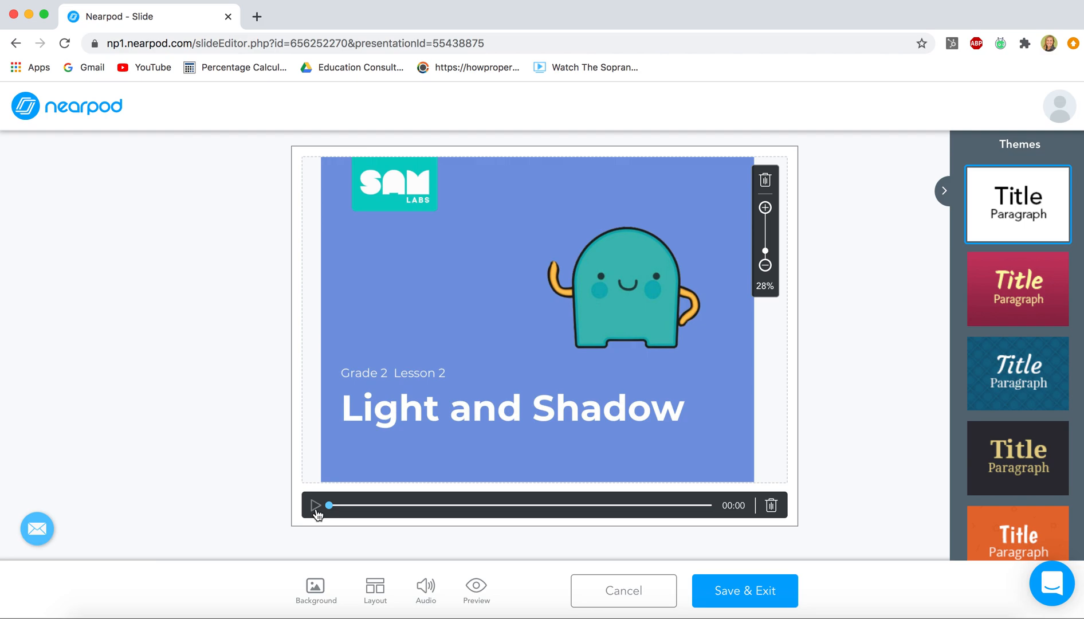
{"action": "mouse_move", "coordinate": [791, 526]}
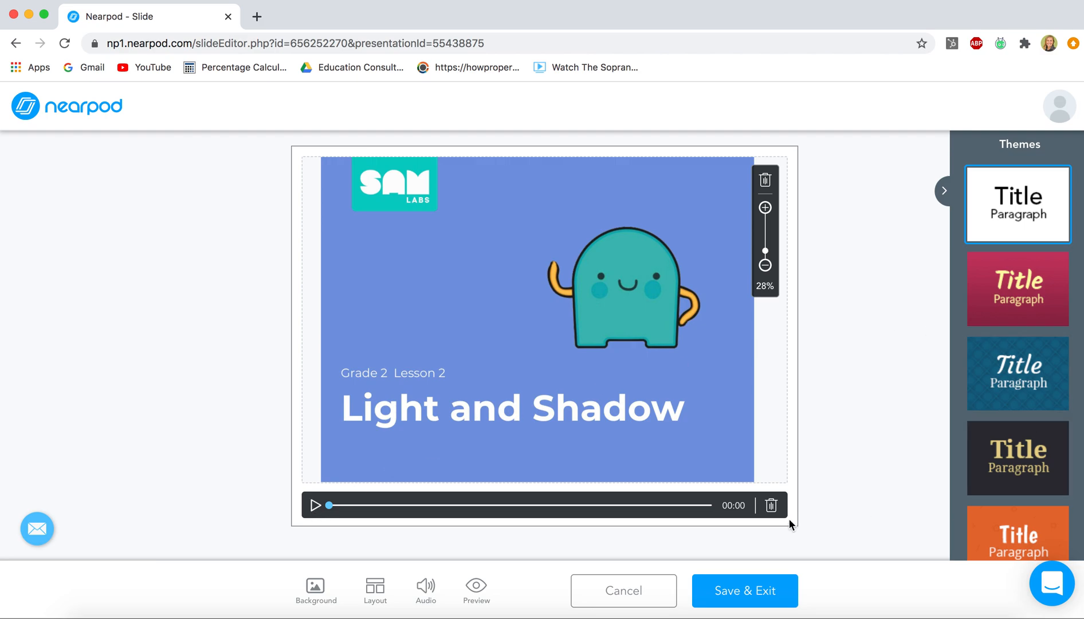
{"action": "mouse_move", "coordinate": [773, 508]}
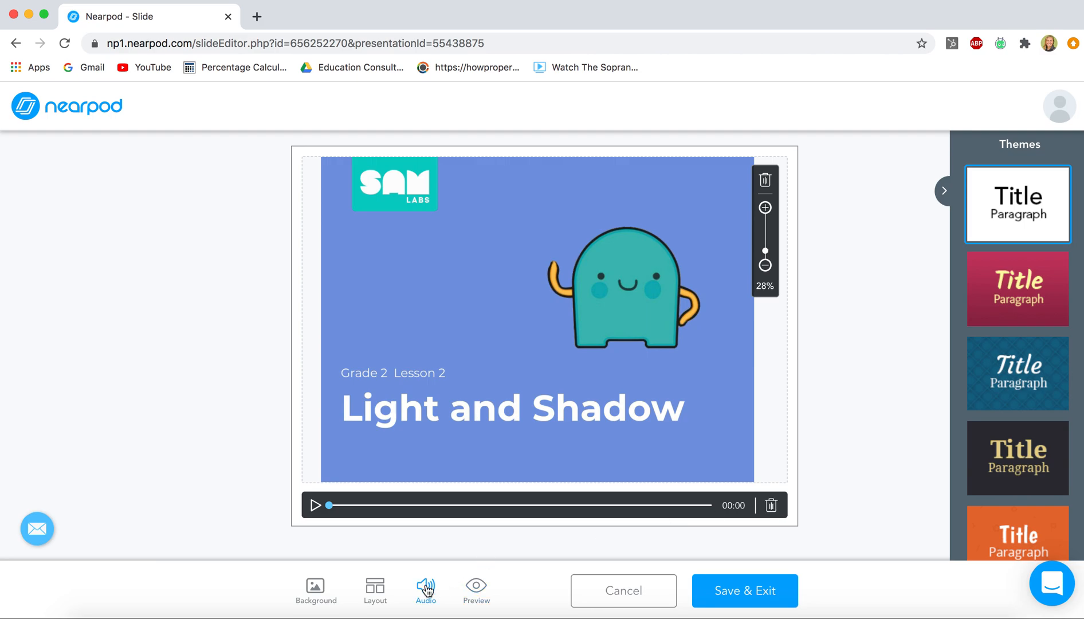
Collapse the Themes panel, select the title, and Save & Exit the title slide.
{"action": "left_click", "coordinate": [425, 590]}
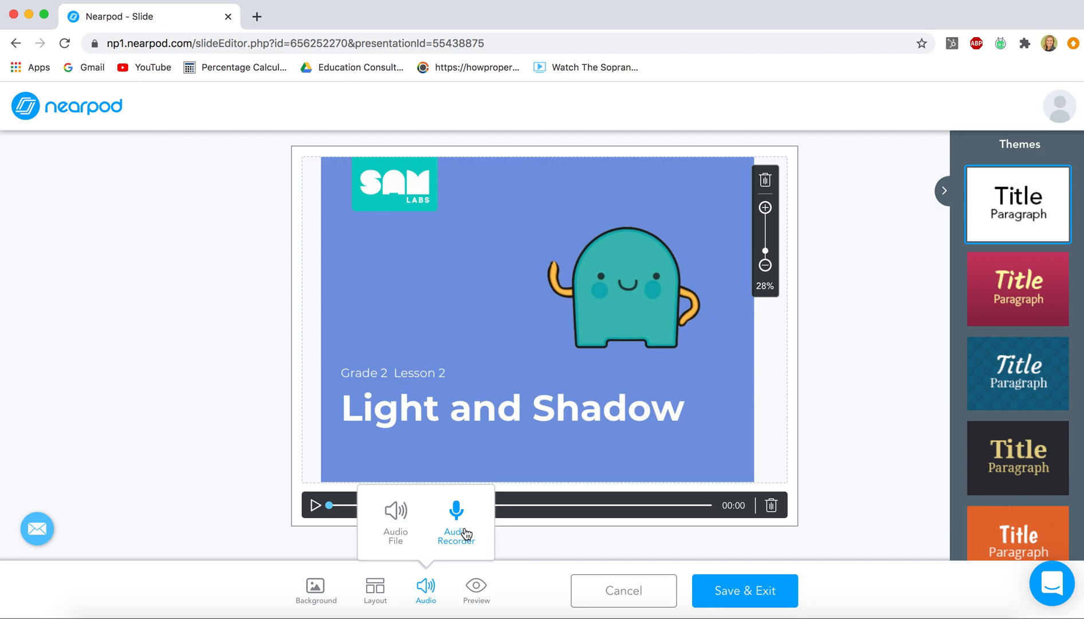
{"action": "left_click", "coordinate": [823, 348]}
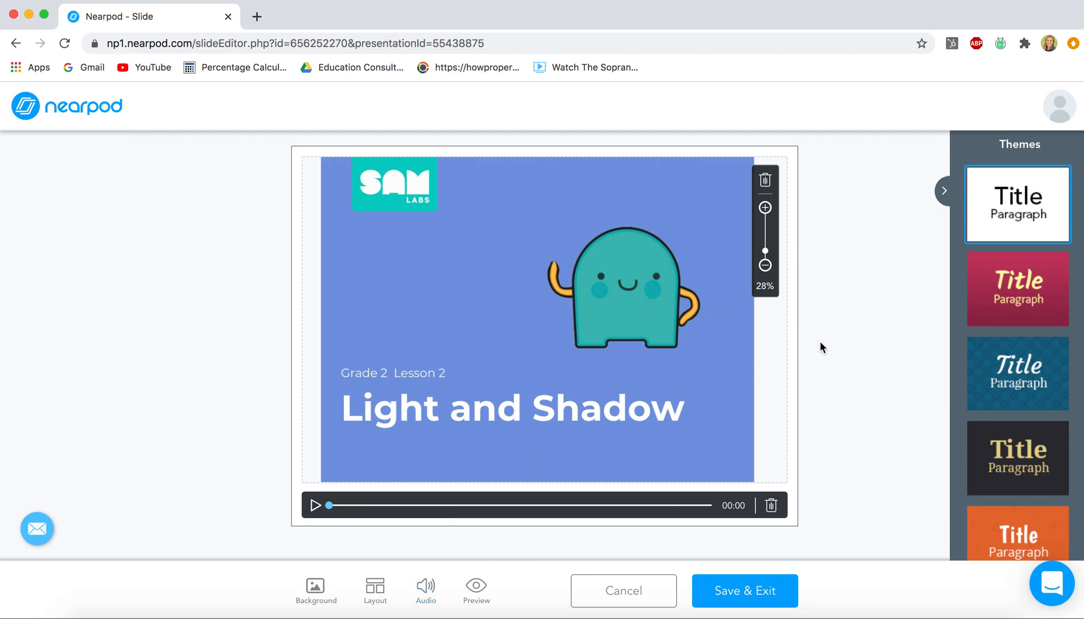
{"action": "left_click", "coordinate": [944, 191]}
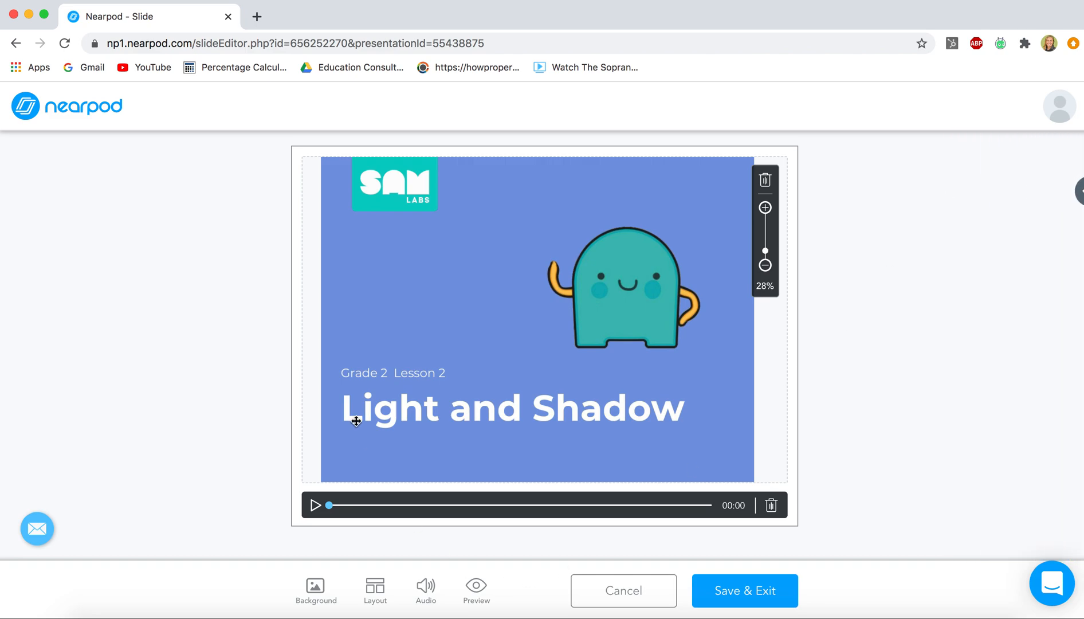
{"action": "mouse_move", "coordinate": [853, 328]}
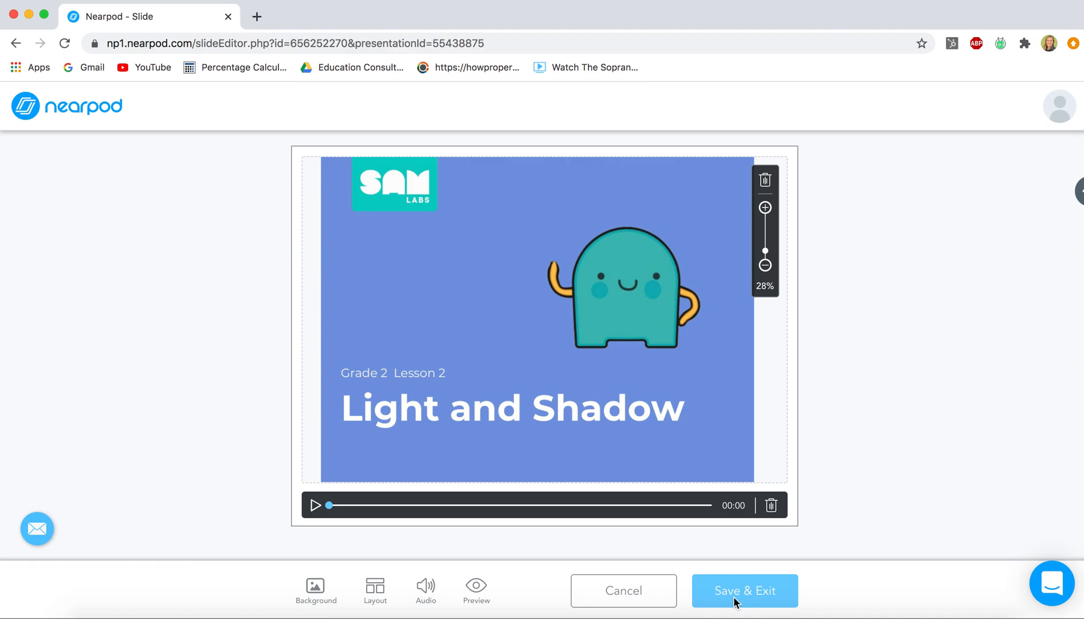
{"action": "left_click", "coordinate": [744, 591]}
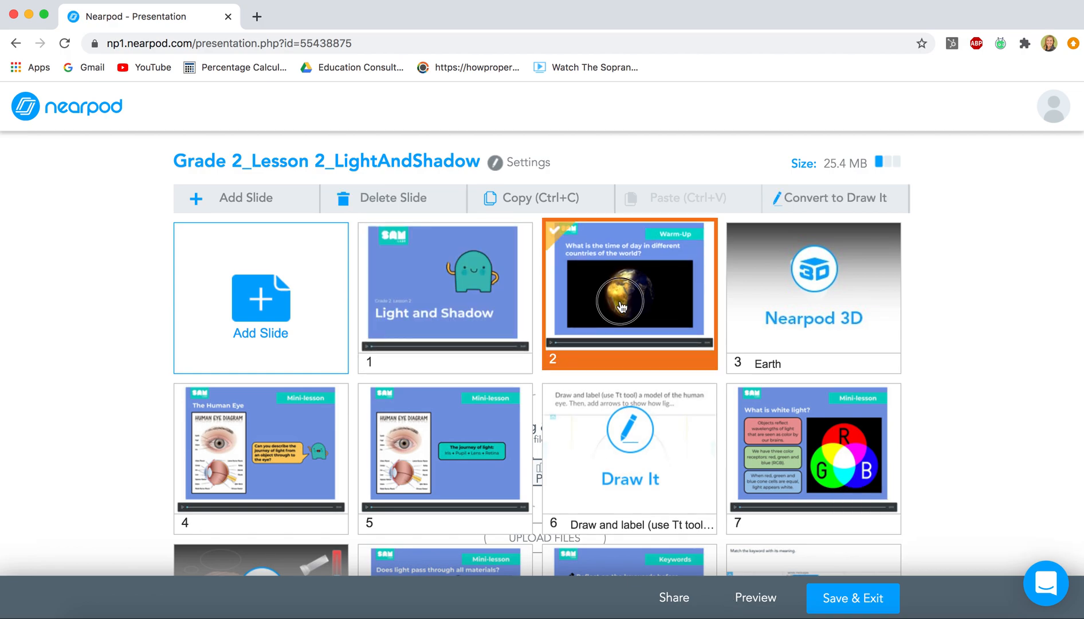
Select slide 3, the Earth 3D slide, and open it in Student Preview.
{"action": "left_click", "coordinate": [814, 295]}
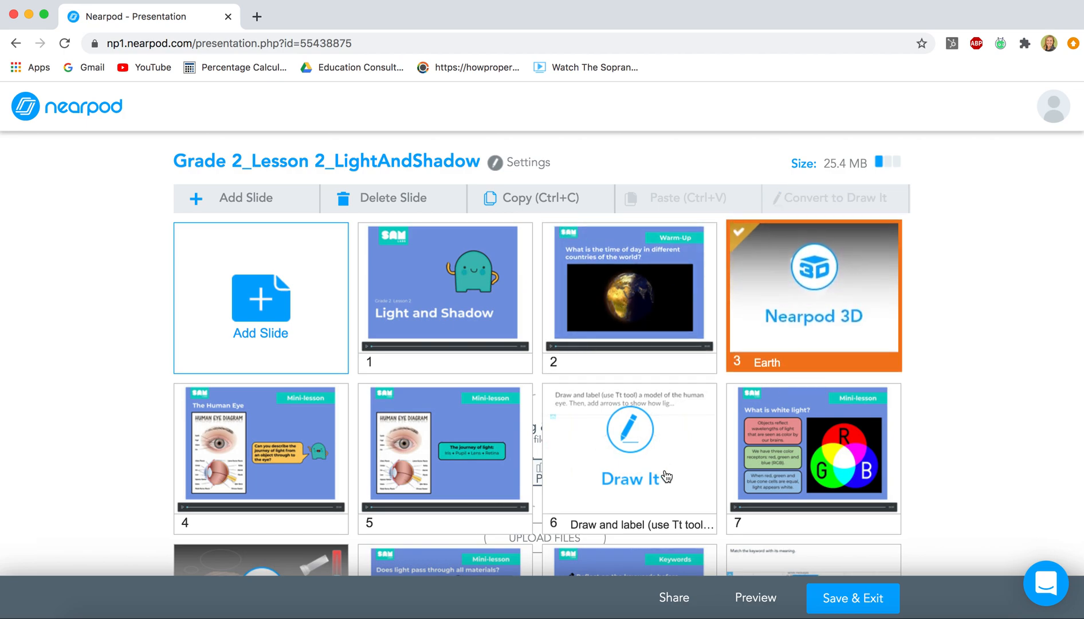
{"action": "mouse_move", "coordinate": [783, 316]}
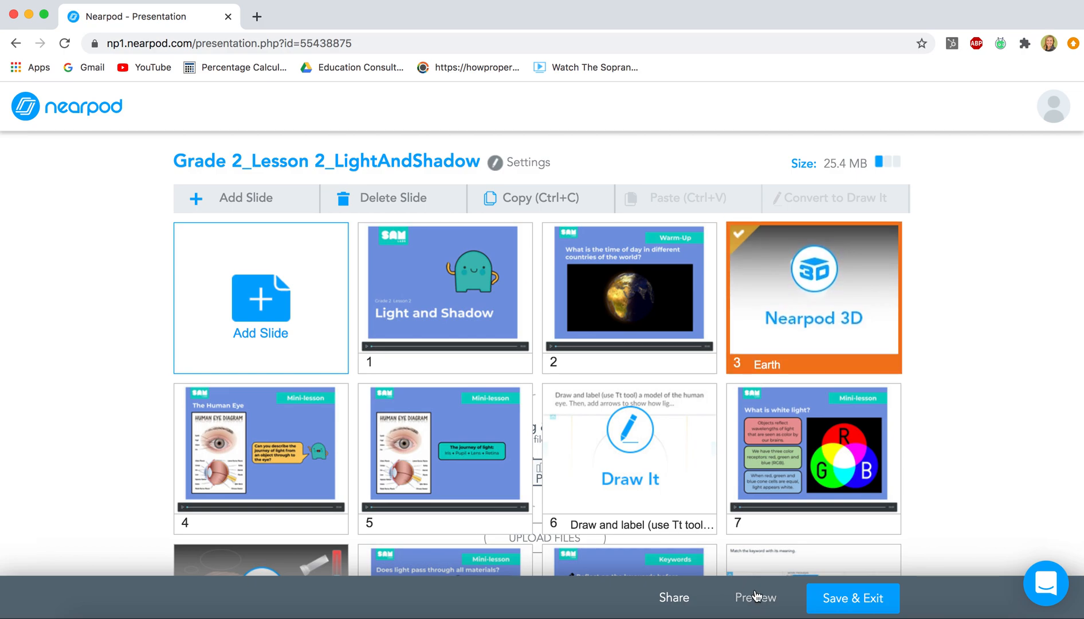
{"action": "left_click", "coordinate": [755, 598]}
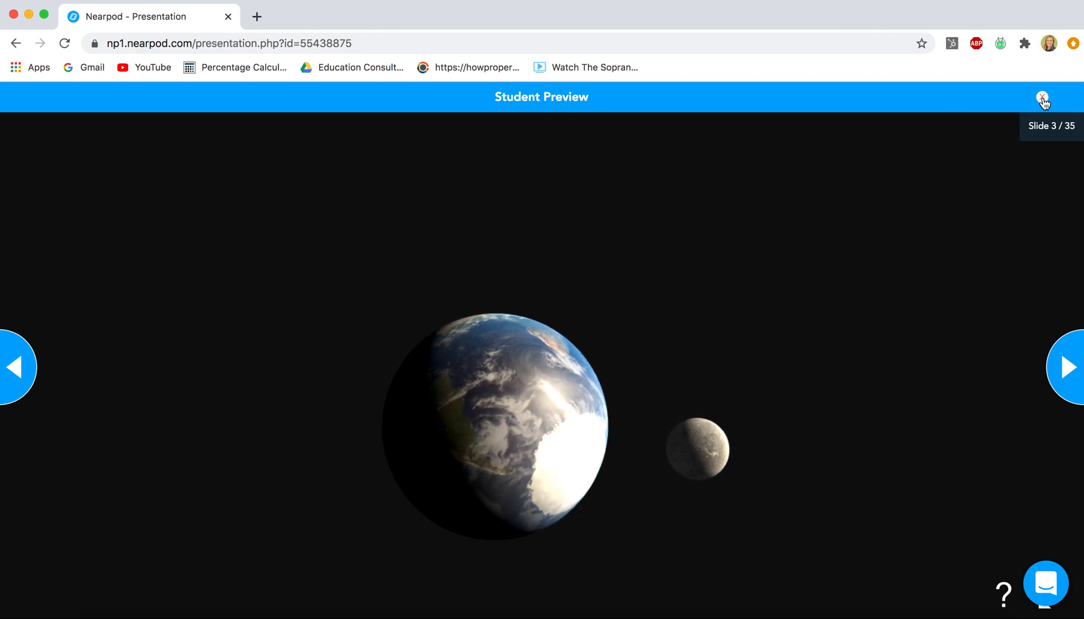
Close the Earth slide's Student Preview with the X button.
{"action": "left_click", "coordinate": [1043, 97]}
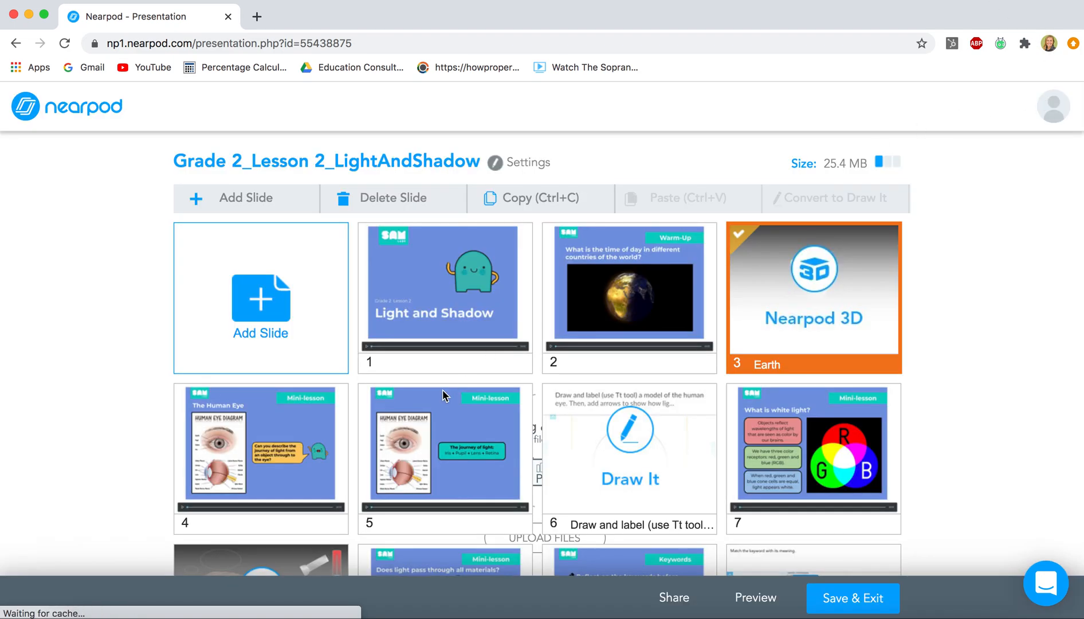
{"action": "scroll", "scroll_direction": "down", "scroll_amount": 3}
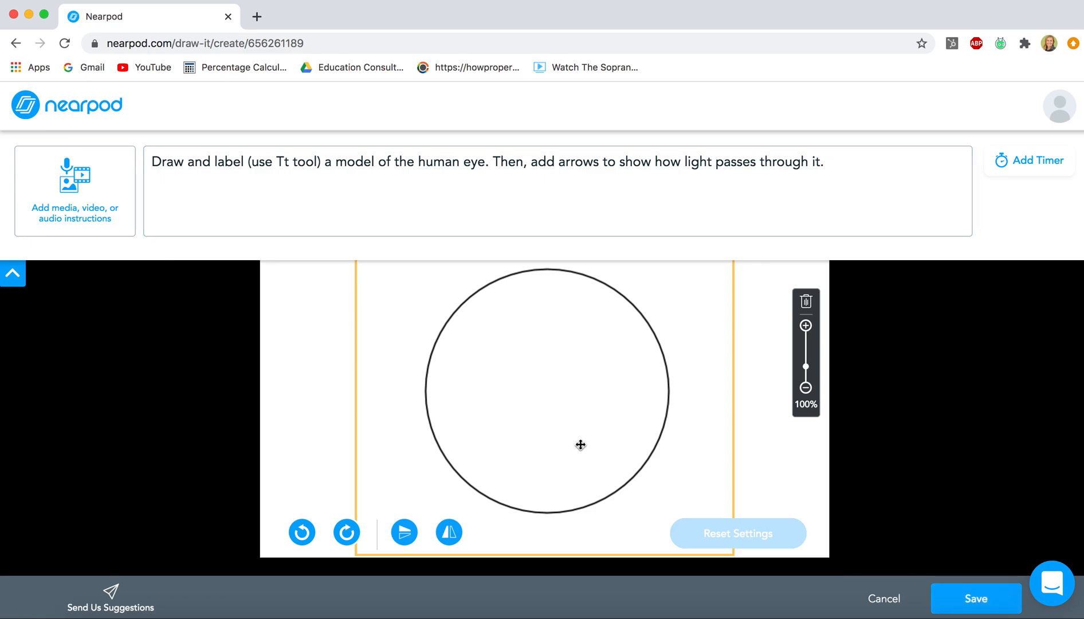
{"action": "mouse_move", "coordinate": [517, 379]}
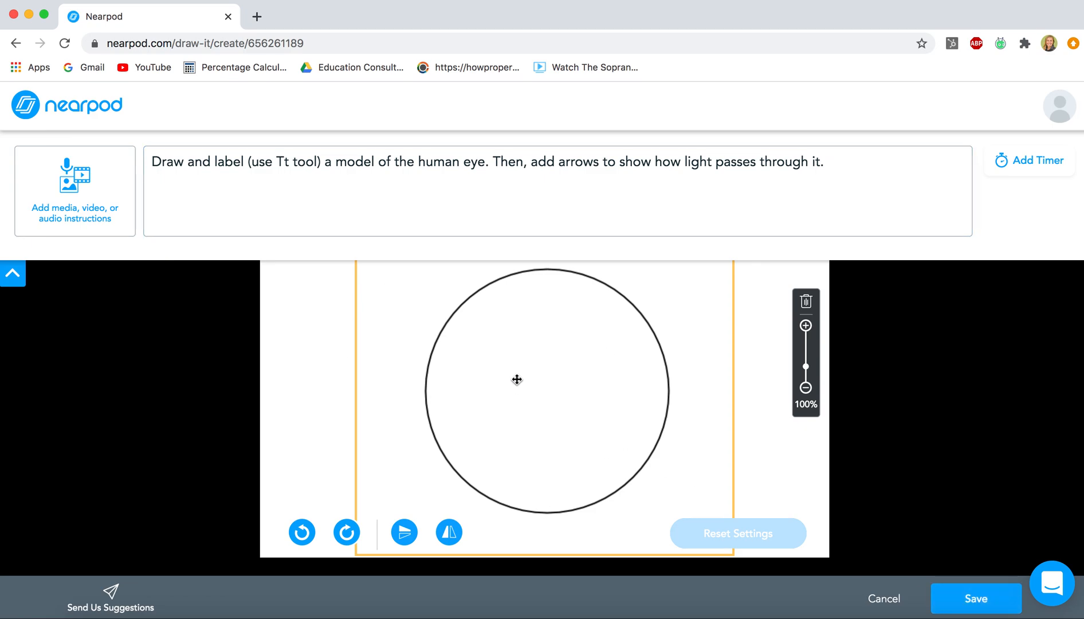
{"action": "mouse_move", "coordinate": [525, 336]}
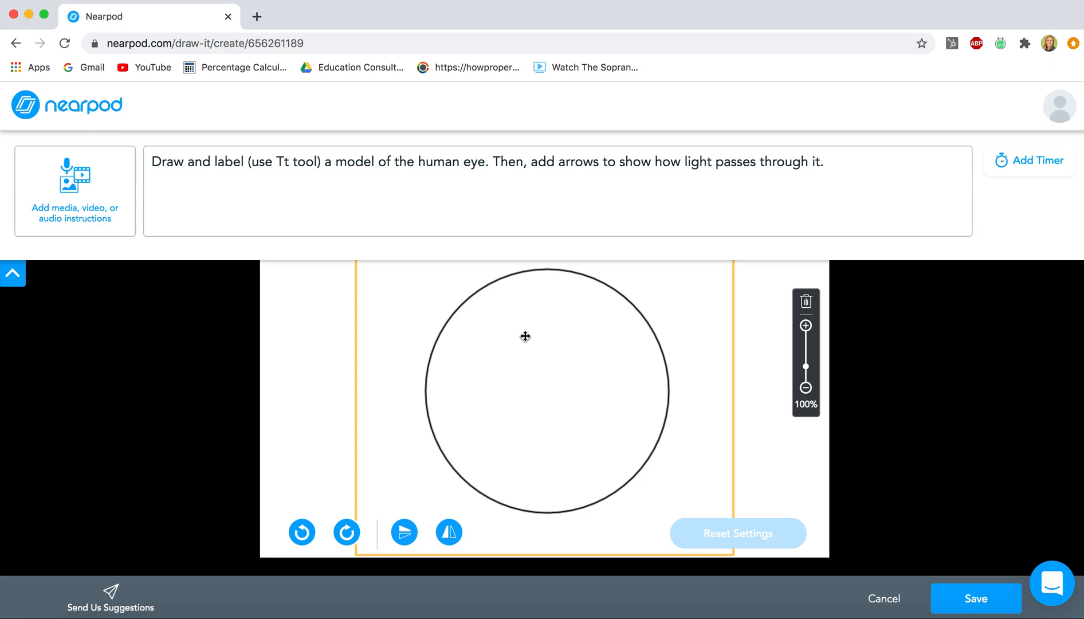
{"action": "mouse_move", "coordinate": [12, 274]}
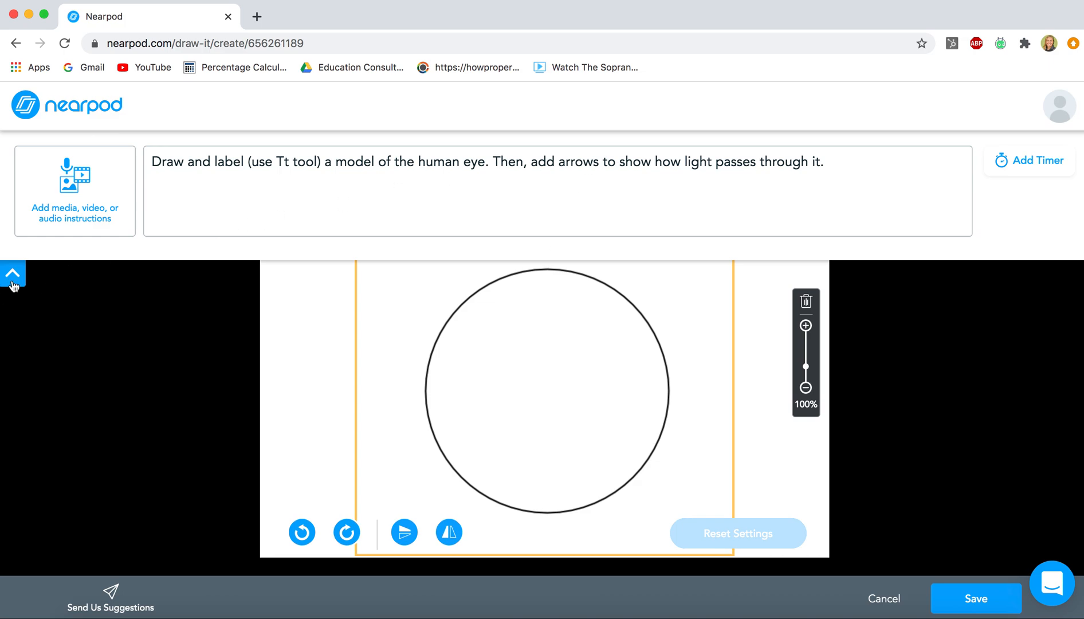
{"action": "mouse_move", "coordinate": [19, 267]}
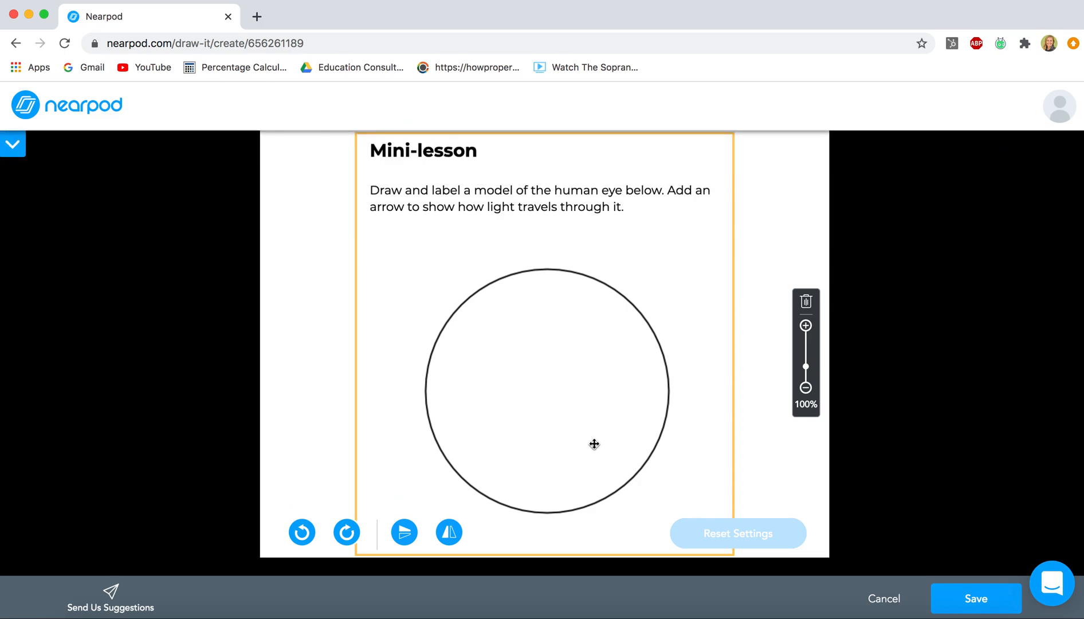
{"action": "mouse_move", "coordinate": [563, 442]}
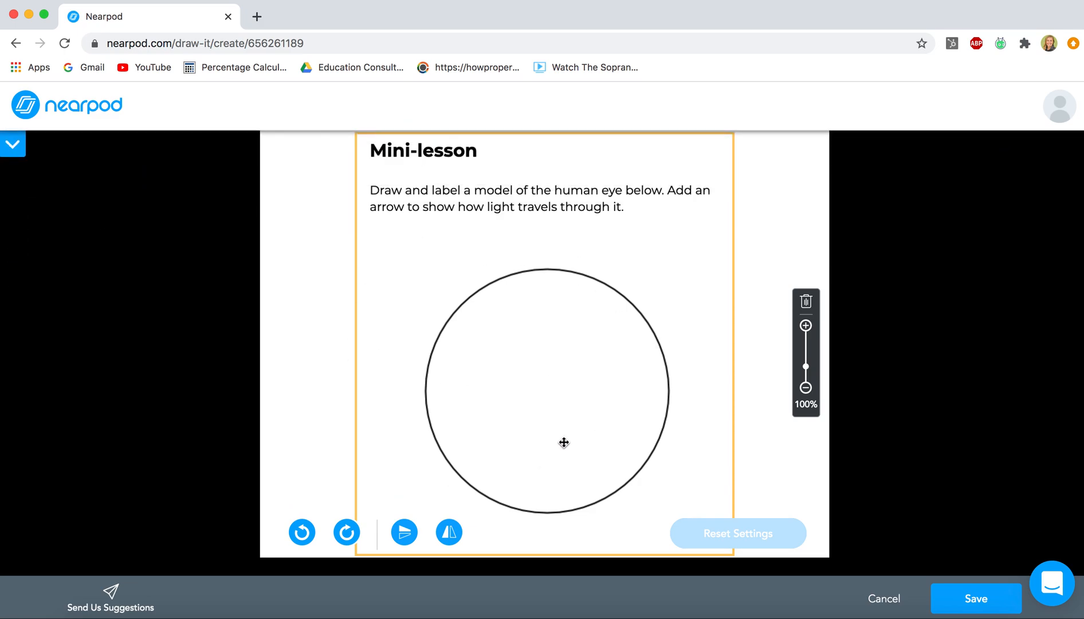
{"action": "mouse_move", "coordinate": [681, 475]}
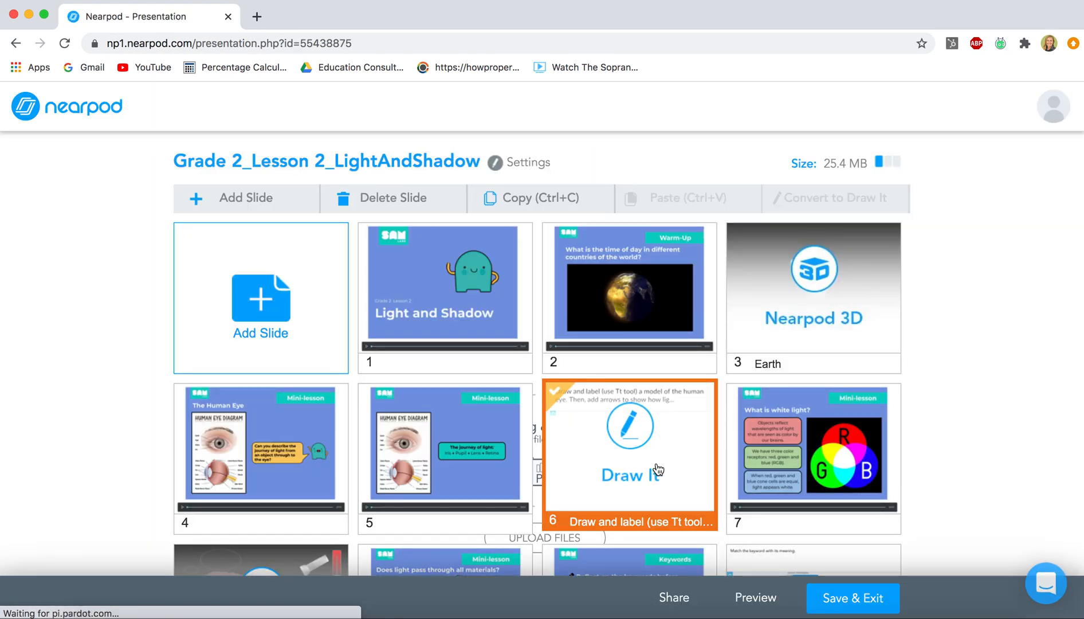
Preview slide 6, the human-eye Draw It activity, as a student.
{"action": "left_click", "coordinate": [755, 598]}
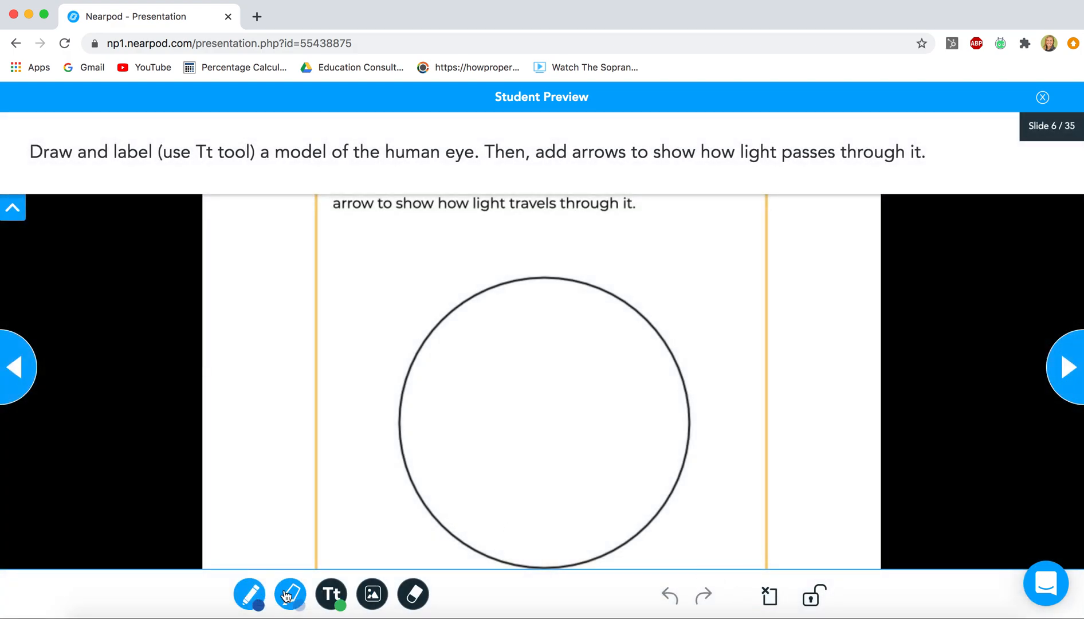
Add a 'Hi what's up' text label, cancel image upload, and exit preview.
{"action": "left_click", "coordinate": [331, 594]}
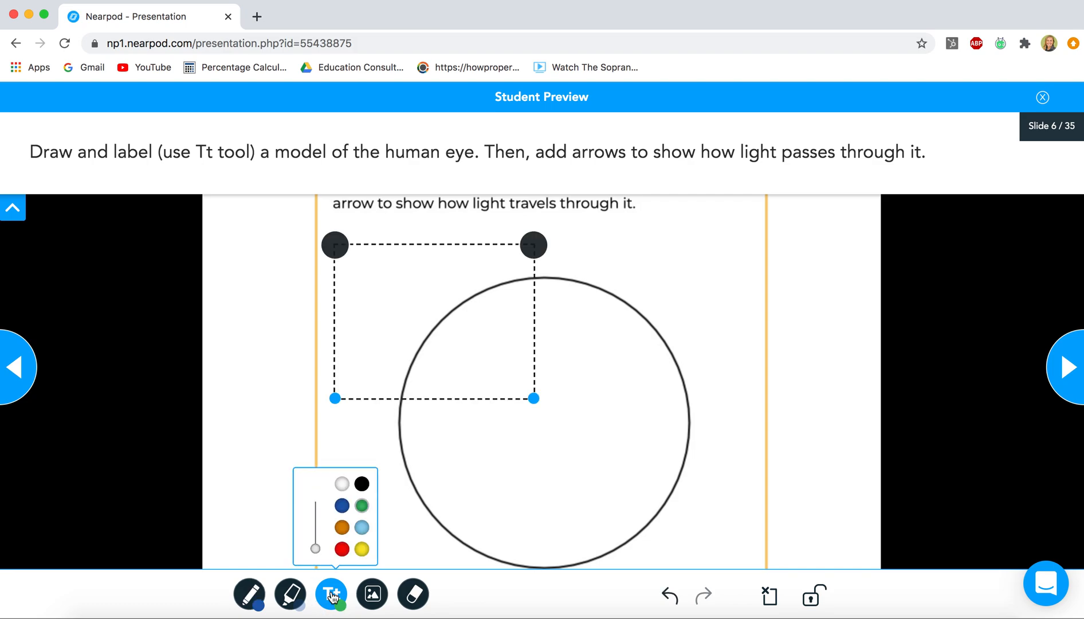
{"action": "left_click", "coordinate": [331, 593]}
{"action": "type", "text": "i what's up"}
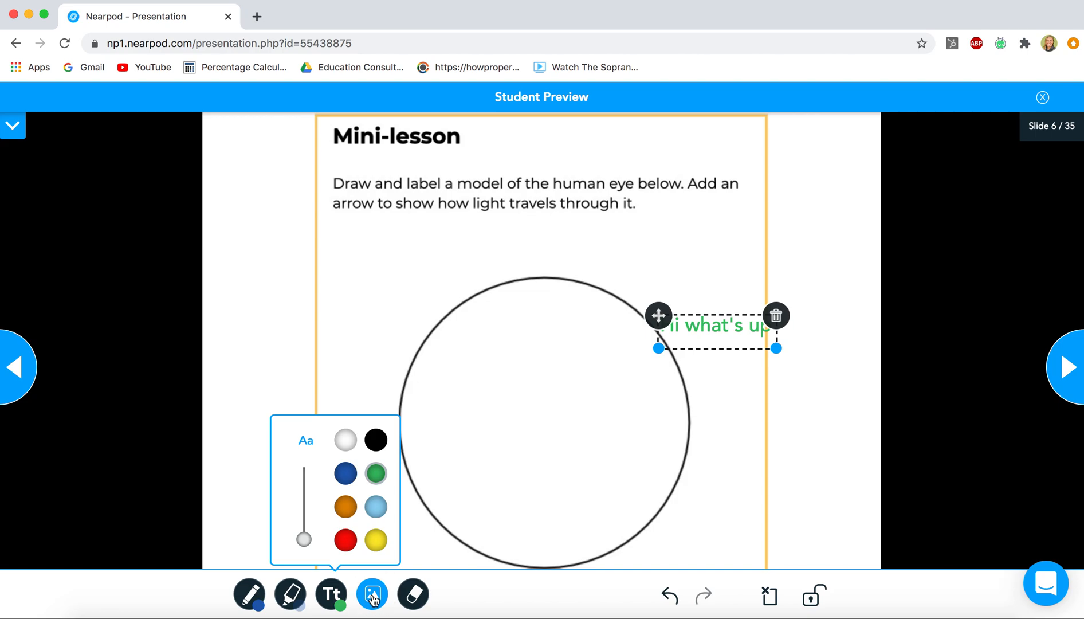
{"action": "left_click", "coordinate": [372, 595]}
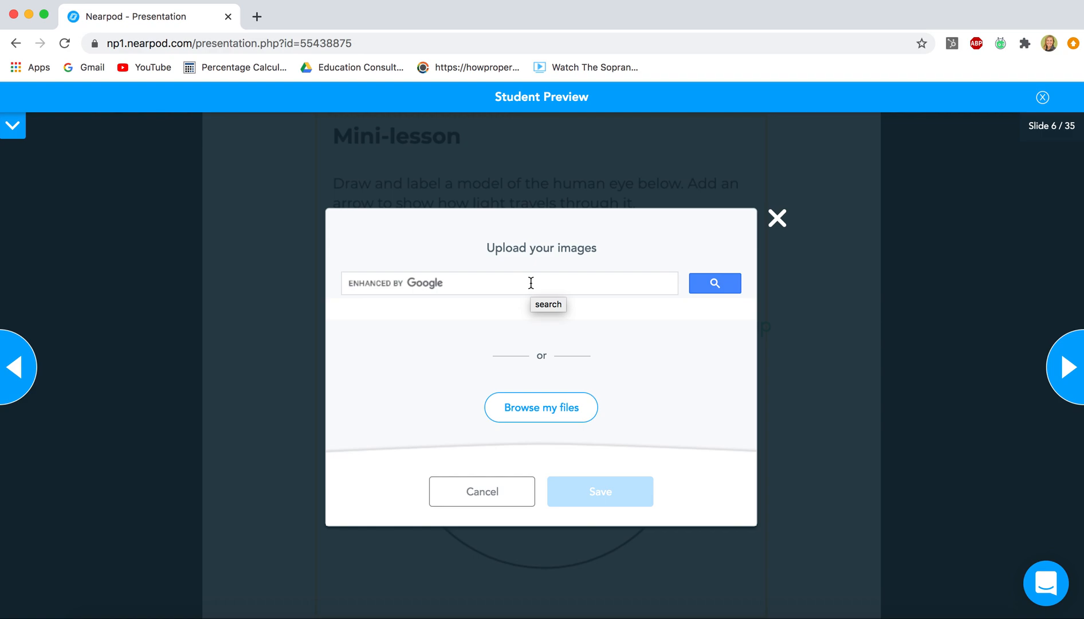
{"action": "left_click", "coordinate": [776, 217]}
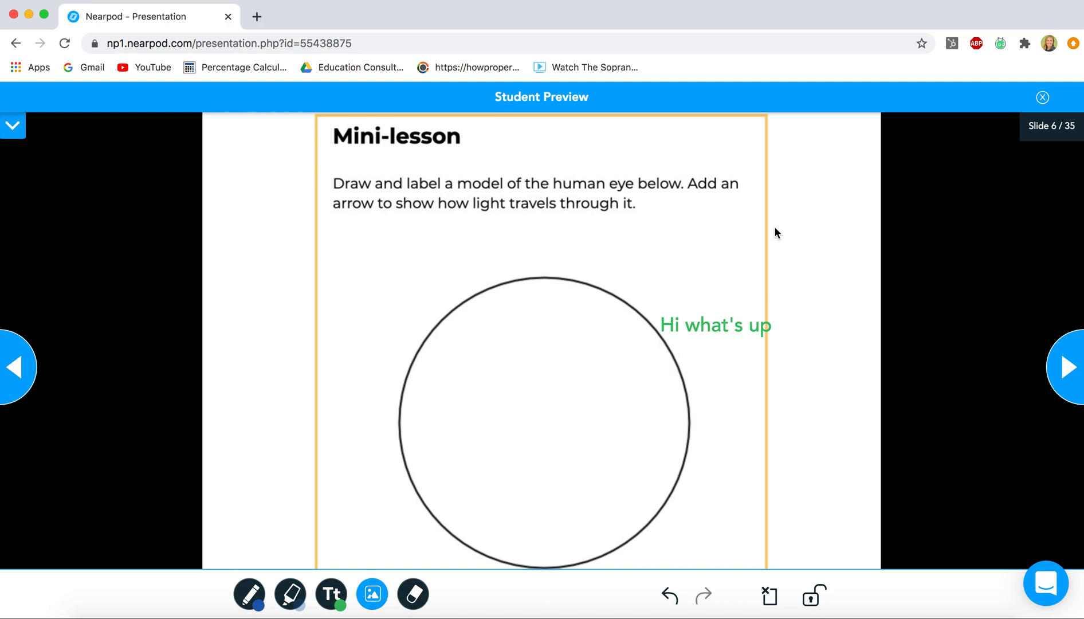
{"action": "mouse_move", "coordinate": [1042, 97]}
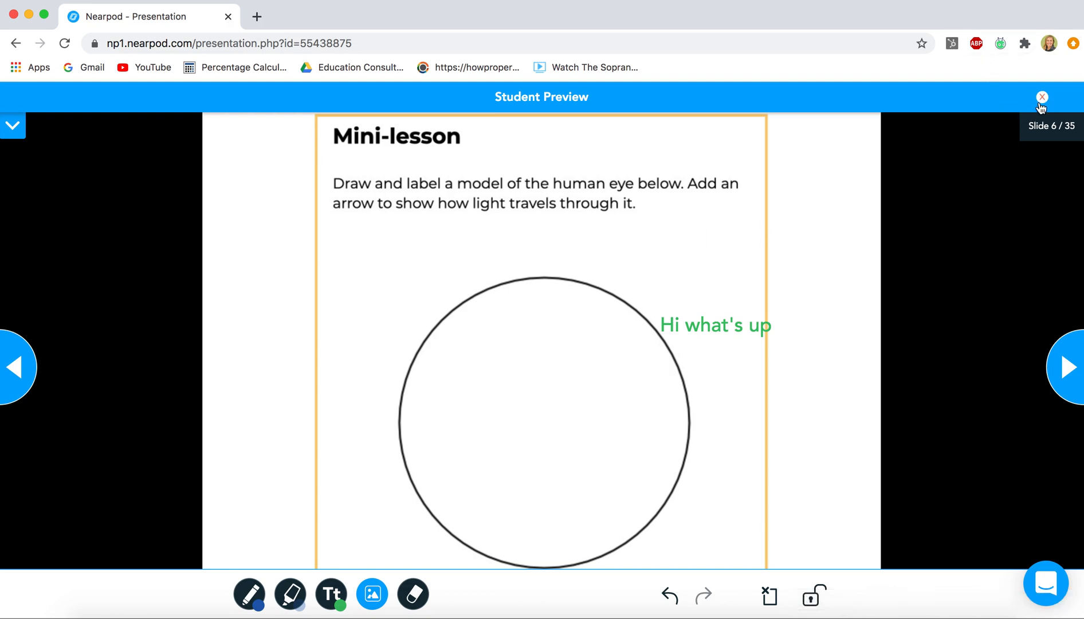
{"action": "left_click", "coordinate": [1042, 96]}
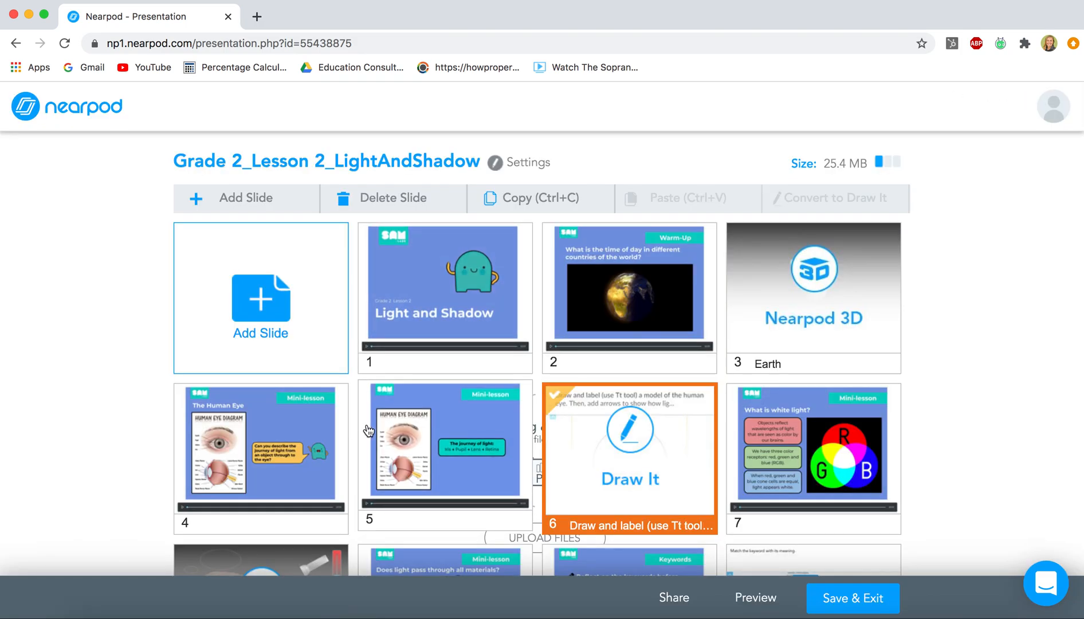
{"action": "scroll", "scroll_direction": "down", "scroll_amount": 3}
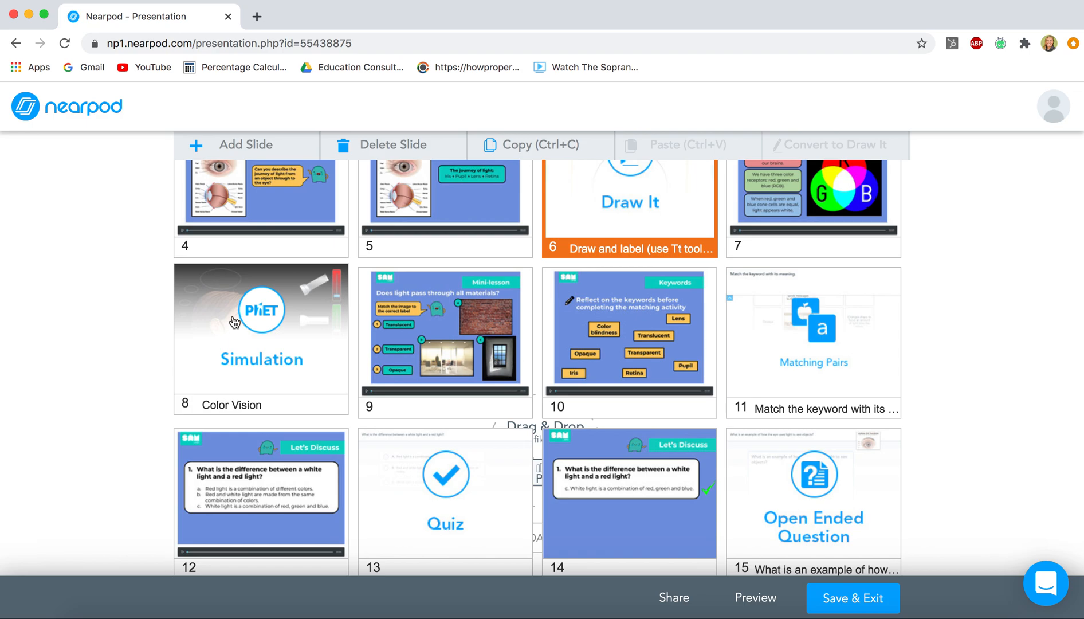
{"action": "scroll", "scroll_direction": "down", "scroll_amount": 3}
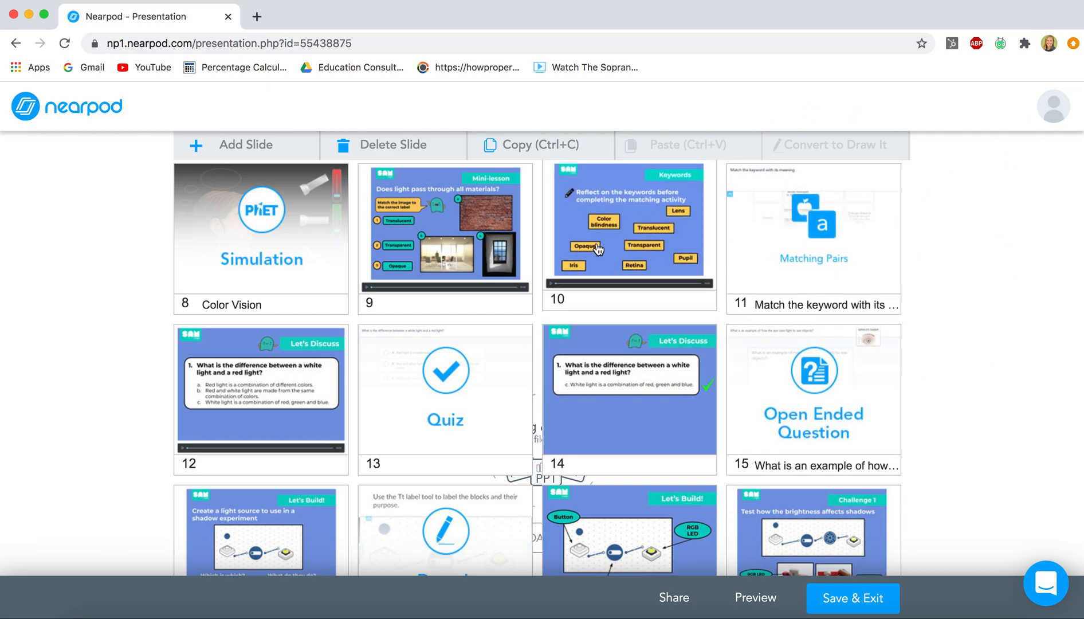
{"action": "scroll", "scroll_direction": "down", "scroll_amount": 3}
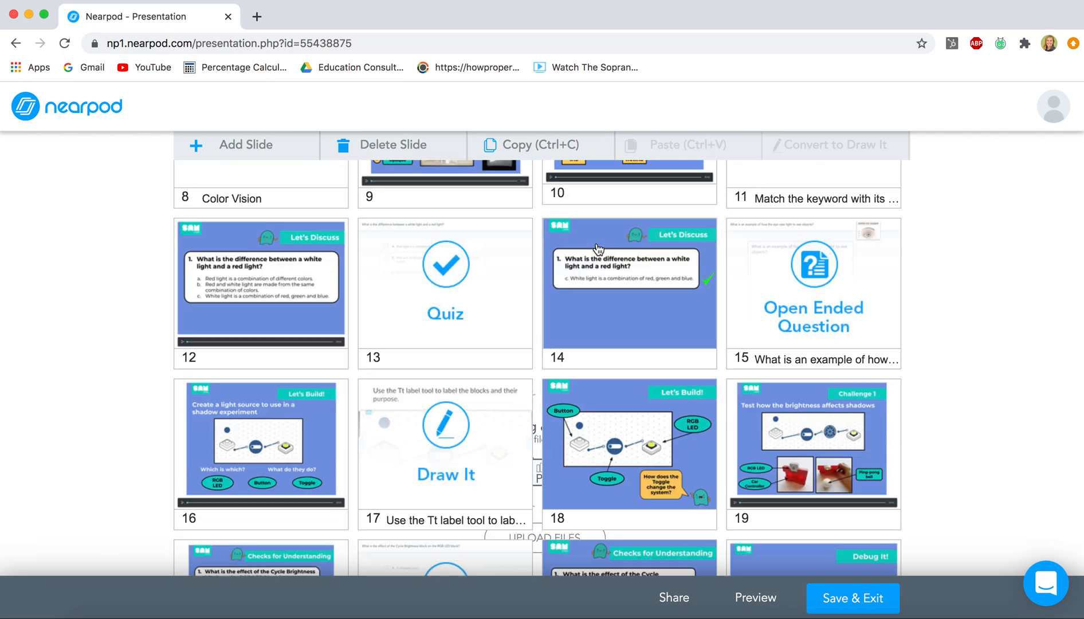
{"action": "scroll", "scroll_direction": "down", "scroll_amount": 3}
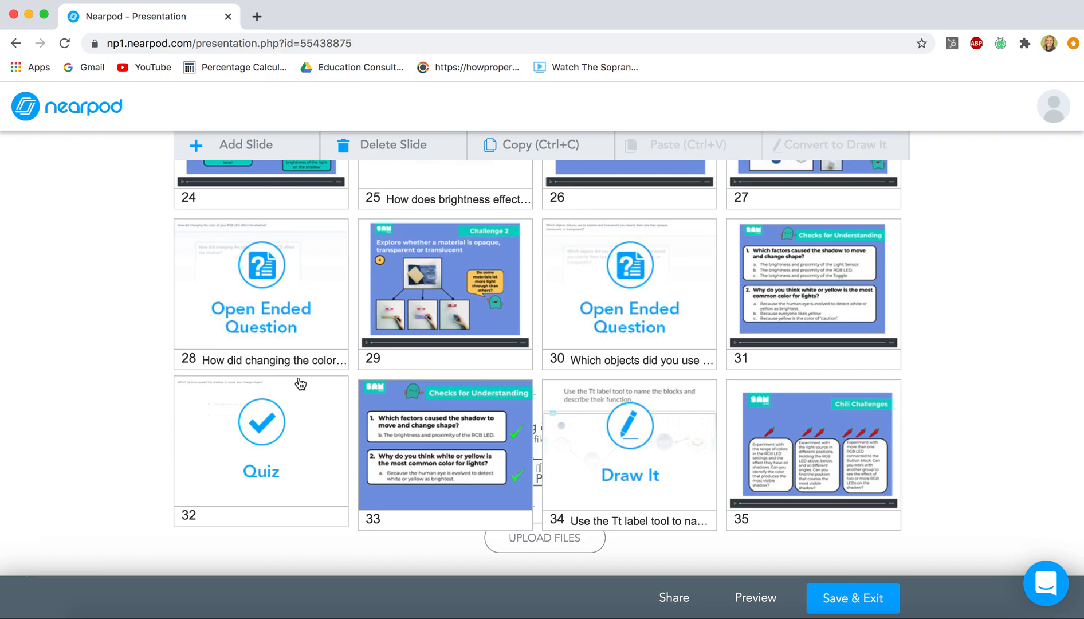
{"action": "scroll", "scroll_direction": "up", "scroll_amount": 3}
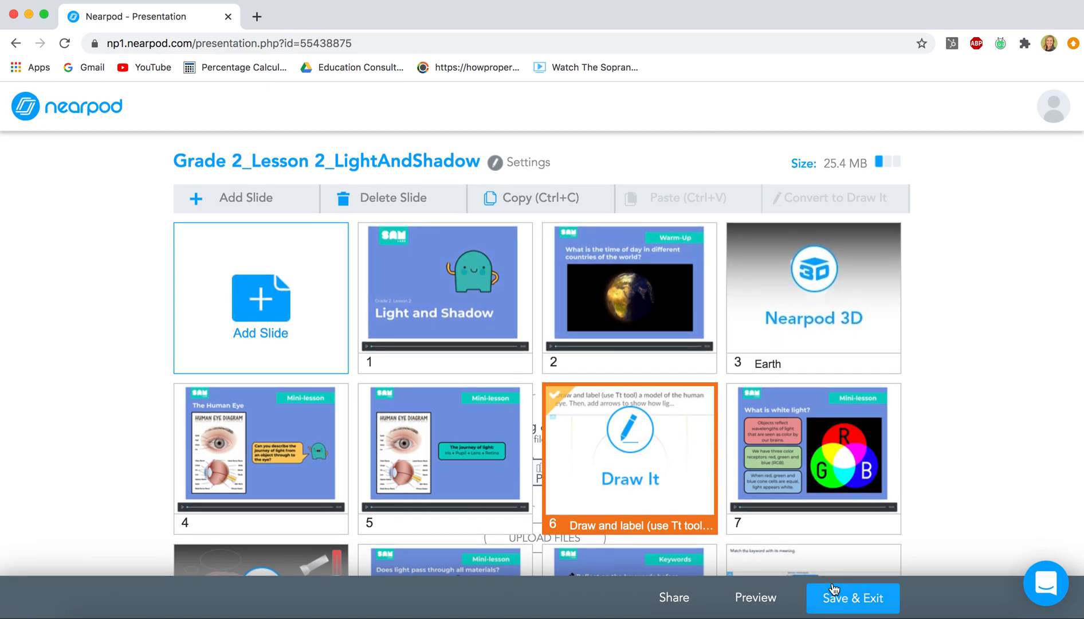
Save and exit the Light and Shadow lesson to show its Student-Paced launch option.
{"action": "left_click", "coordinate": [852, 598]}
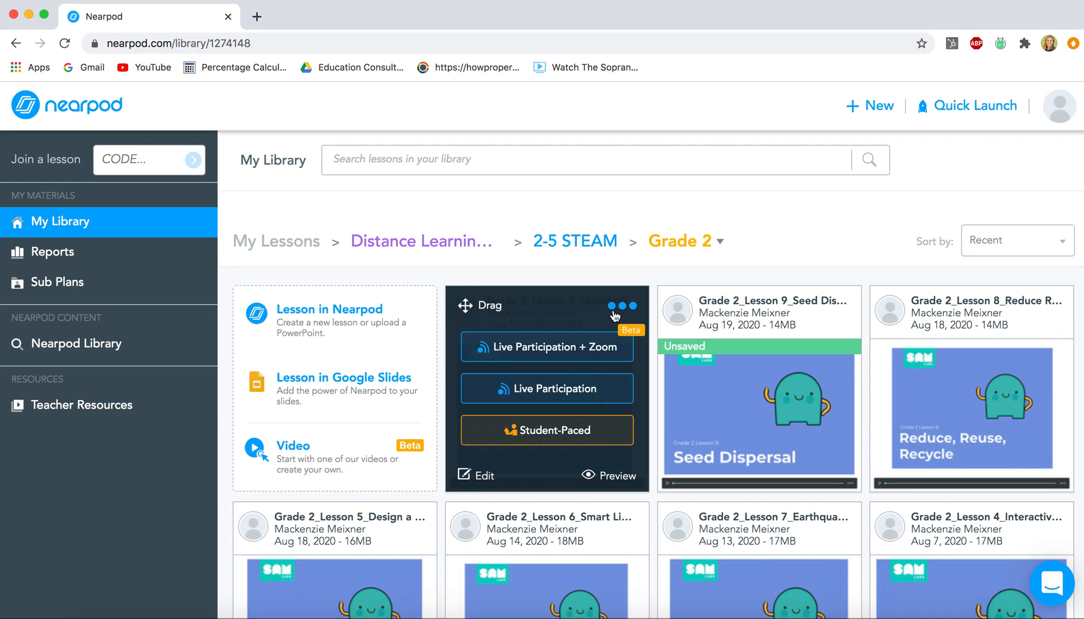
Show the lesson card's more-actions menu with Share, Duplicate, Export PDF and Delete.
{"action": "left_click", "coordinate": [621, 305]}
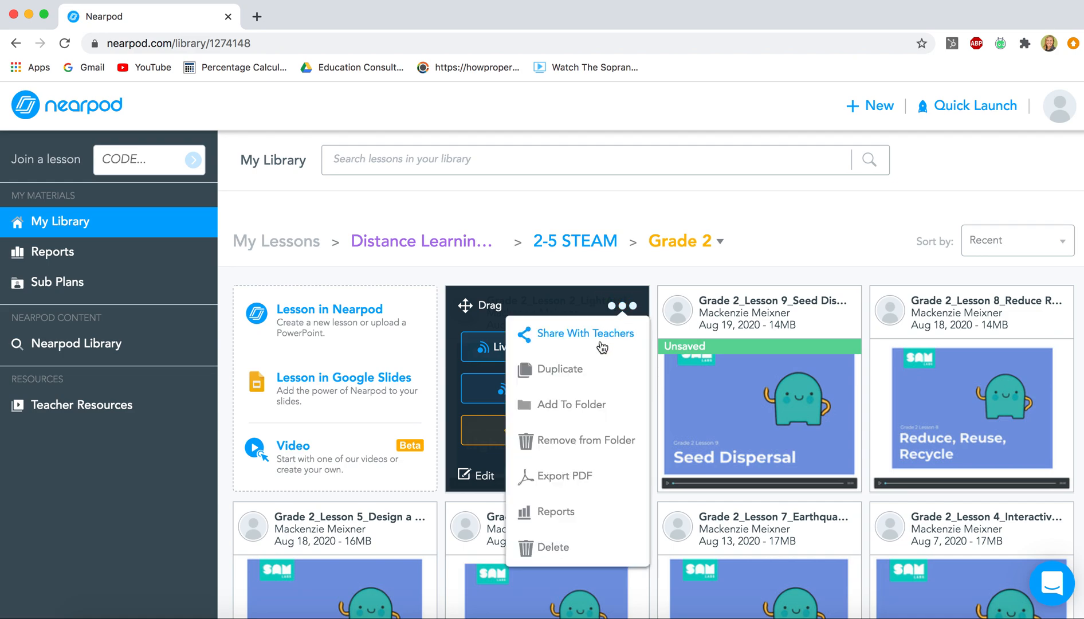
{"action": "mouse_move", "coordinate": [554, 334]}
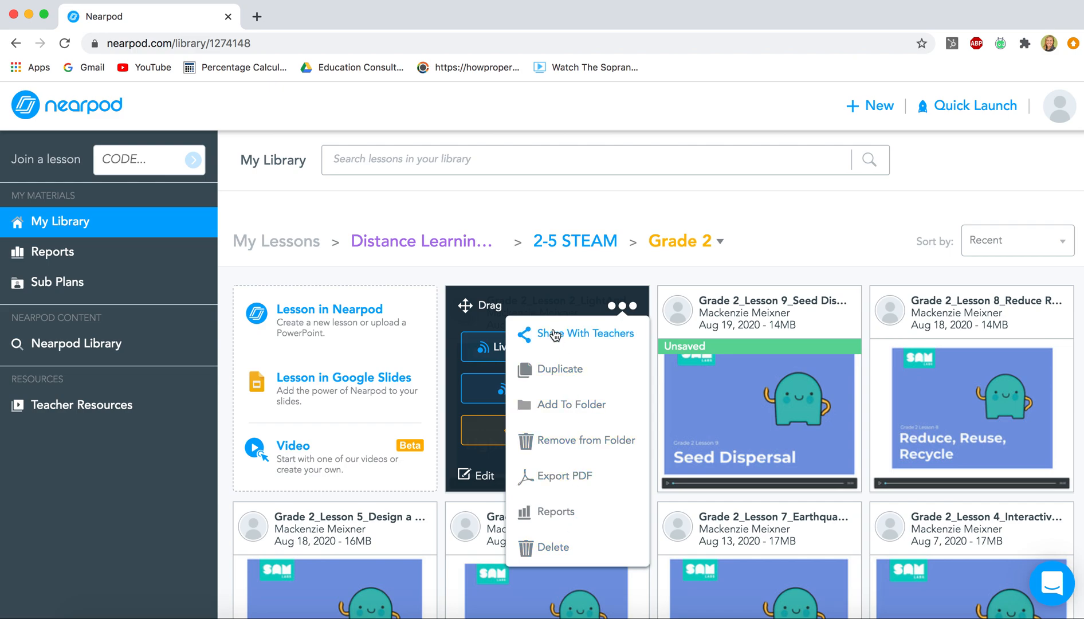
{"action": "mouse_move", "coordinate": [566, 440]}
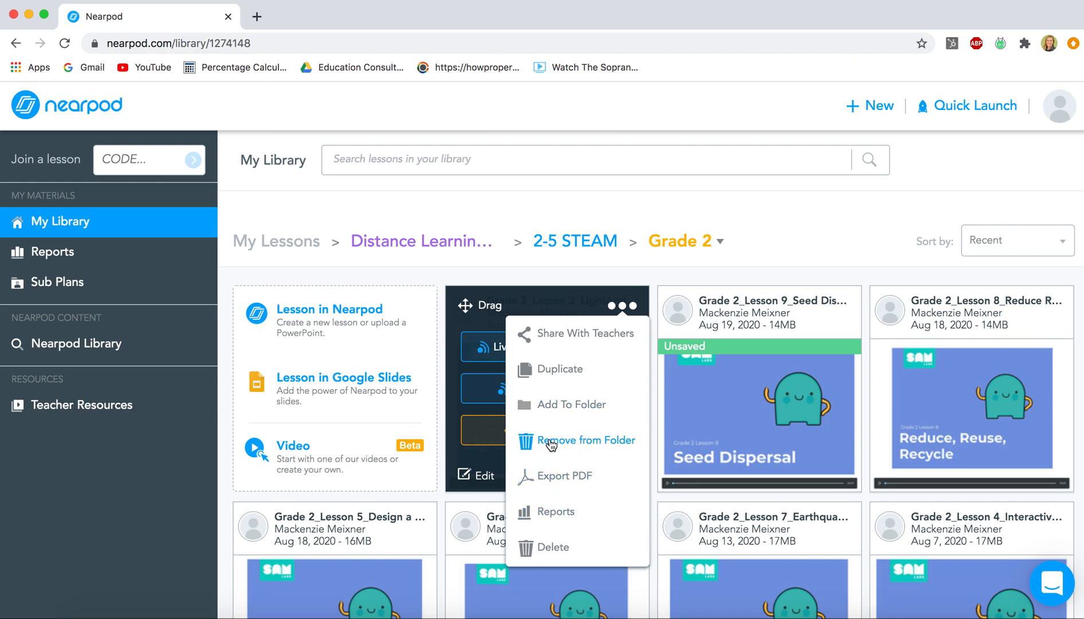
{"action": "mouse_move", "coordinate": [551, 480]}
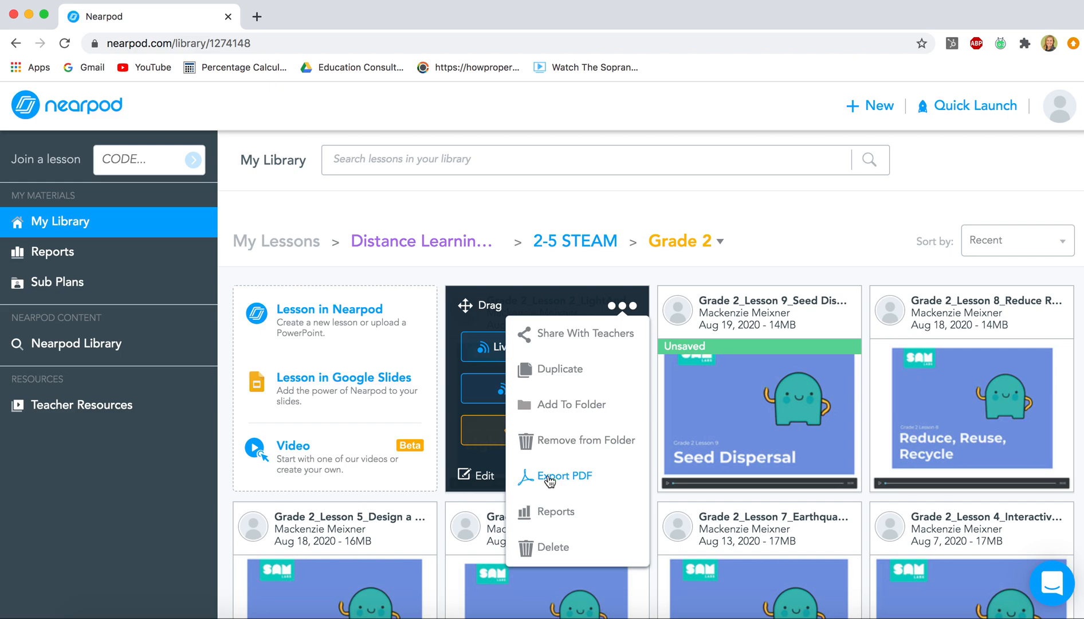
{"action": "mouse_move", "coordinate": [549, 512]}
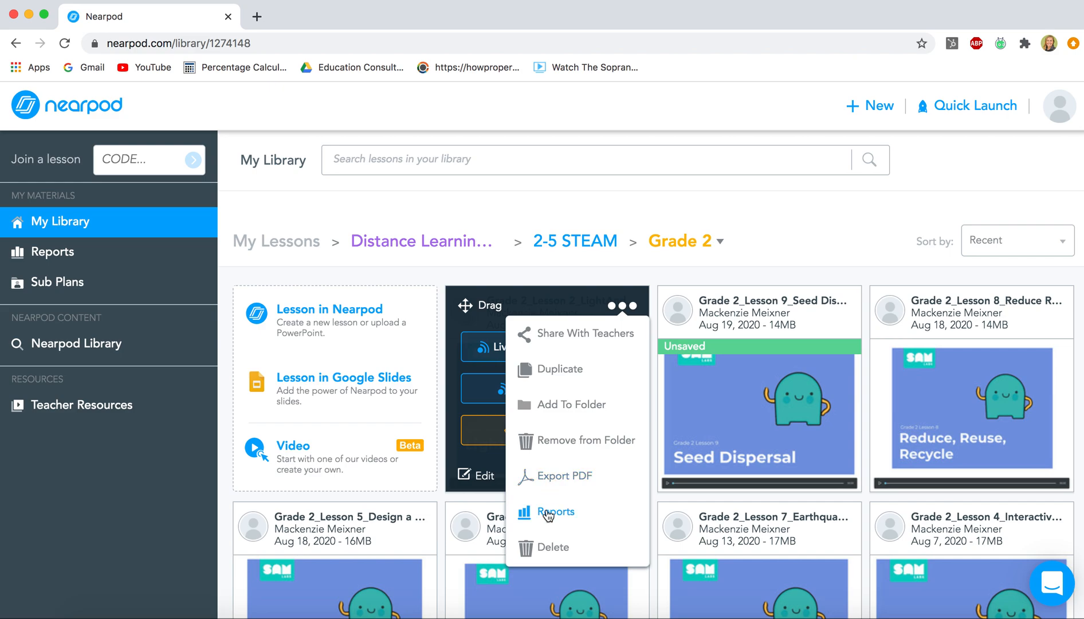
Choose Reports to list the lesson's two past sessions with student counts.
{"action": "left_click", "coordinate": [558, 511]}
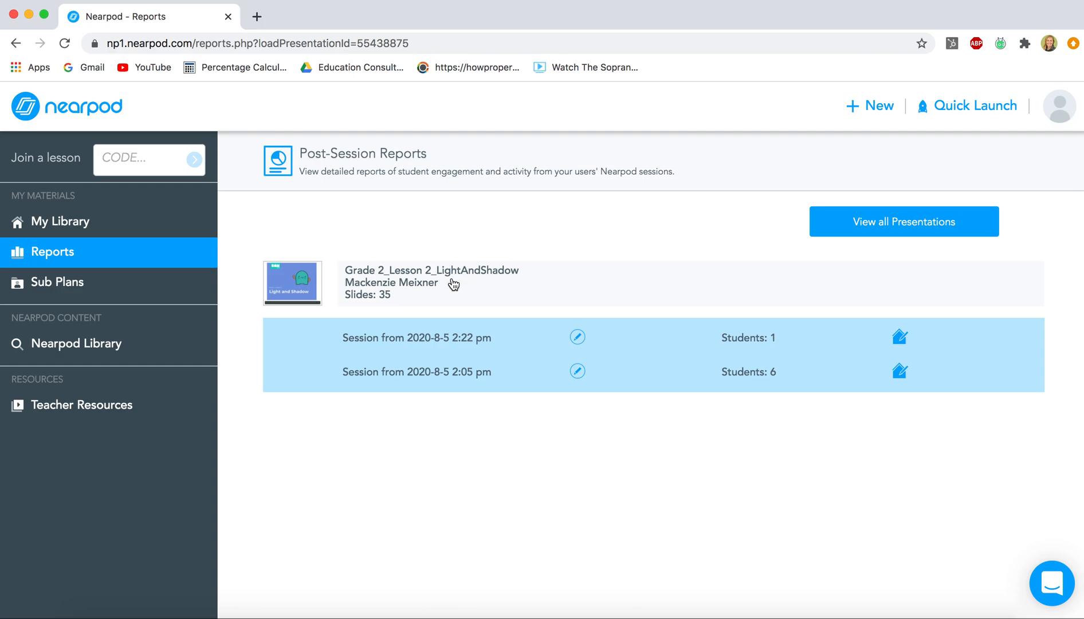
{"action": "mouse_move", "coordinate": [202, 244]}
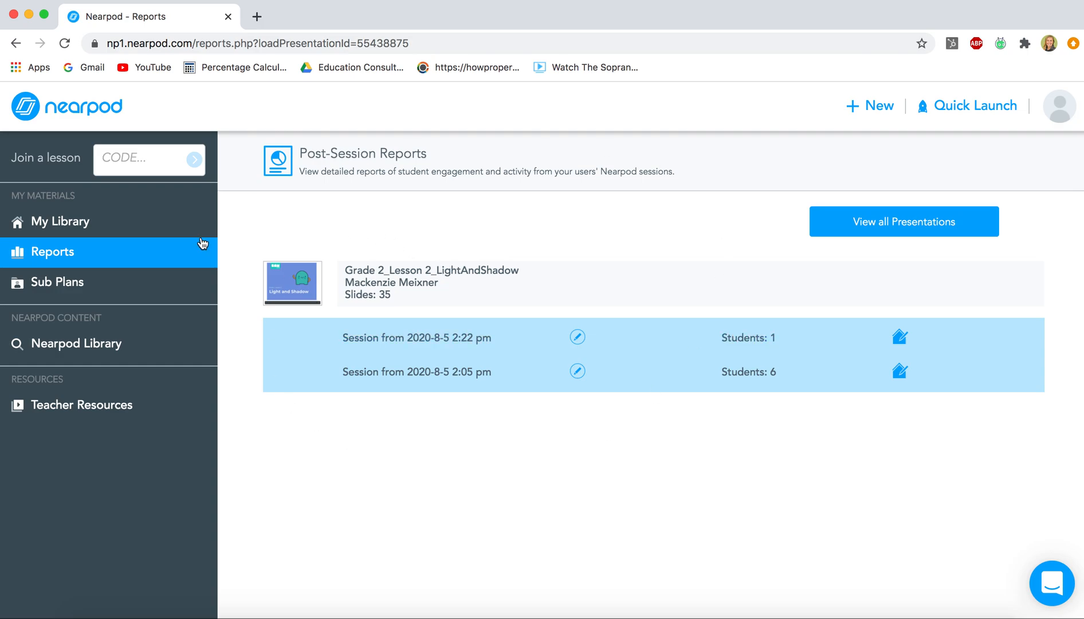
{"action": "mouse_move", "coordinate": [388, 159]}
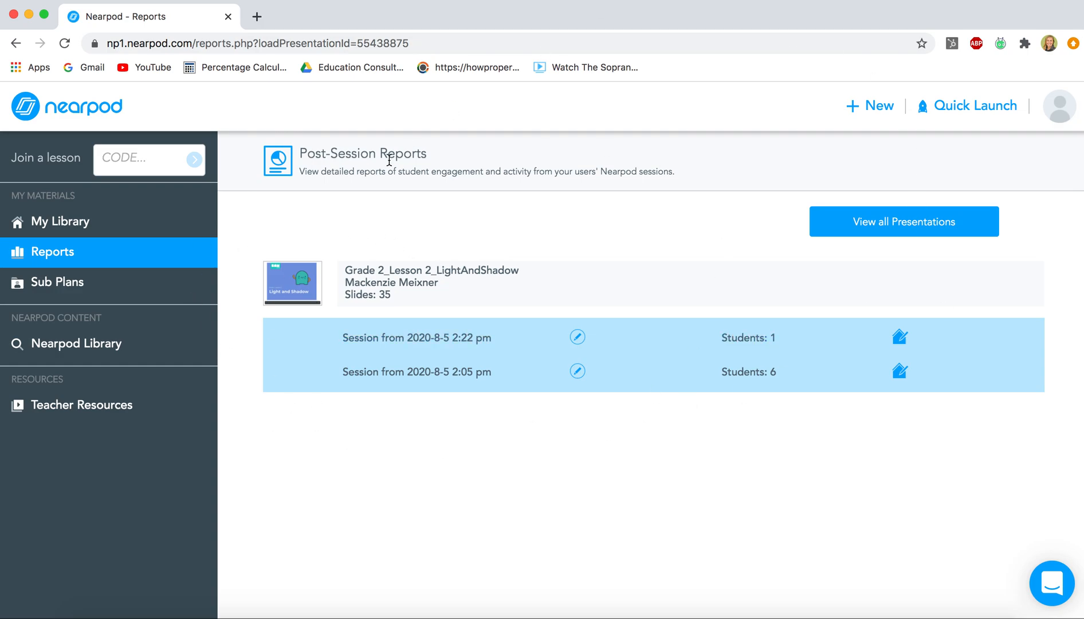
{"action": "mouse_move", "coordinate": [314, 310]}
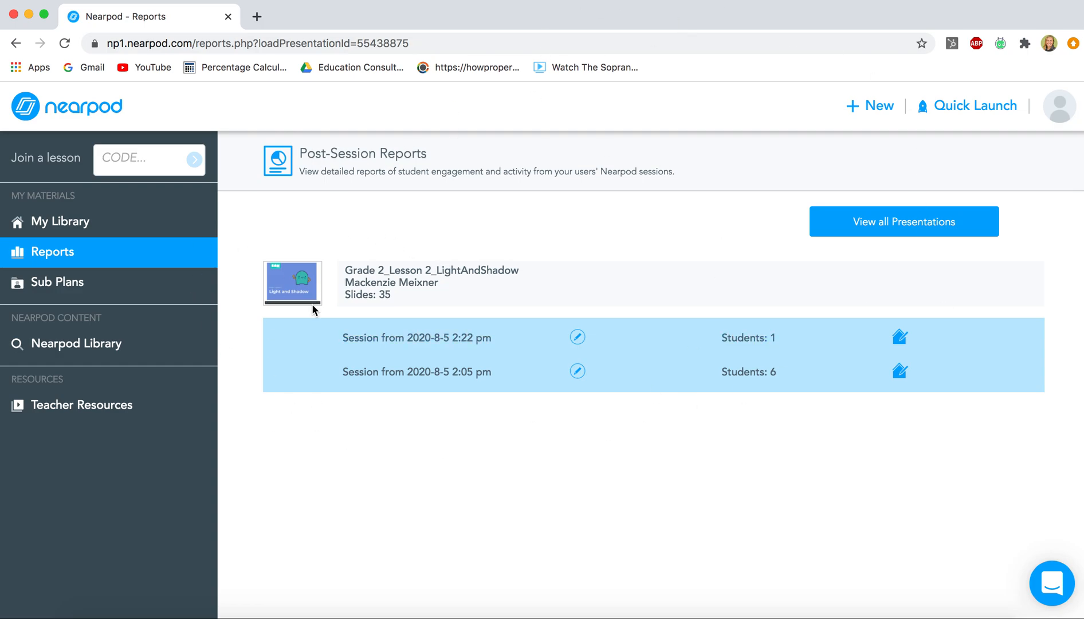
{"action": "mouse_move", "coordinate": [403, 381]}
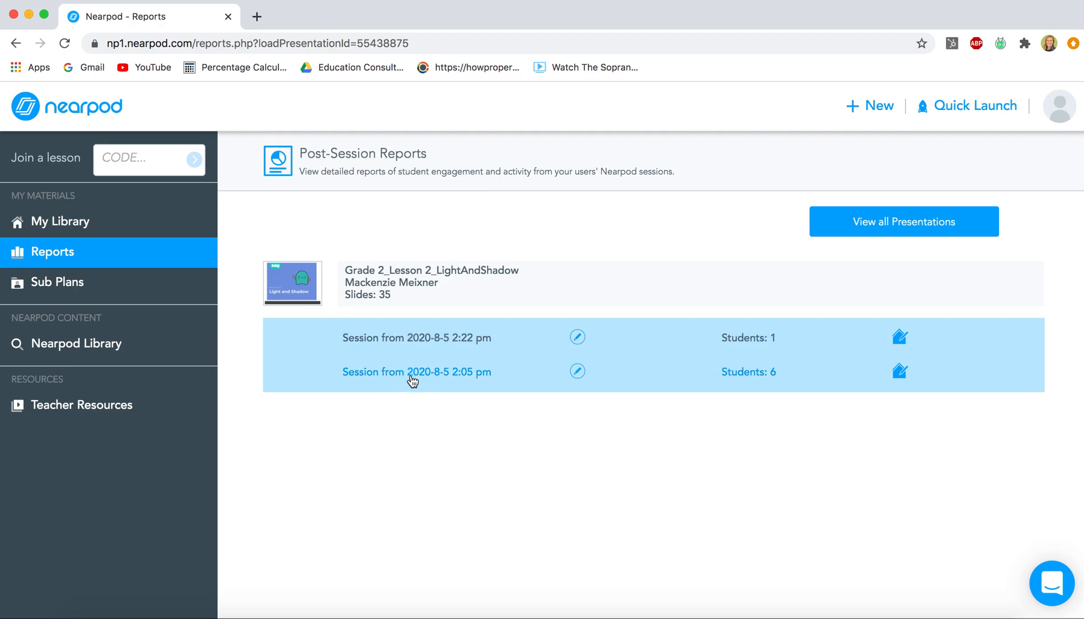
Open the 2020-8-5 2:05 pm session report and scroll its participation summary.
{"action": "left_click", "coordinate": [415, 372]}
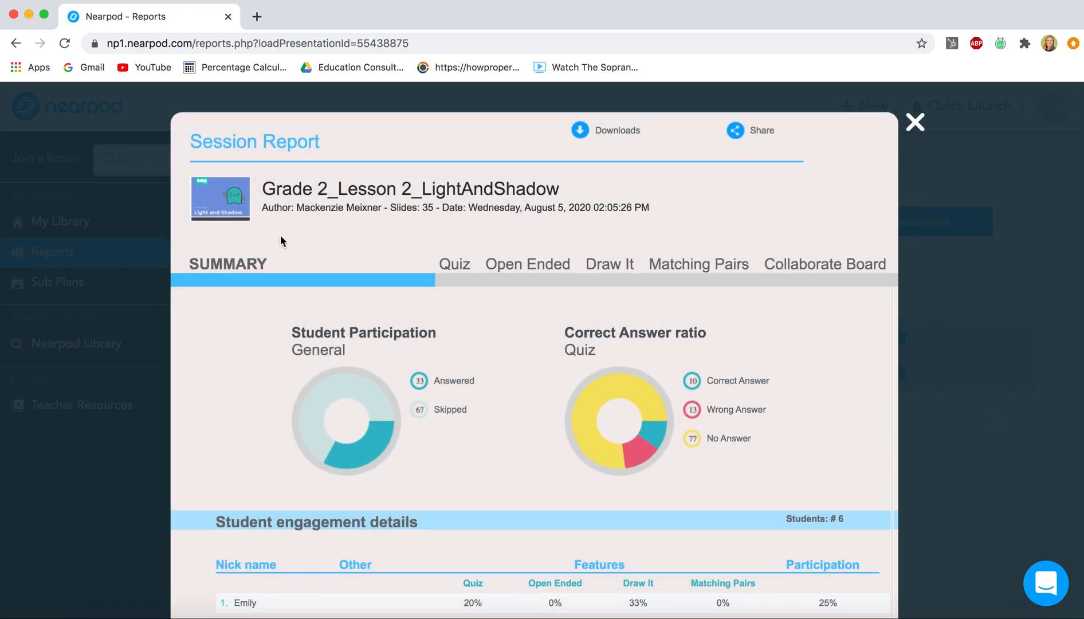
{"action": "mouse_move", "coordinate": [227, 473]}
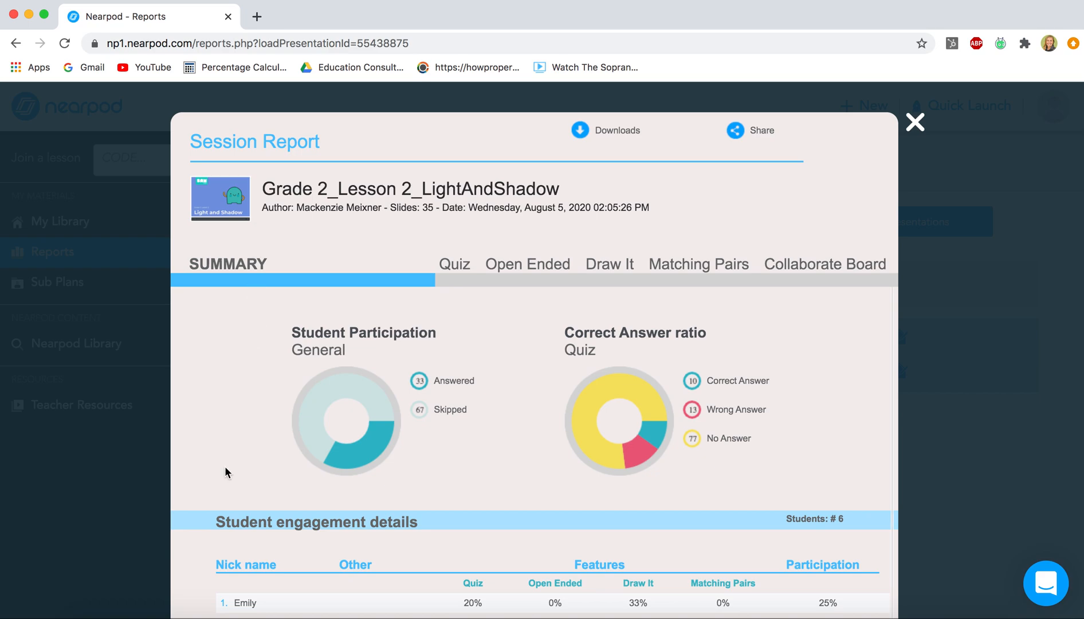
{"action": "mouse_move", "coordinate": [251, 378]}
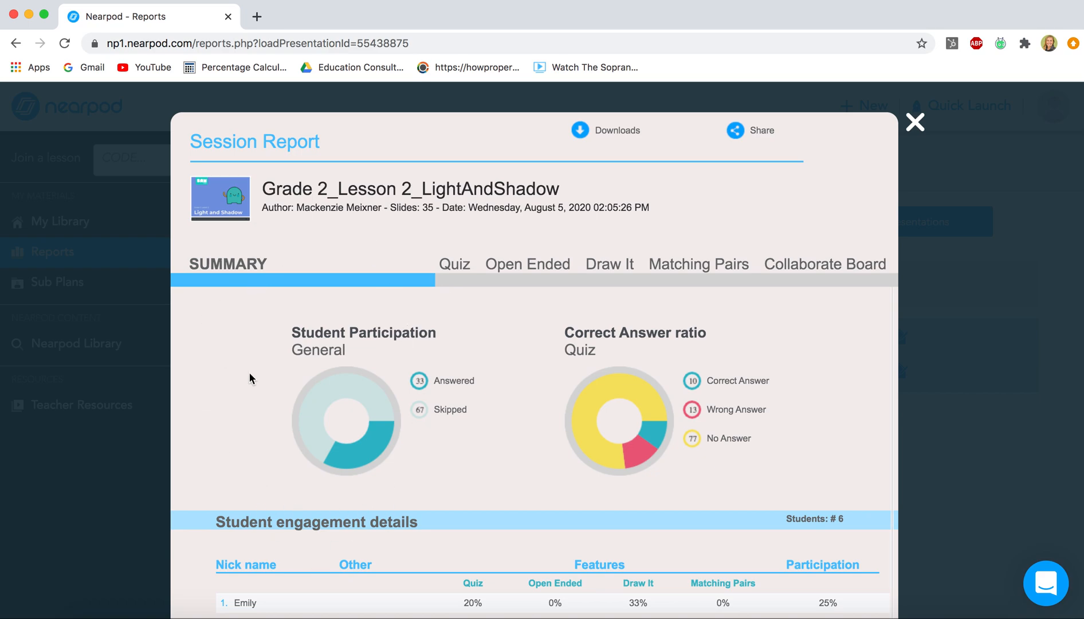
{"action": "mouse_move", "coordinate": [389, 491]}
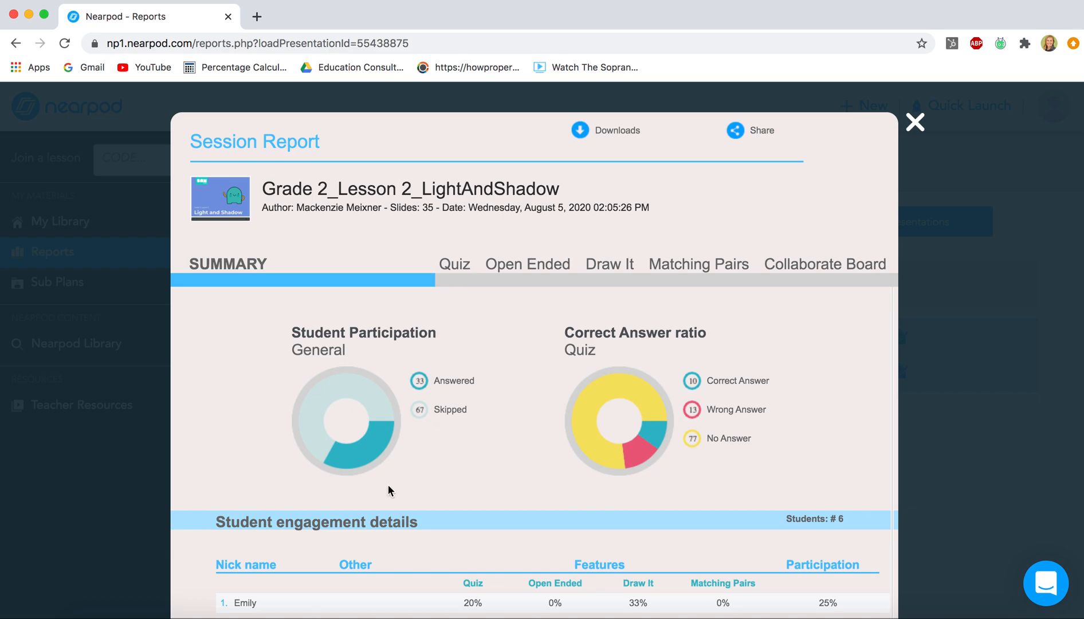
{"action": "mouse_move", "coordinate": [400, 448]}
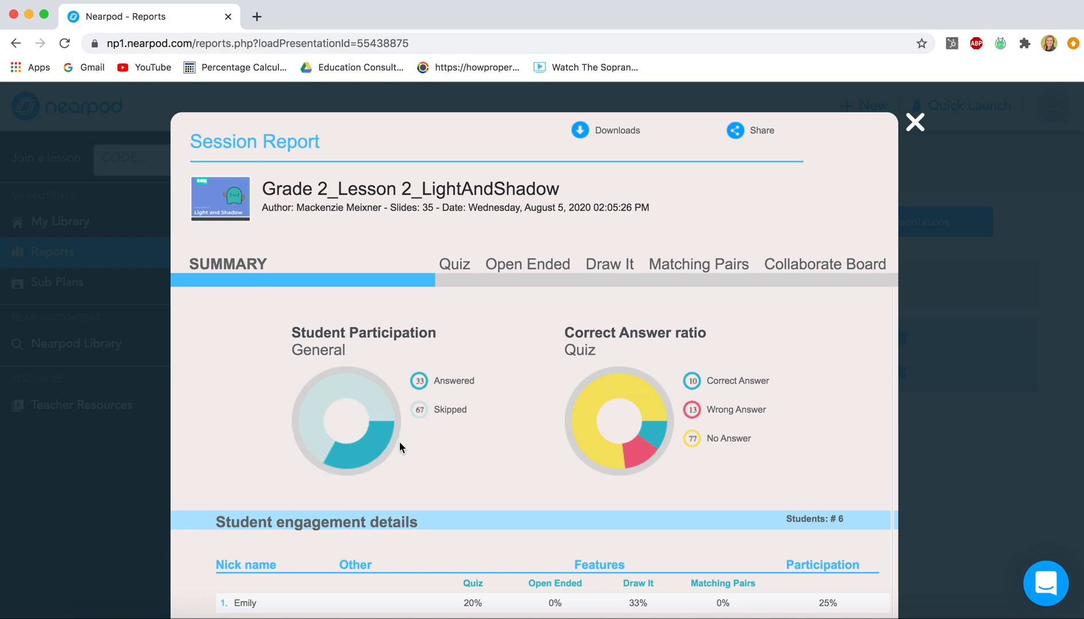
{"action": "mouse_move", "coordinate": [326, 511]}
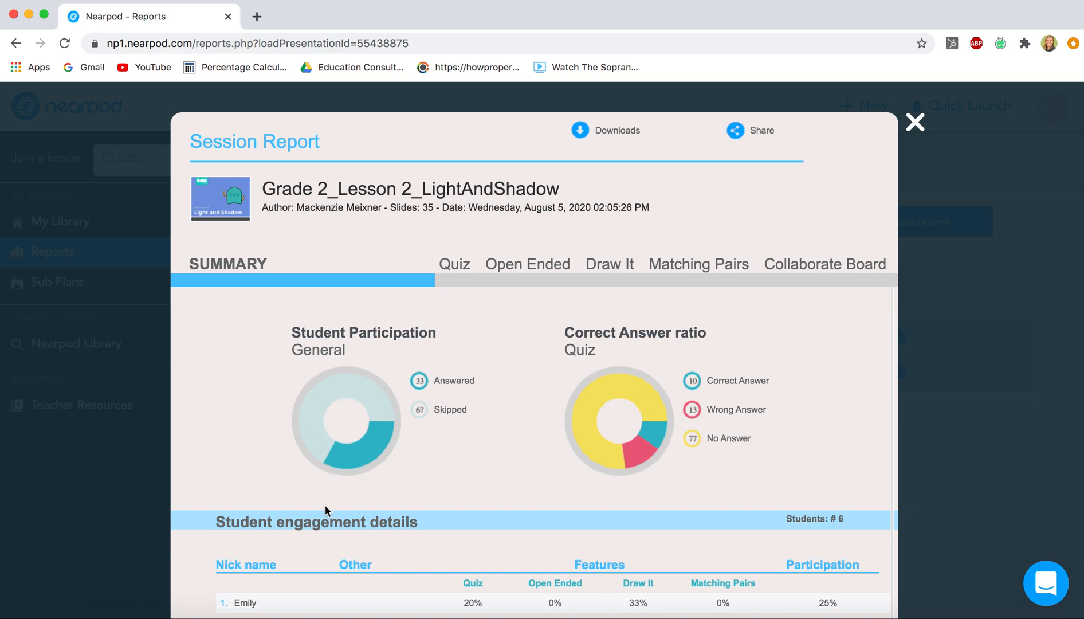
{"action": "mouse_move", "coordinate": [685, 502]}
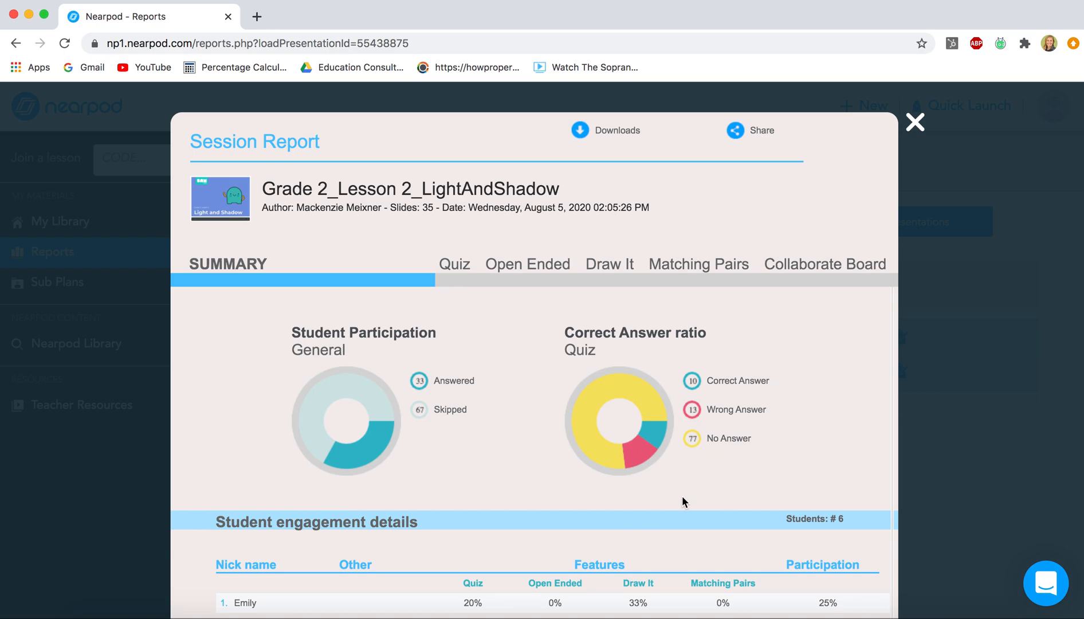
{"action": "mouse_move", "coordinate": [546, 374]}
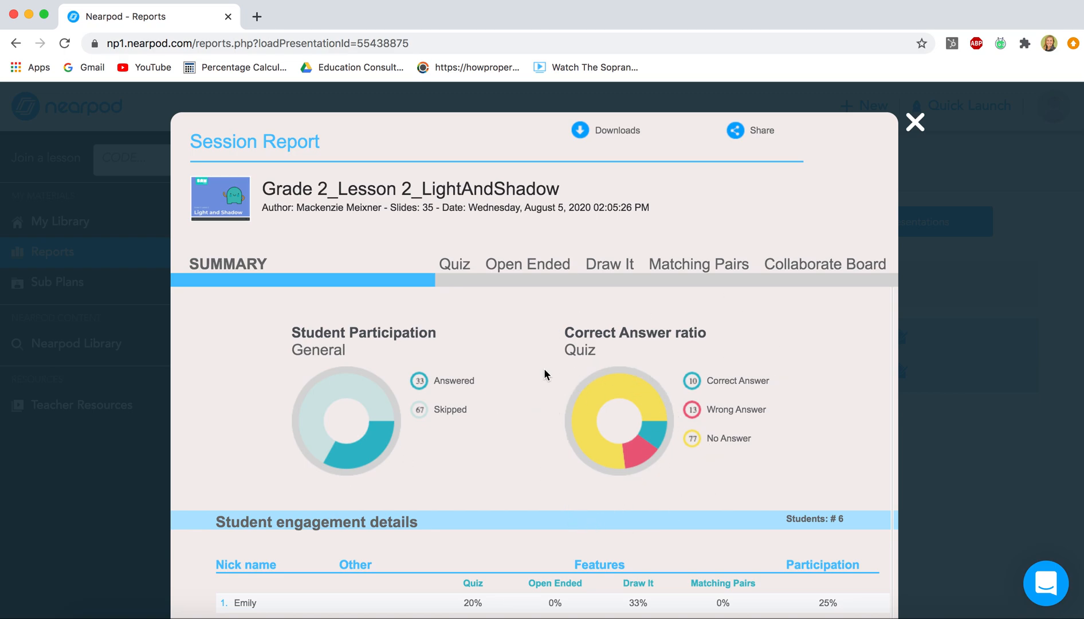
{"action": "scroll", "scroll_direction": "down", "scroll_amount": 3}
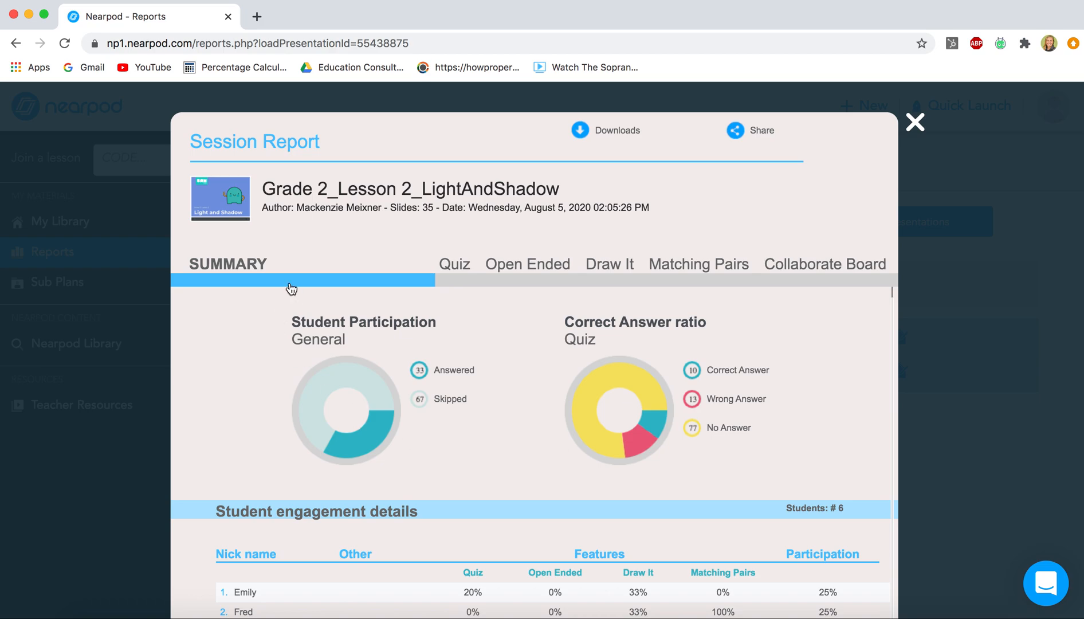
{"action": "mouse_move", "coordinate": [457, 277]}
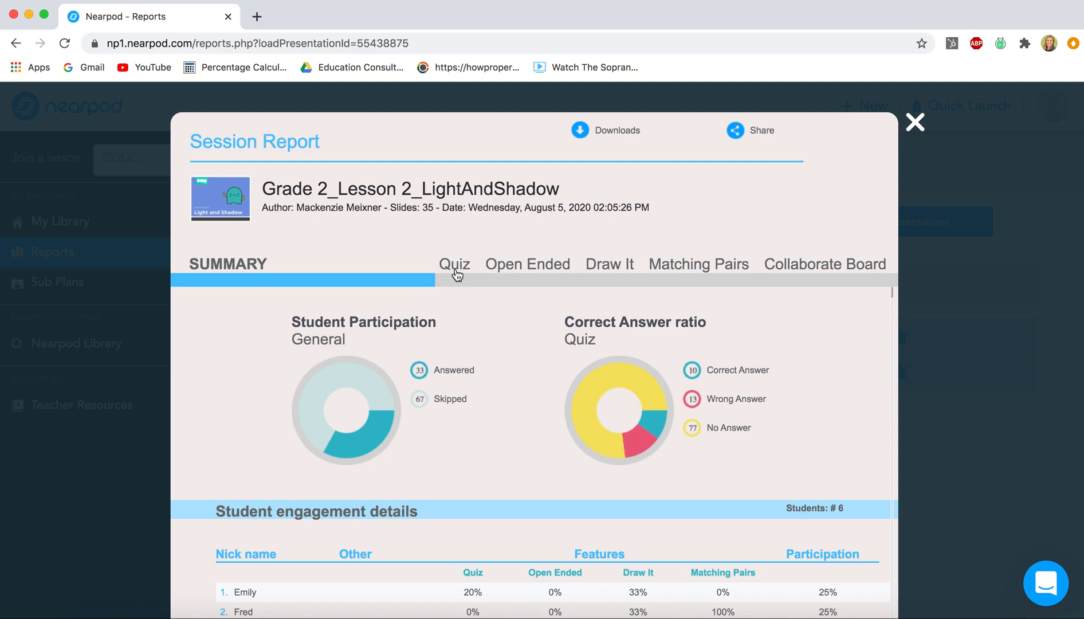
Show the Quiz section listing each Light and Shadow quiz question.
{"action": "left_click", "coordinate": [455, 264]}
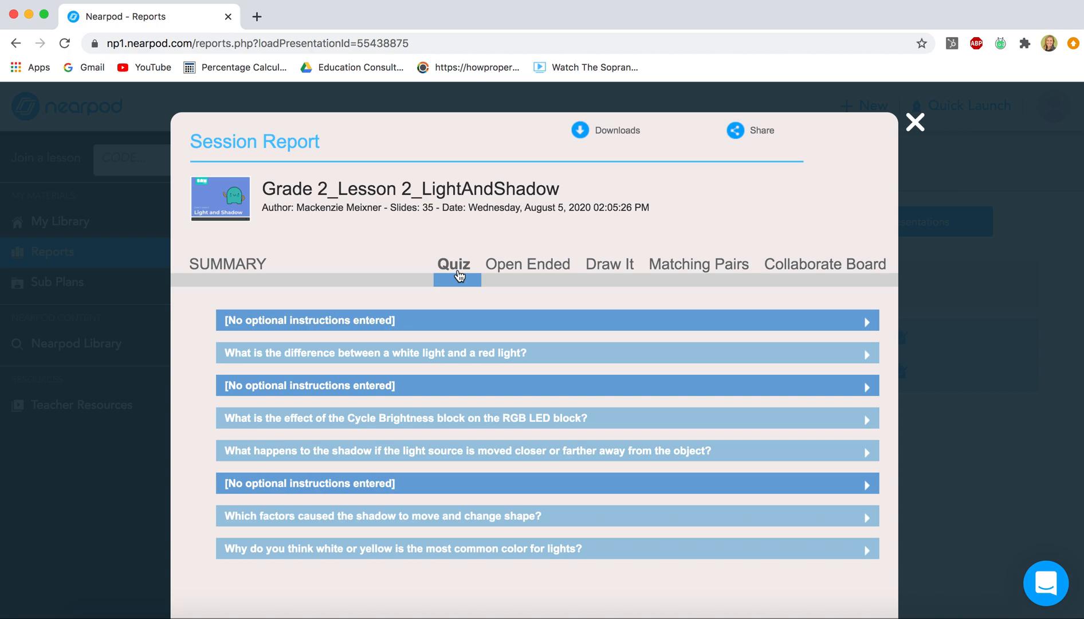
{"action": "mouse_move", "coordinate": [332, 355]}
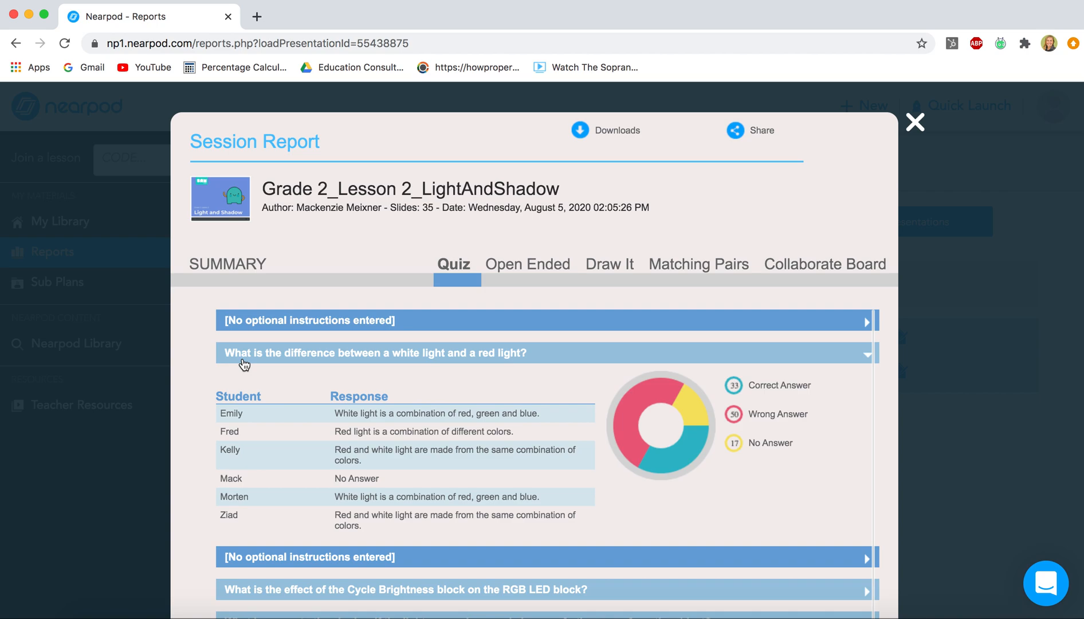
{"action": "mouse_move", "coordinate": [415, 405]}
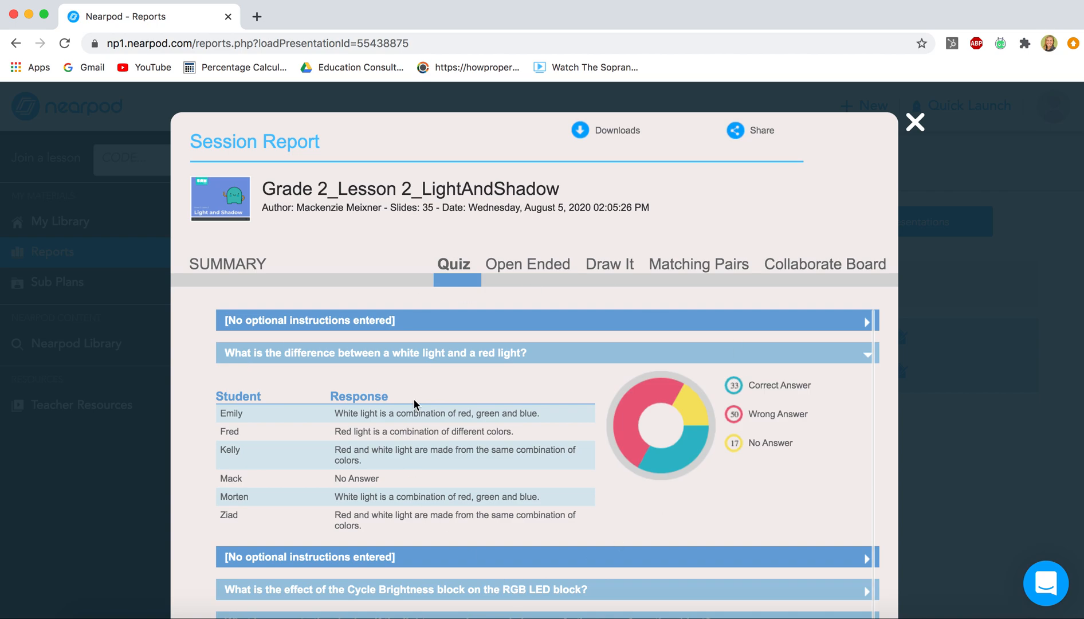
{"action": "mouse_move", "coordinate": [342, 513]}
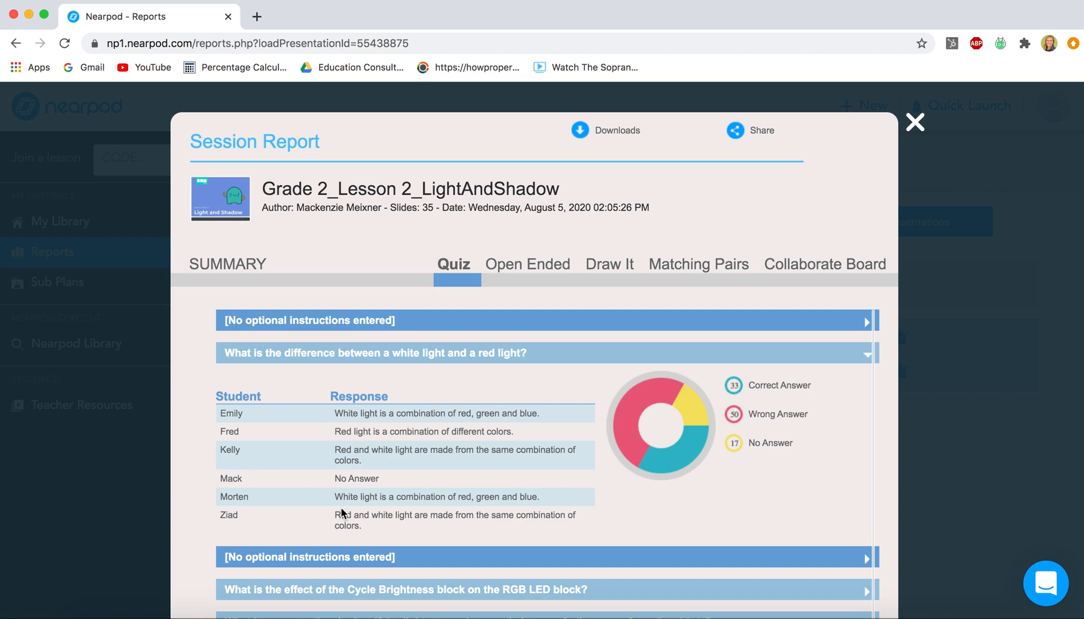
{"action": "mouse_move", "coordinate": [707, 465]}
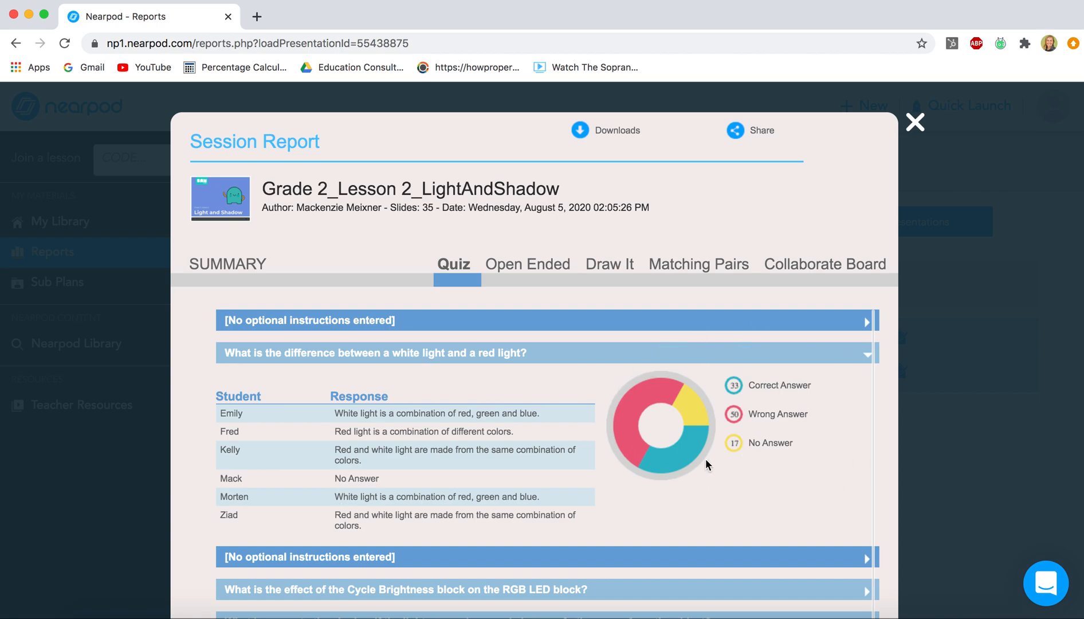
{"action": "mouse_move", "coordinate": [732, 402]}
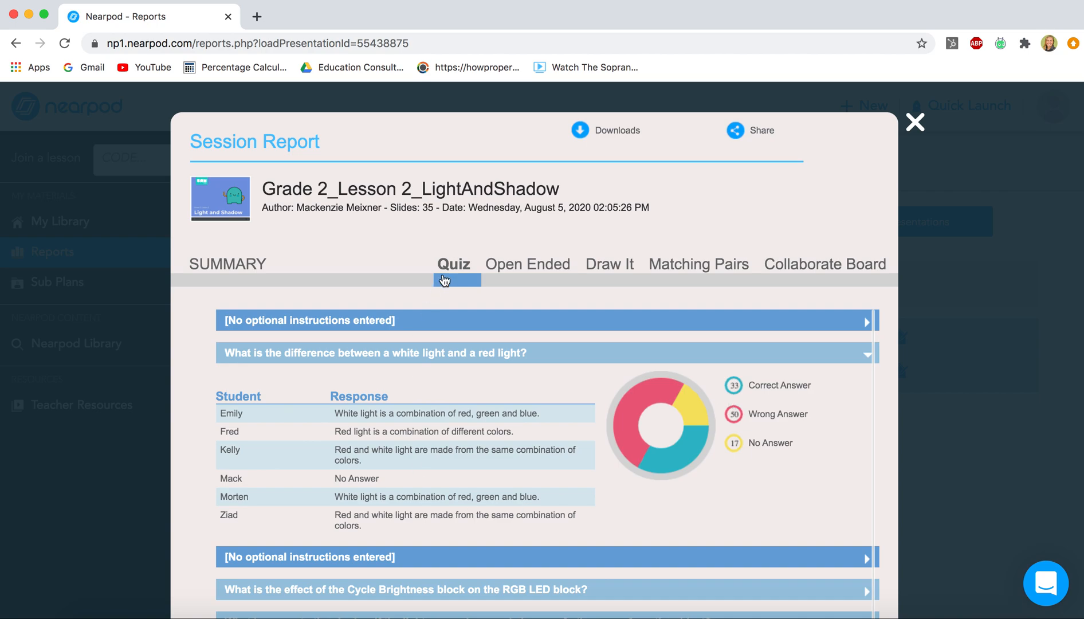
{"action": "left_click", "coordinate": [526, 263]}
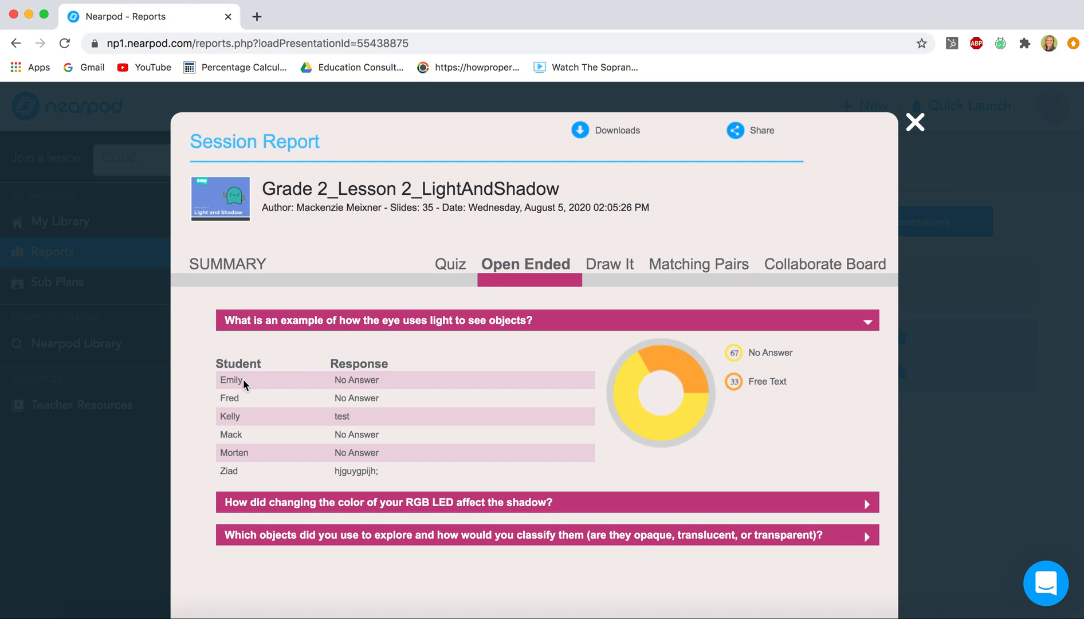
{"action": "mouse_move", "coordinate": [463, 443]}
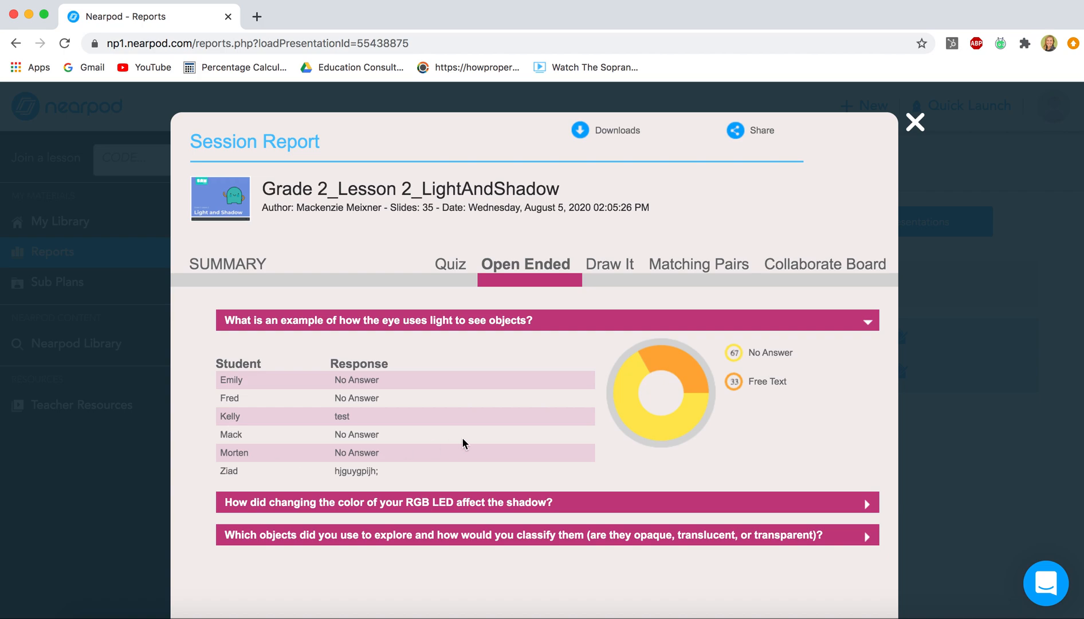
{"action": "mouse_move", "coordinate": [361, 379]}
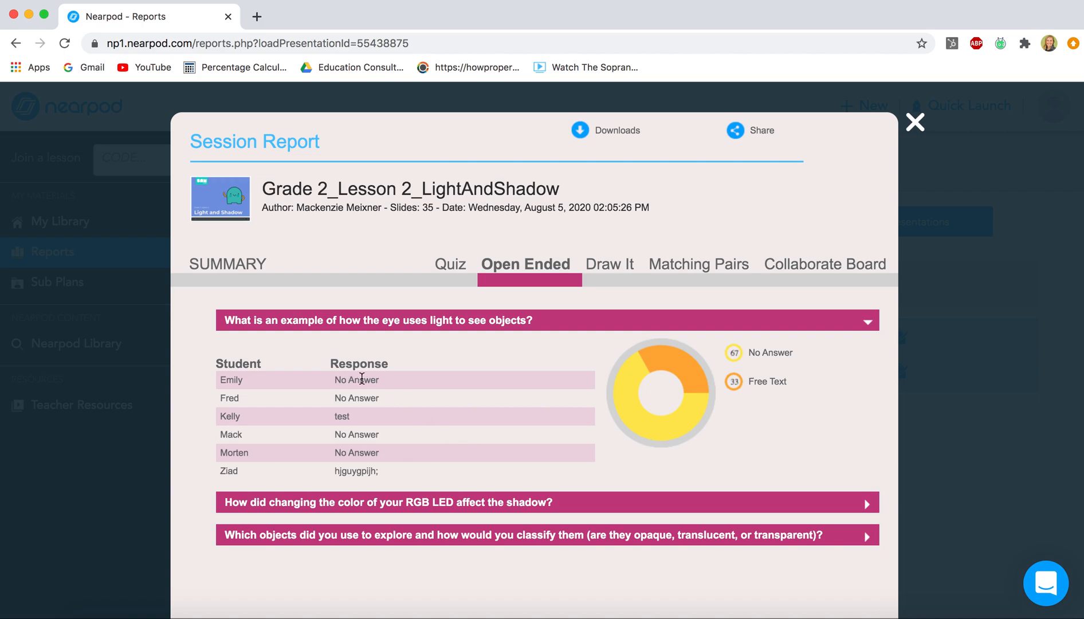
{"action": "mouse_move", "coordinate": [360, 399]}
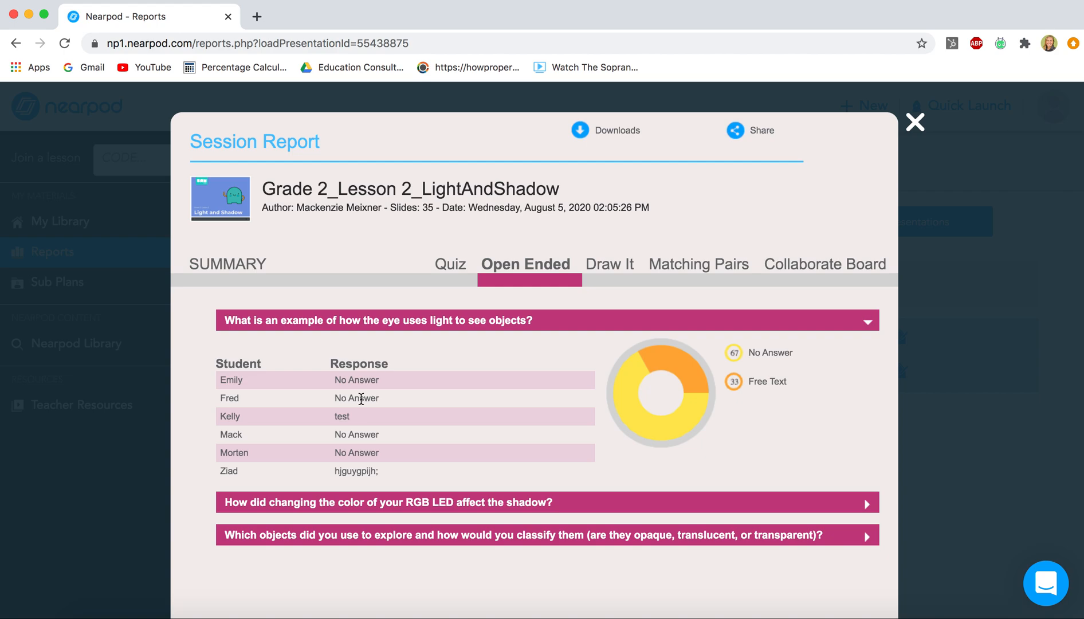
{"action": "mouse_move", "coordinate": [335, 415]}
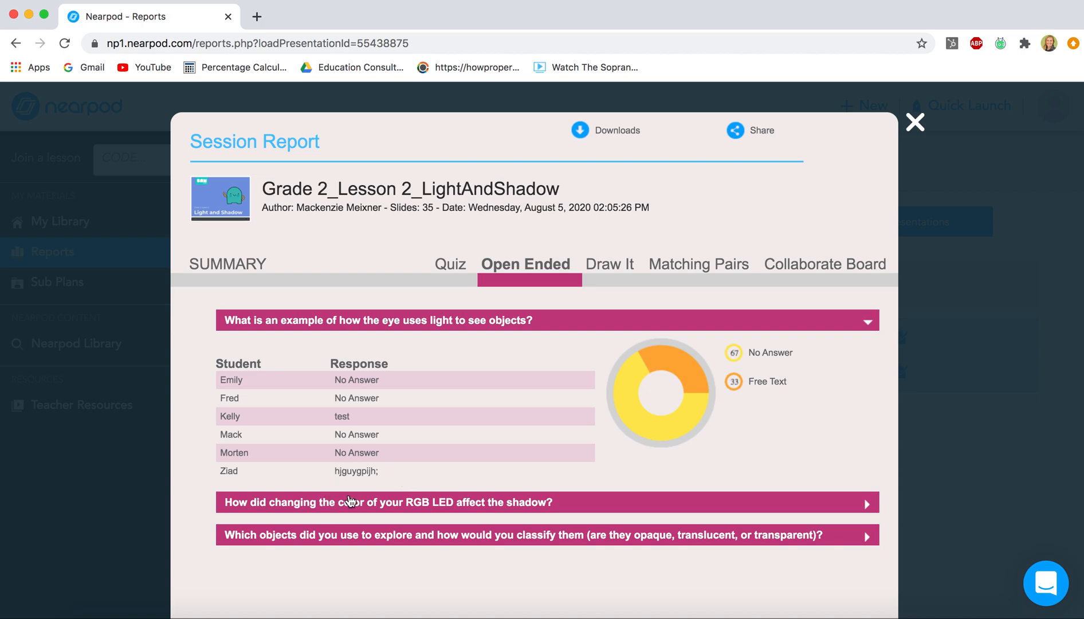
{"action": "mouse_move", "coordinate": [318, 446]}
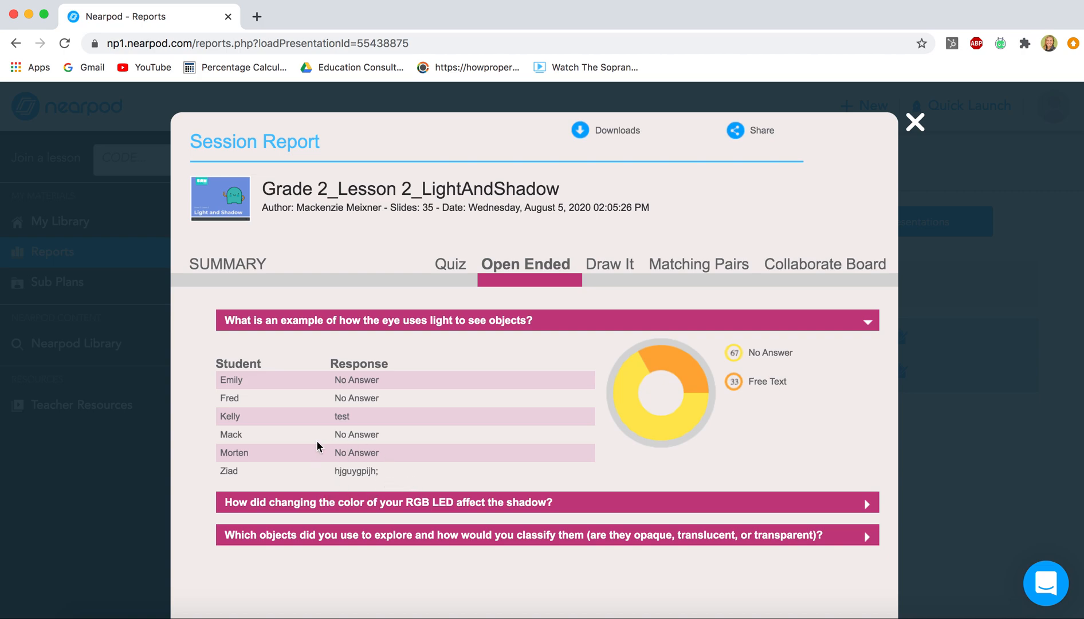
{"action": "mouse_move", "coordinate": [367, 422]}
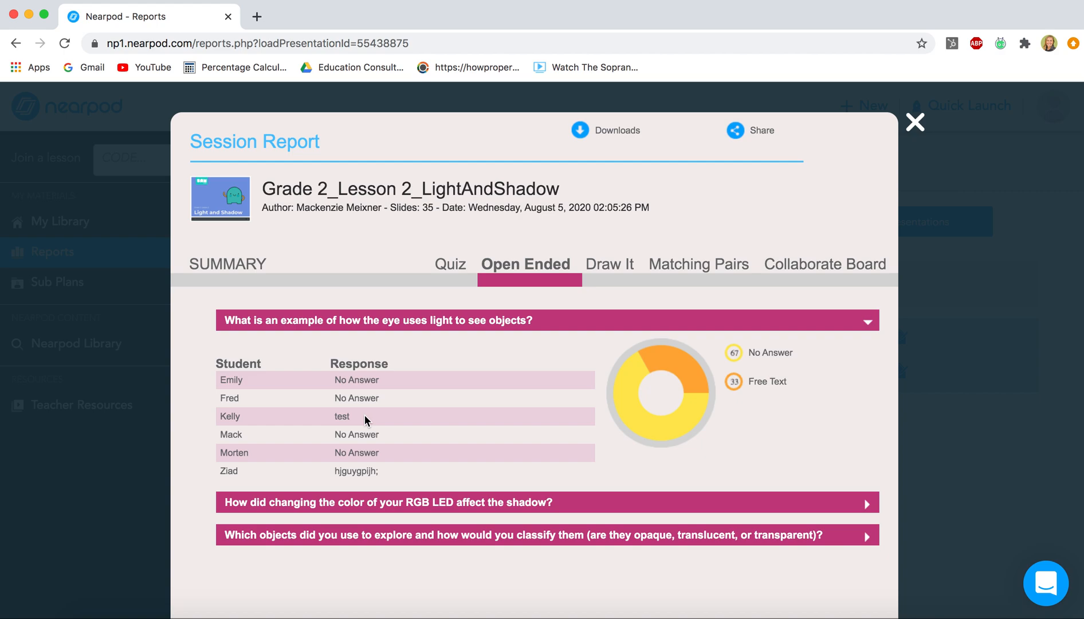
Open Emily's Draw It response, a labeled human eye model.
{"action": "left_click", "coordinate": [609, 264]}
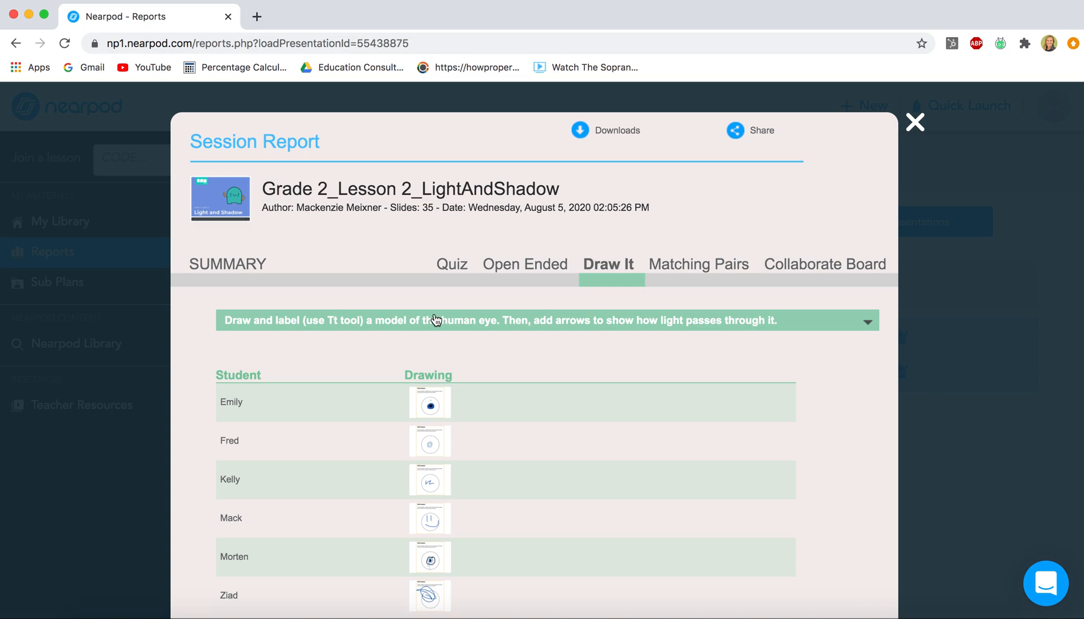
{"action": "mouse_move", "coordinate": [257, 499]}
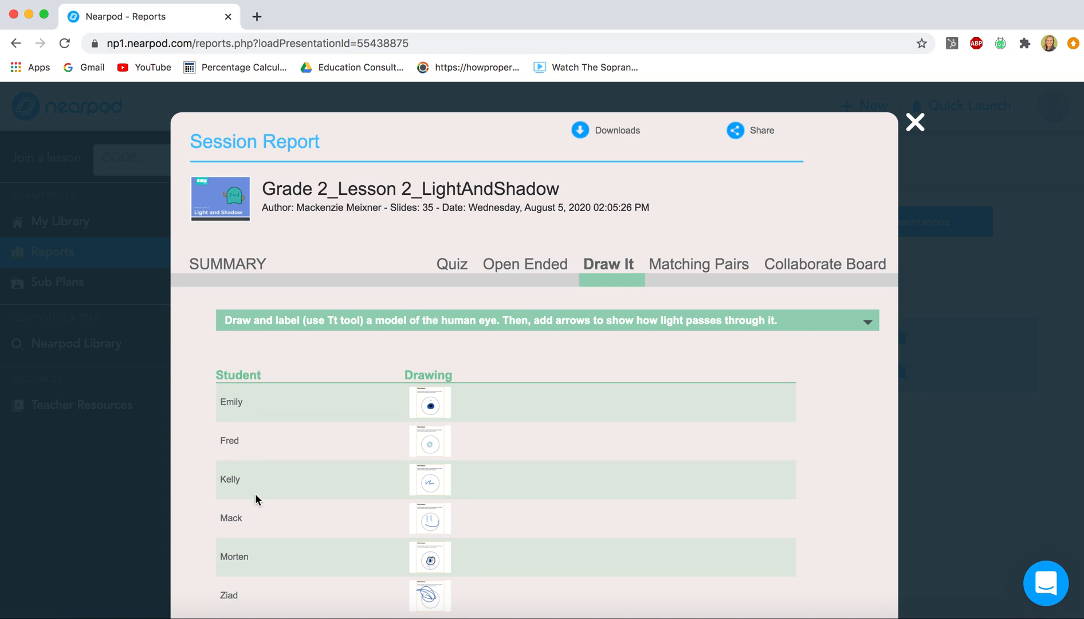
{"action": "mouse_move", "coordinate": [430, 407]}
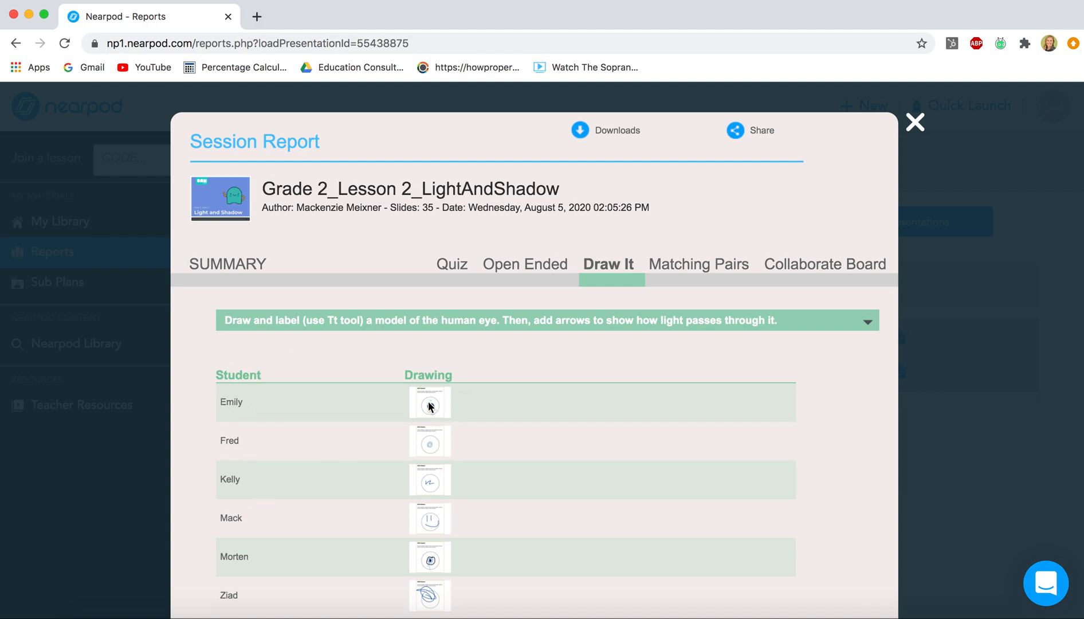
{"action": "left_click", "coordinate": [430, 401]}
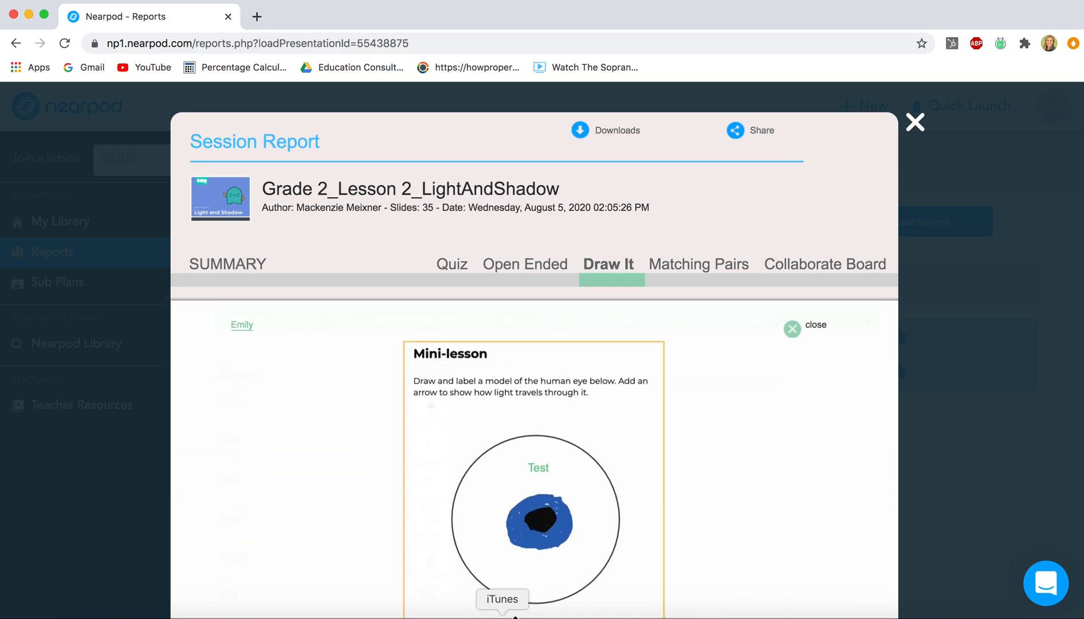
{"action": "mouse_move", "coordinate": [430, 431]}
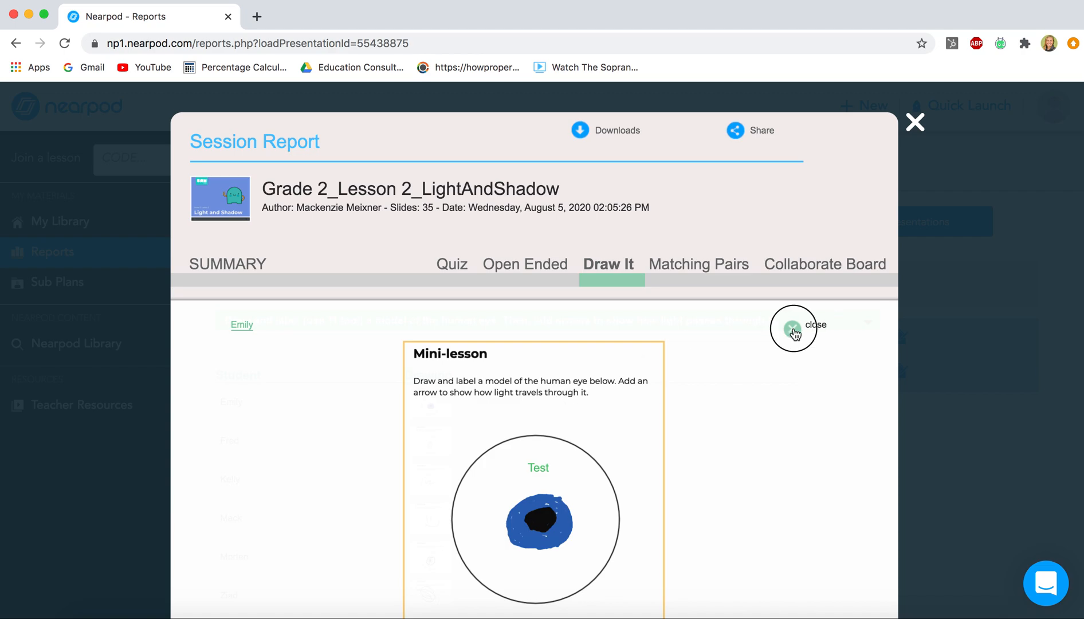
Close the drawing and view Matching Pairs matches, tries and completion per student.
{"action": "left_click", "coordinate": [695, 264]}
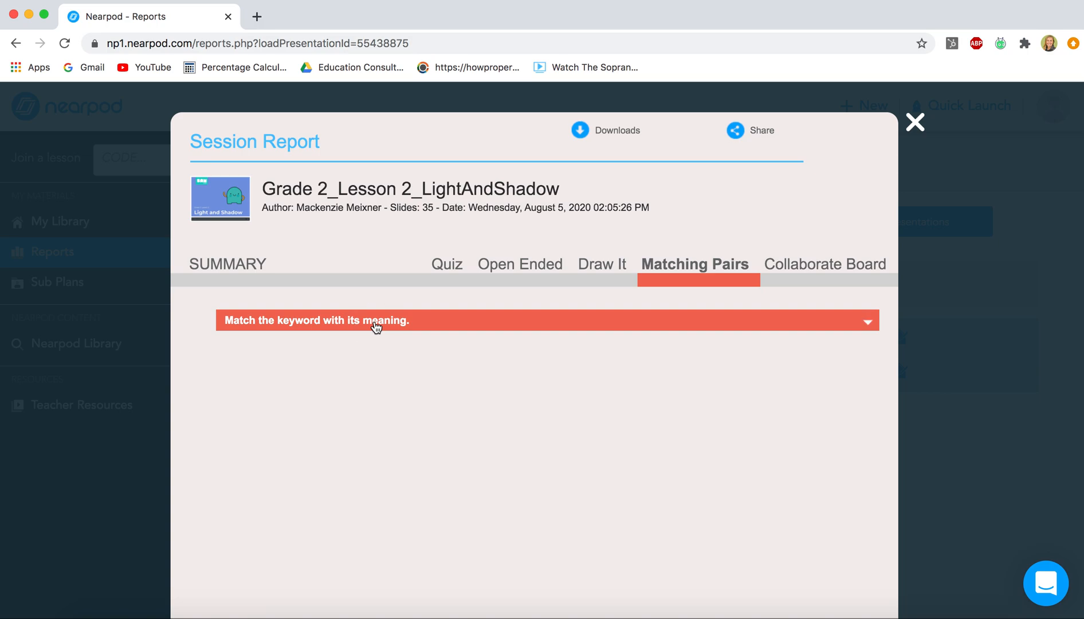
{"action": "left_click", "coordinate": [376, 320]}
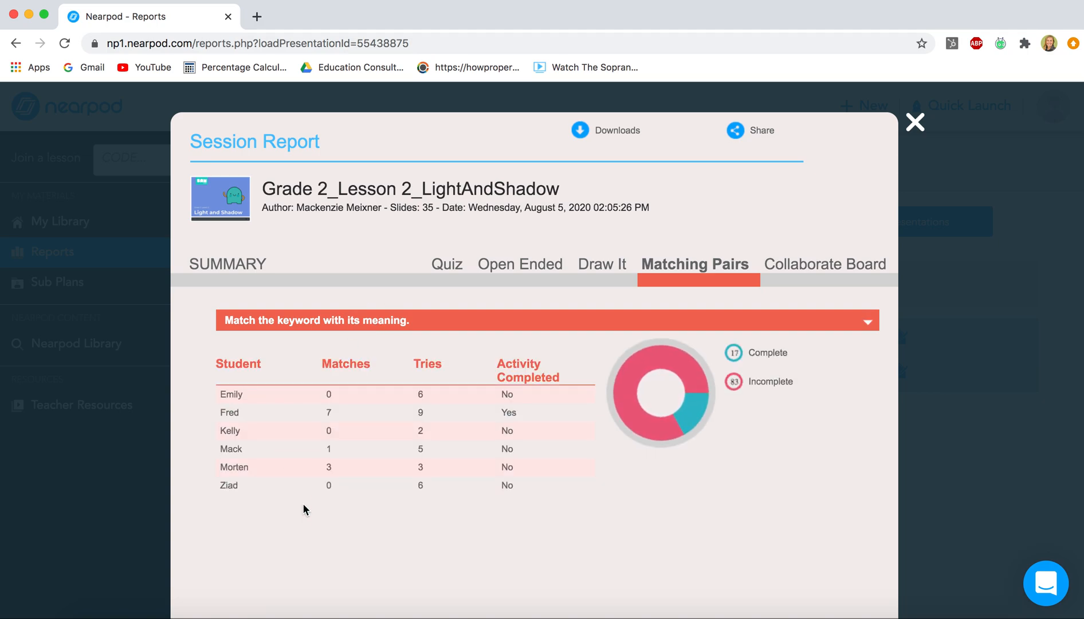
{"action": "mouse_move", "coordinate": [425, 337]}
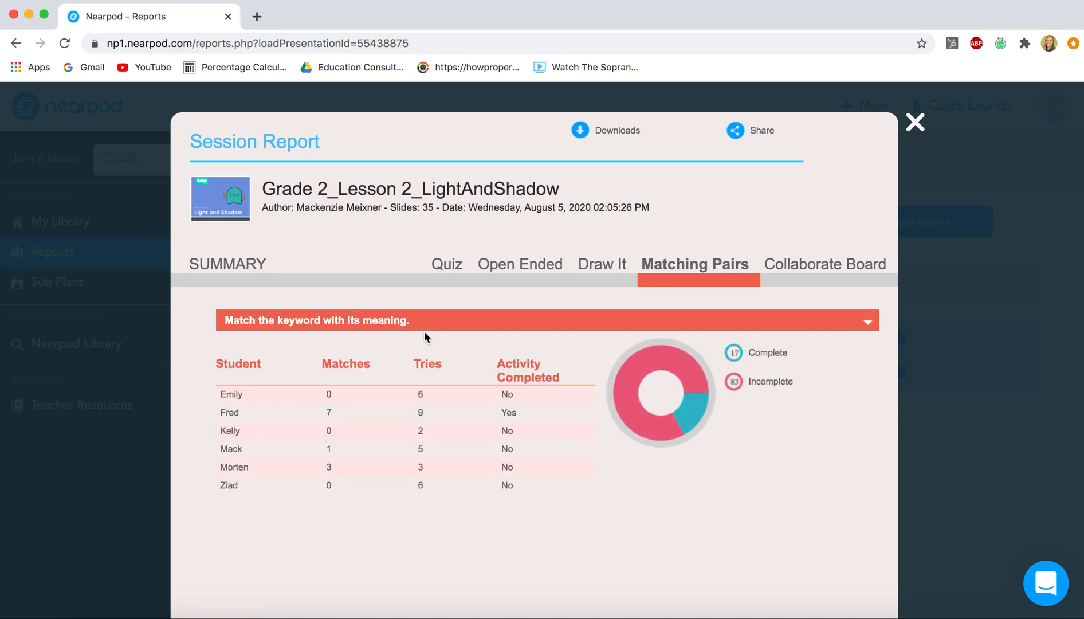
{"action": "mouse_move", "coordinate": [426, 563]}
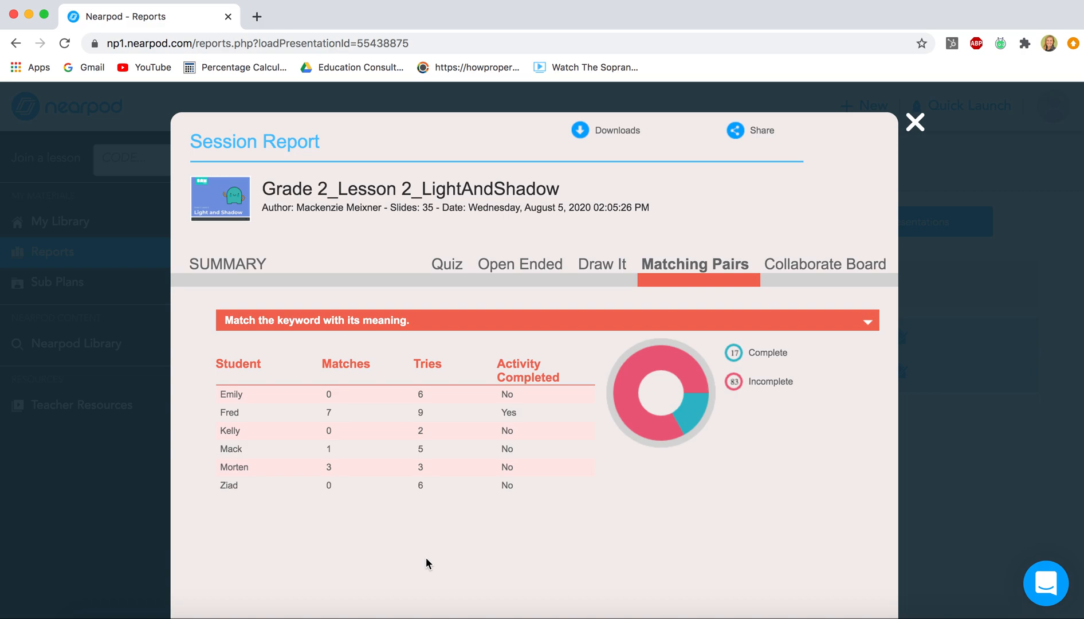
{"action": "mouse_move", "coordinate": [586, 429]}
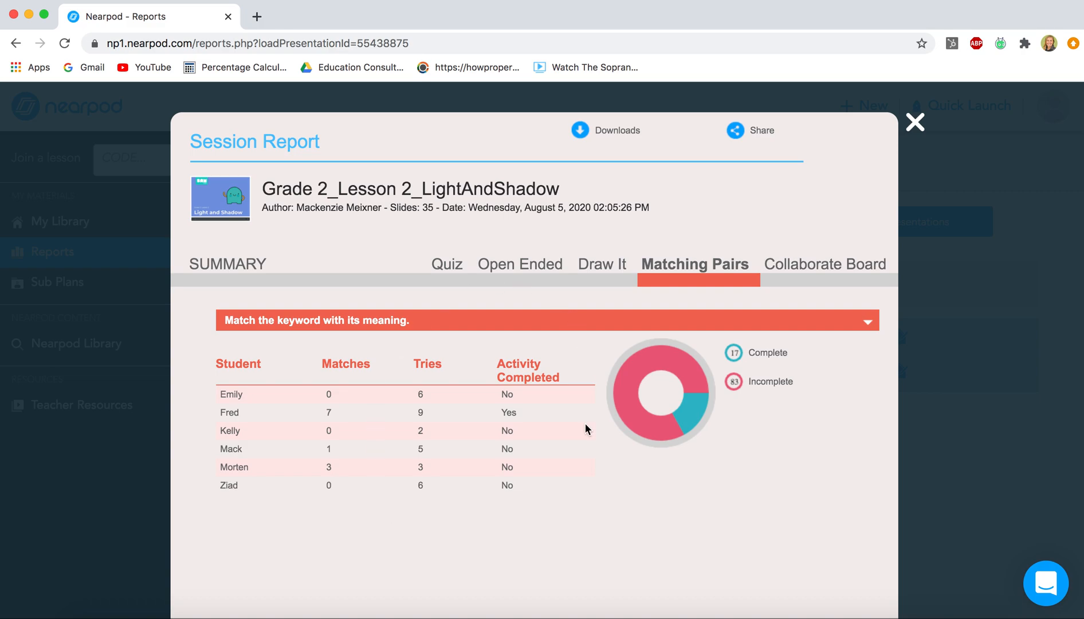
{"action": "mouse_move", "coordinate": [475, 571]}
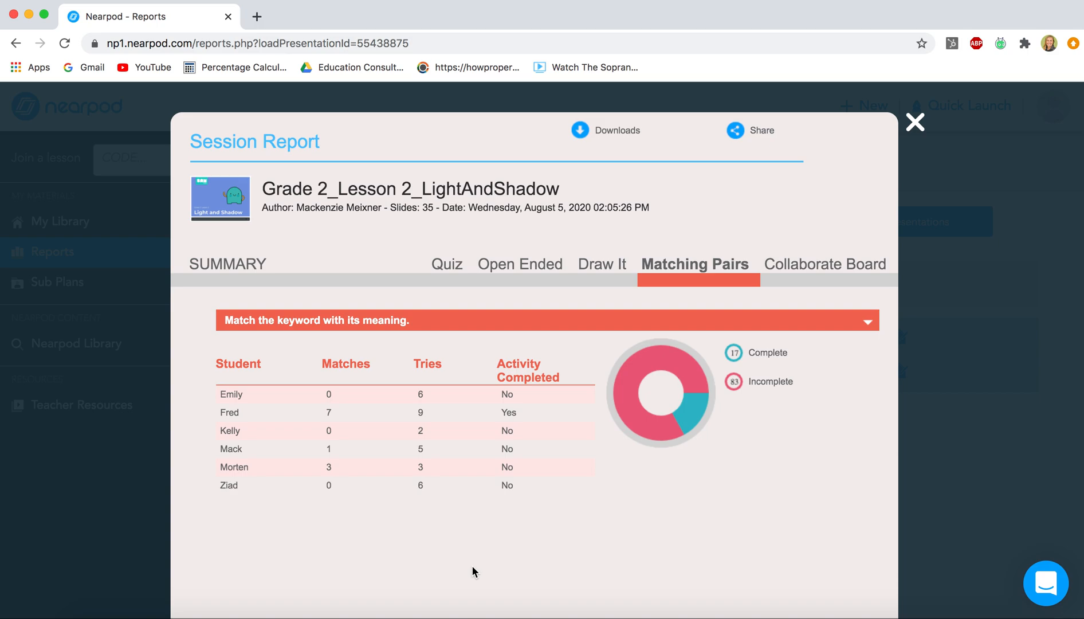
{"action": "mouse_move", "coordinate": [451, 455]}
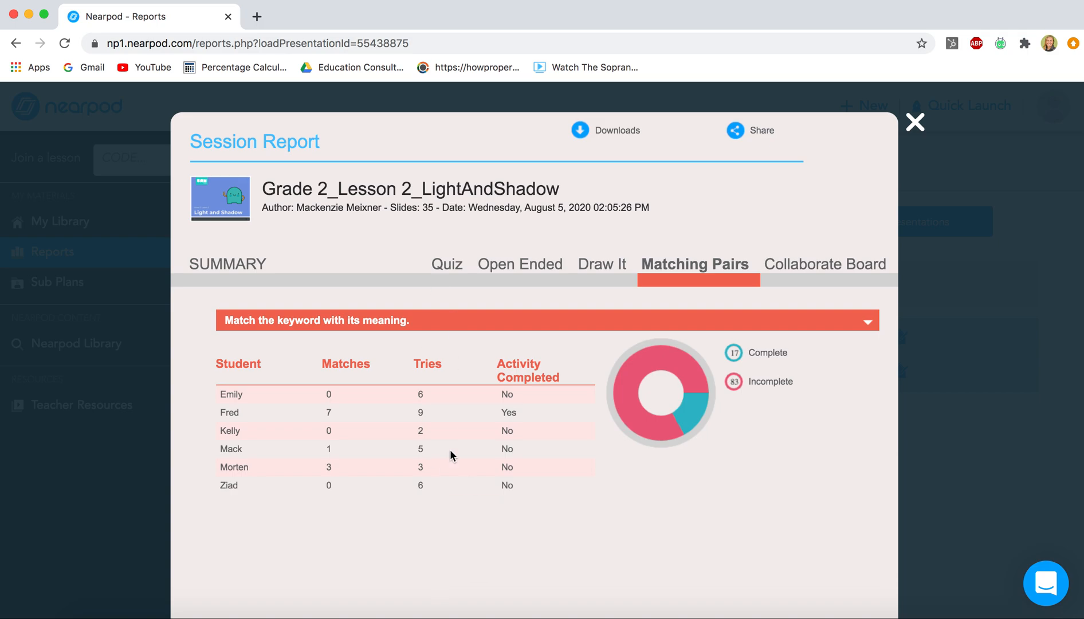
{"action": "mouse_move", "coordinate": [399, 476]}
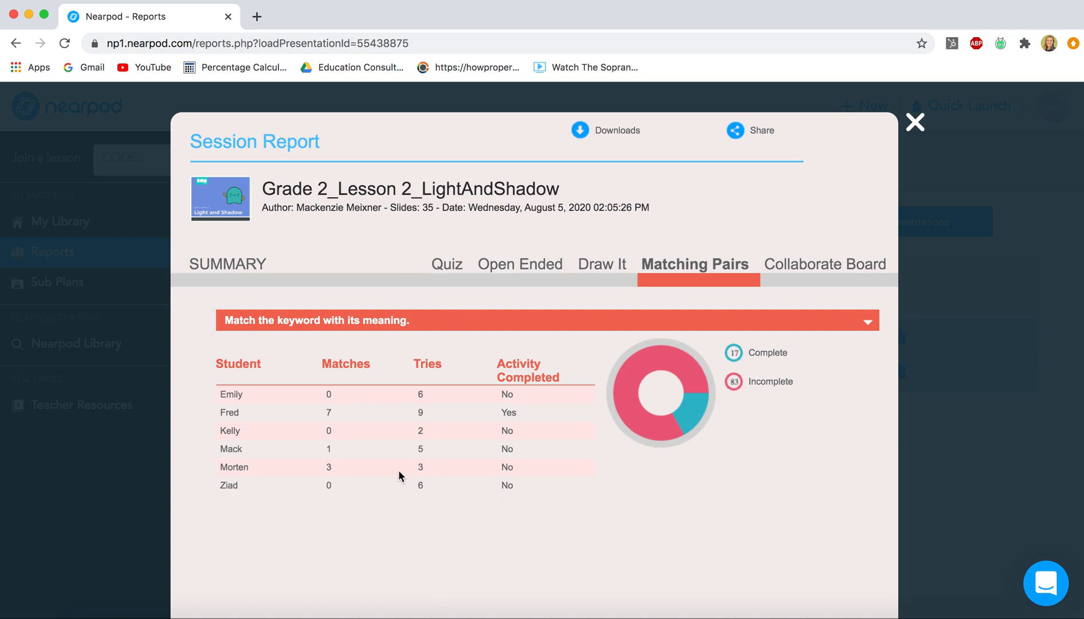
{"action": "mouse_move", "coordinate": [513, 406]}
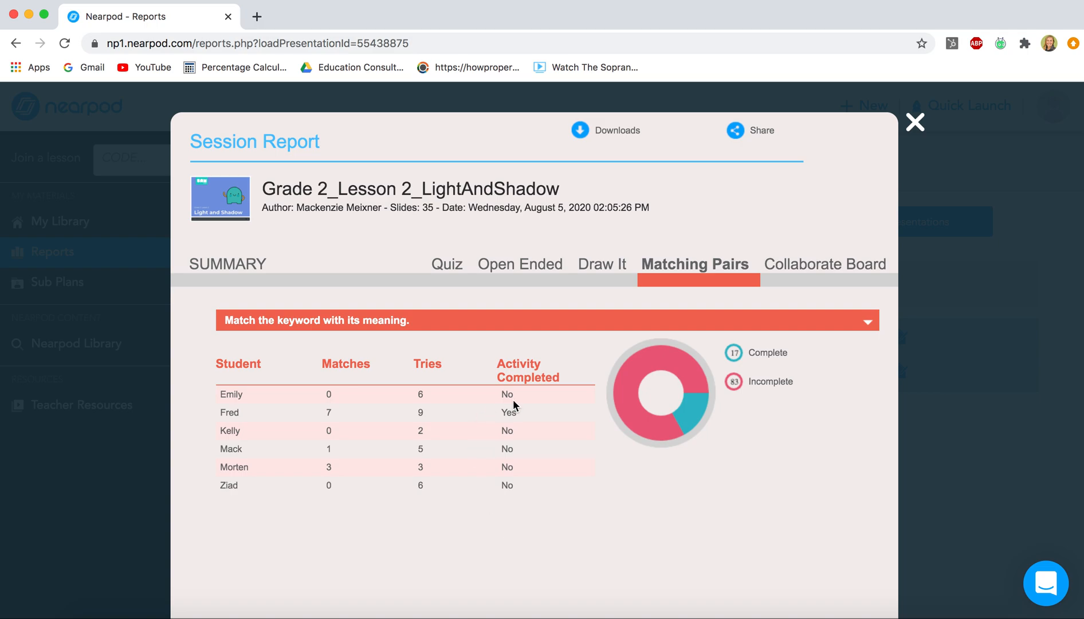
{"action": "mouse_move", "coordinate": [409, 348]}
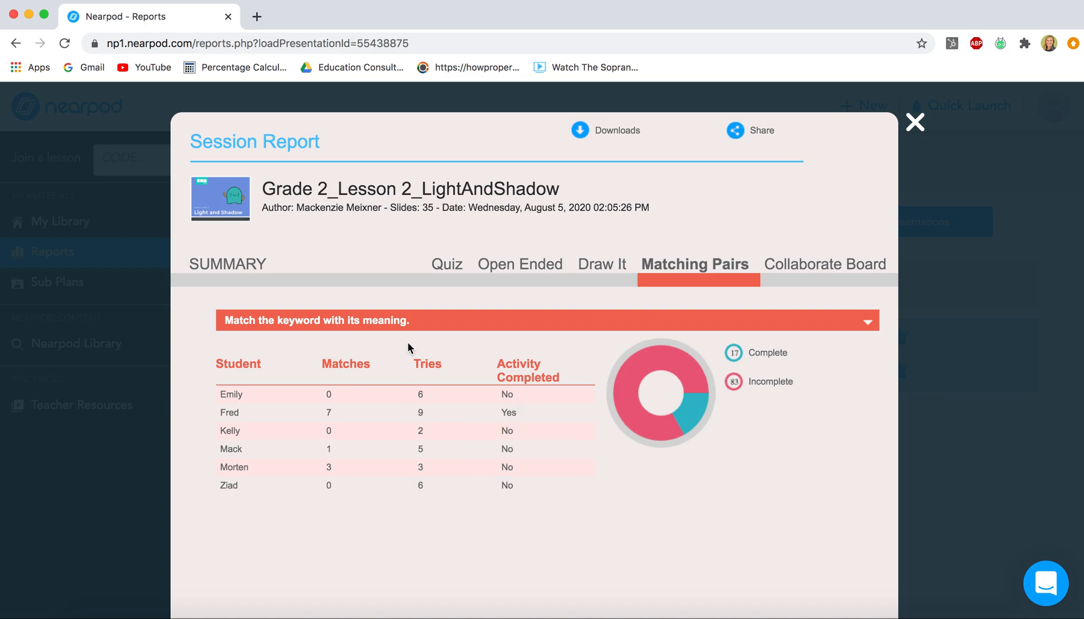
Return to Quiz results showing answers on white versus red light.
{"action": "left_click", "coordinate": [454, 264]}
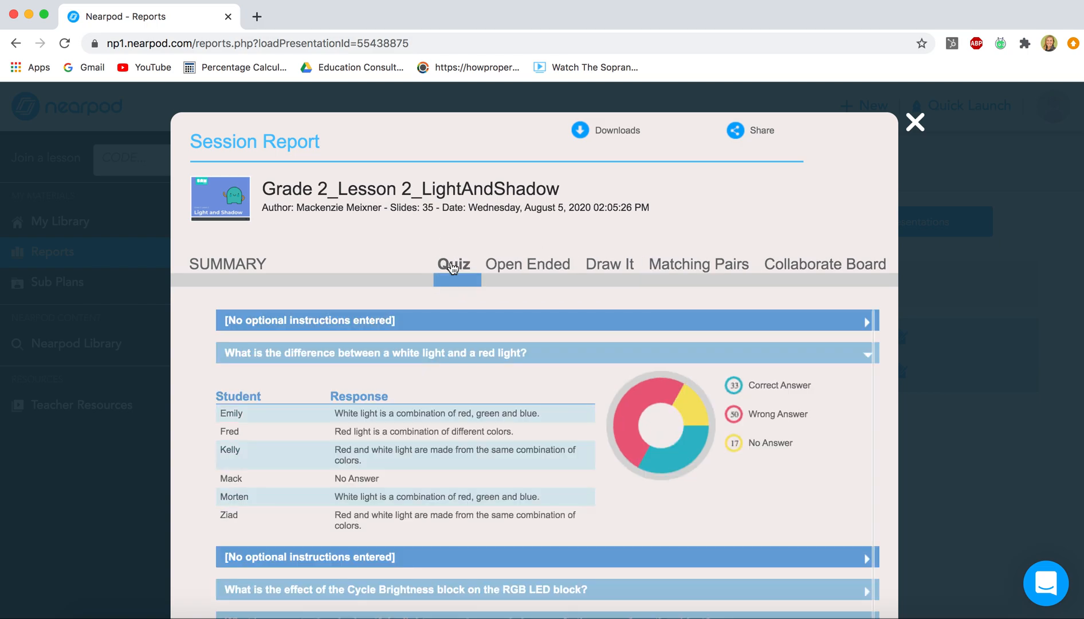
{"action": "mouse_move", "coordinate": [501, 265]}
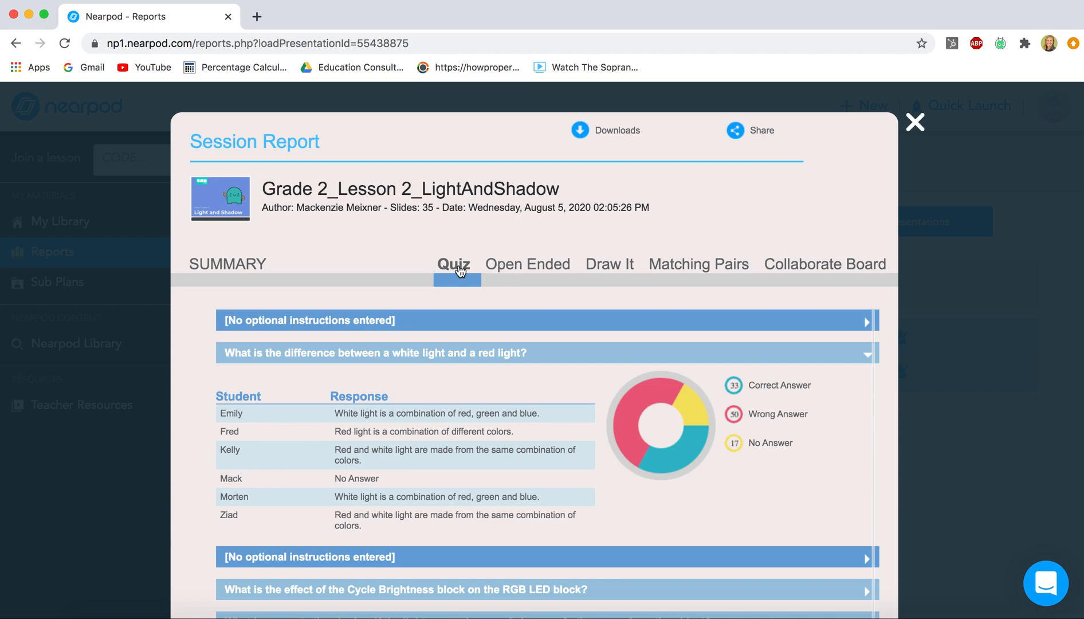
{"action": "mouse_move", "coordinate": [607, 275]}
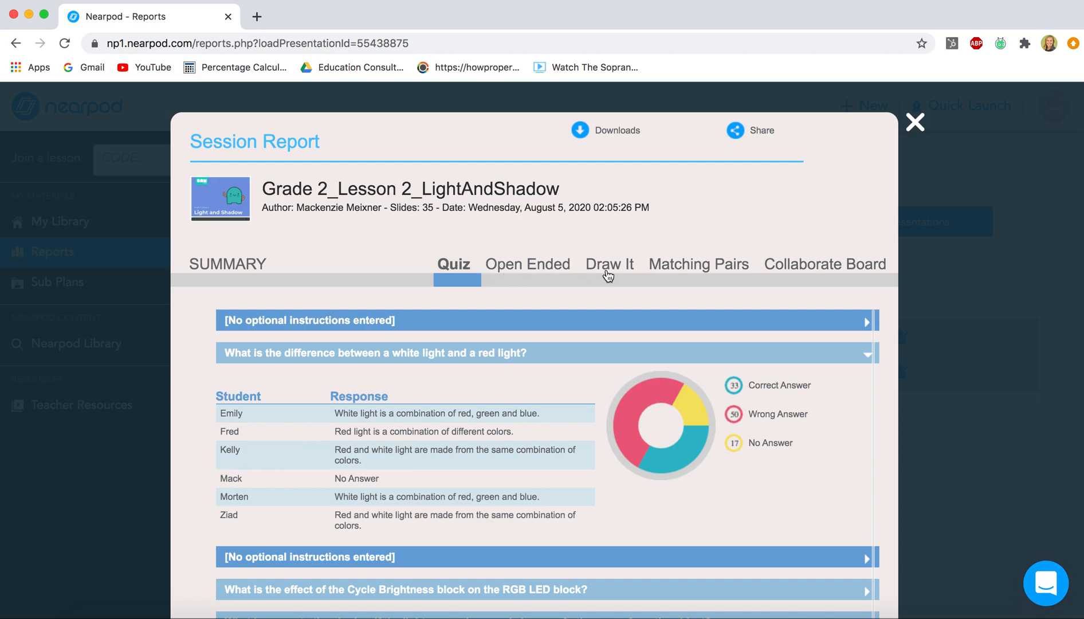
{"action": "mouse_move", "coordinate": [841, 276]}
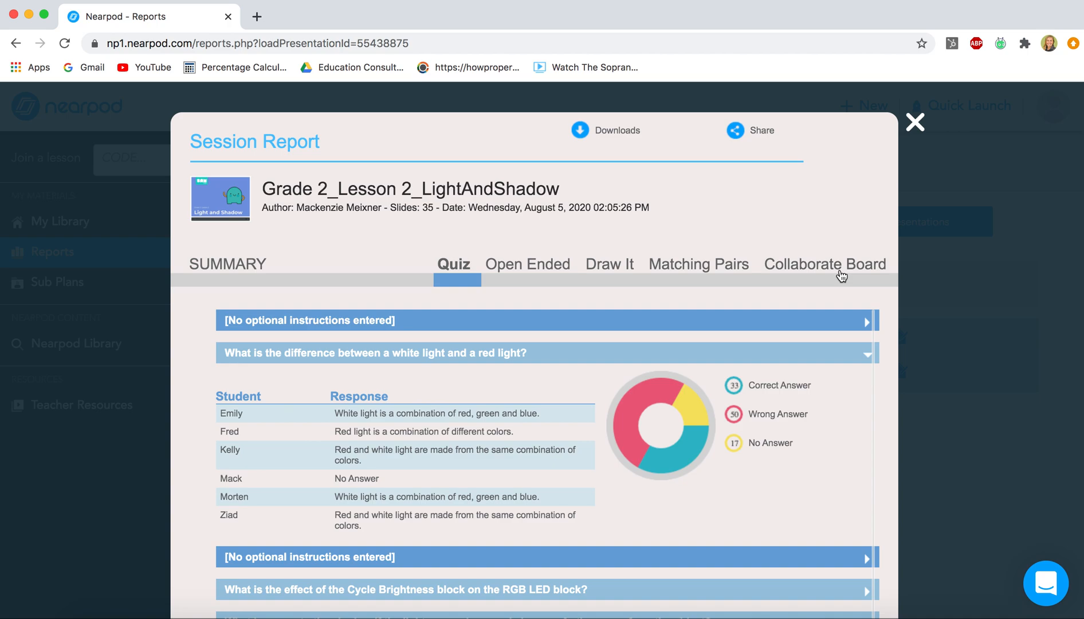
Show the report's PDF and CSV download options in session or student view.
{"action": "left_click", "coordinate": [616, 130]}
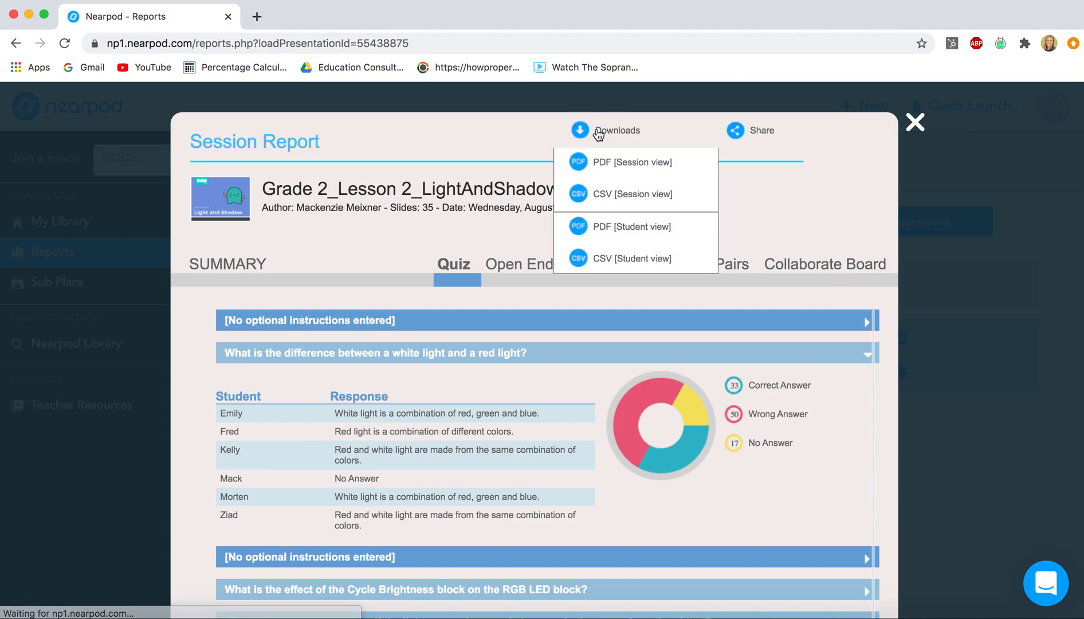
{"action": "mouse_move", "coordinate": [606, 197]}
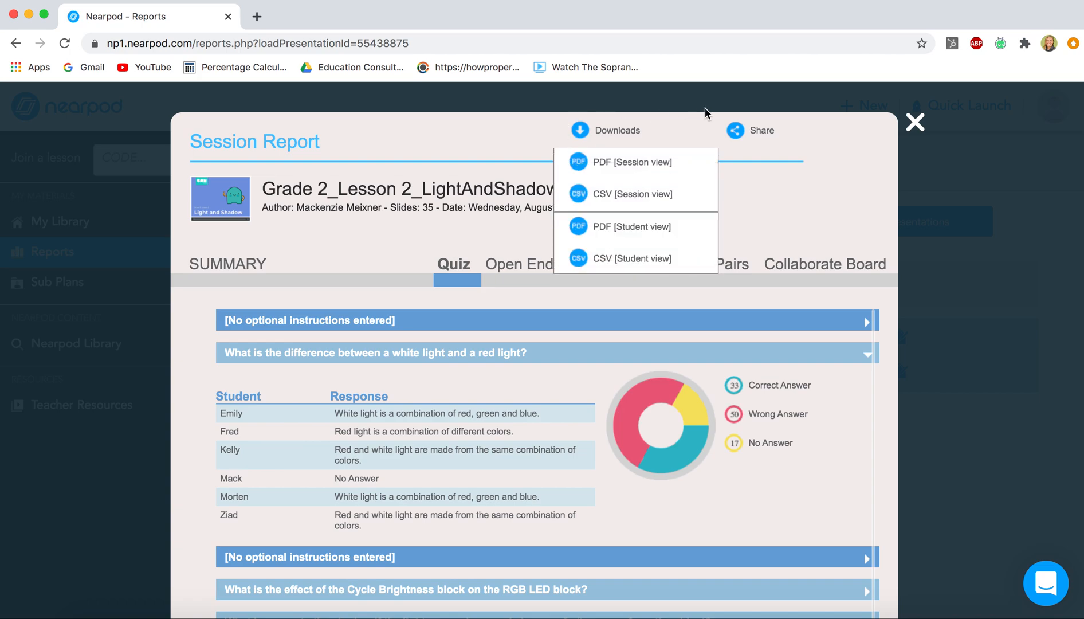
{"action": "mouse_move", "coordinate": [793, 159]}
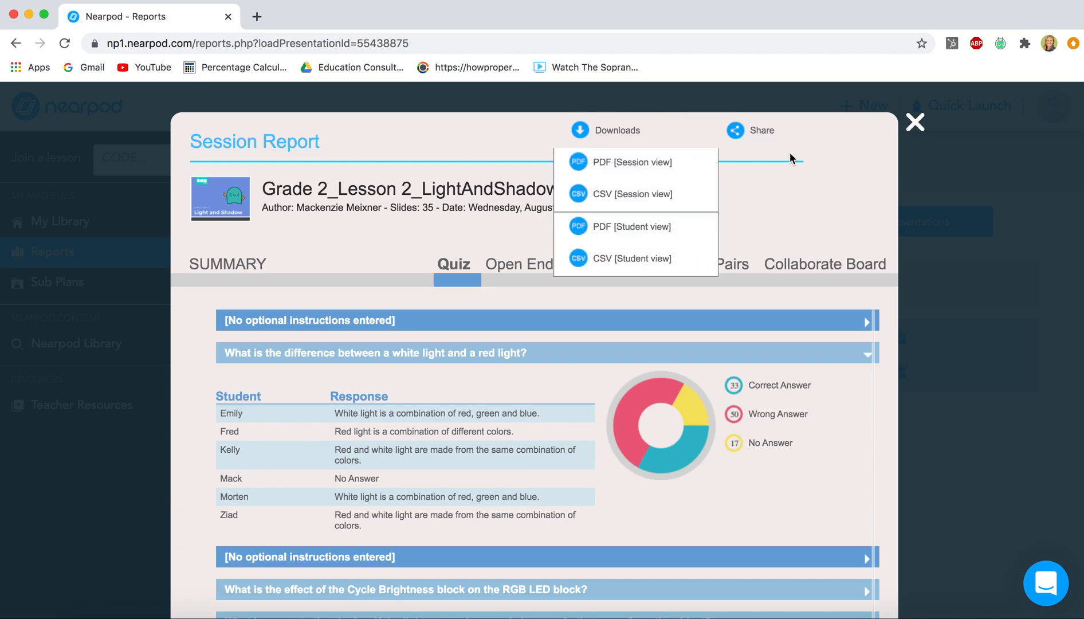
{"action": "mouse_move", "coordinate": [758, 201]}
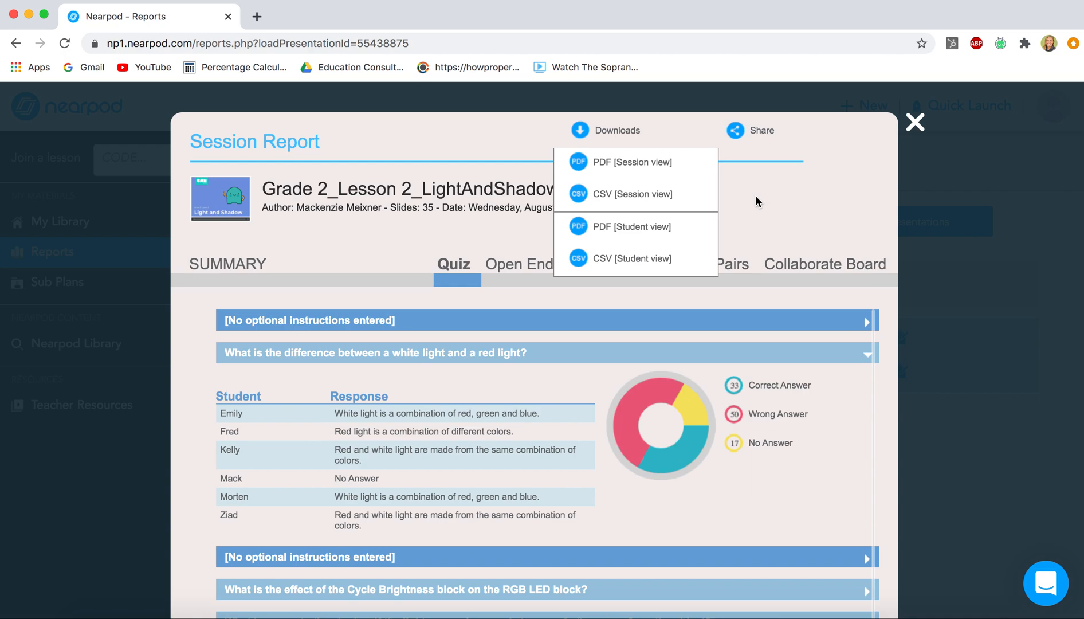
{"action": "mouse_move", "coordinate": [916, 130]}
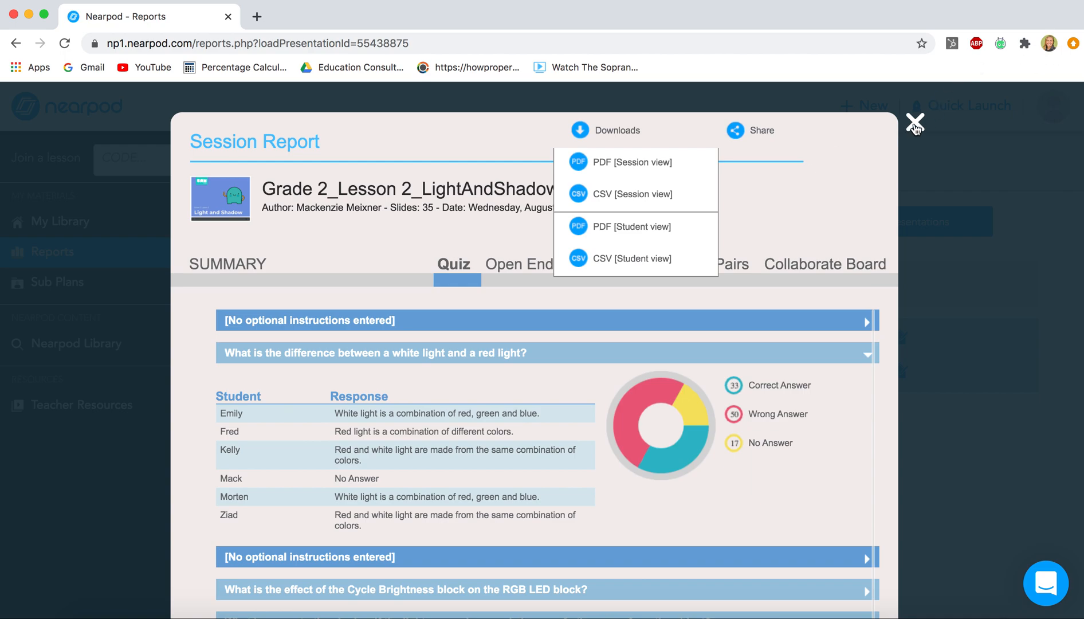
Close the session report and go back to the Grade 2 folder in My Library.
{"action": "left_click", "coordinate": [914, 122]}
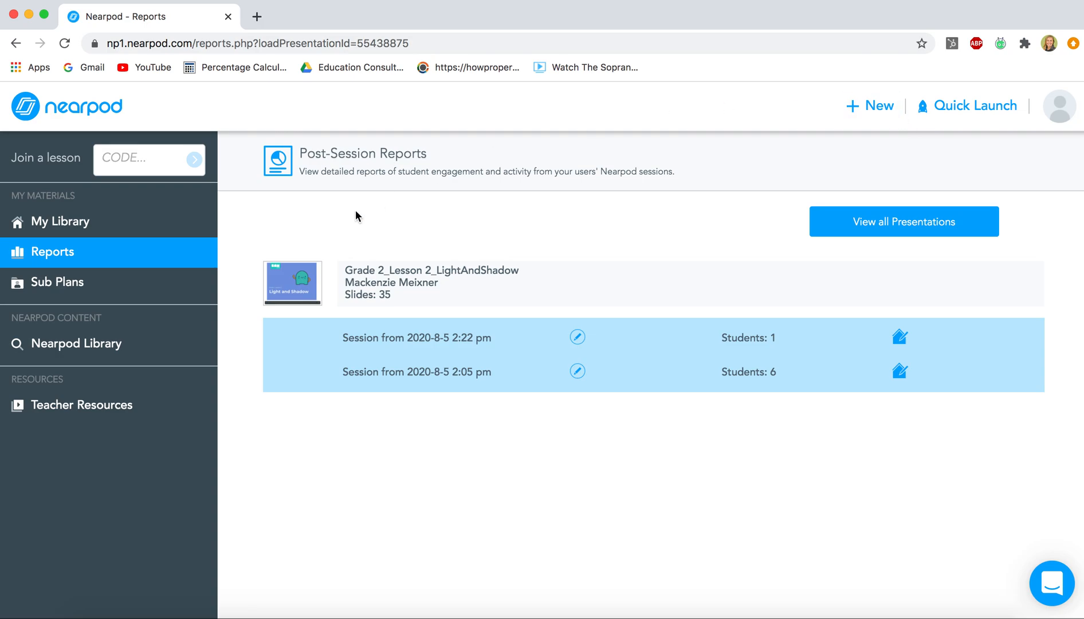
{"action": "left_click", "coordinate": [16, 43]}
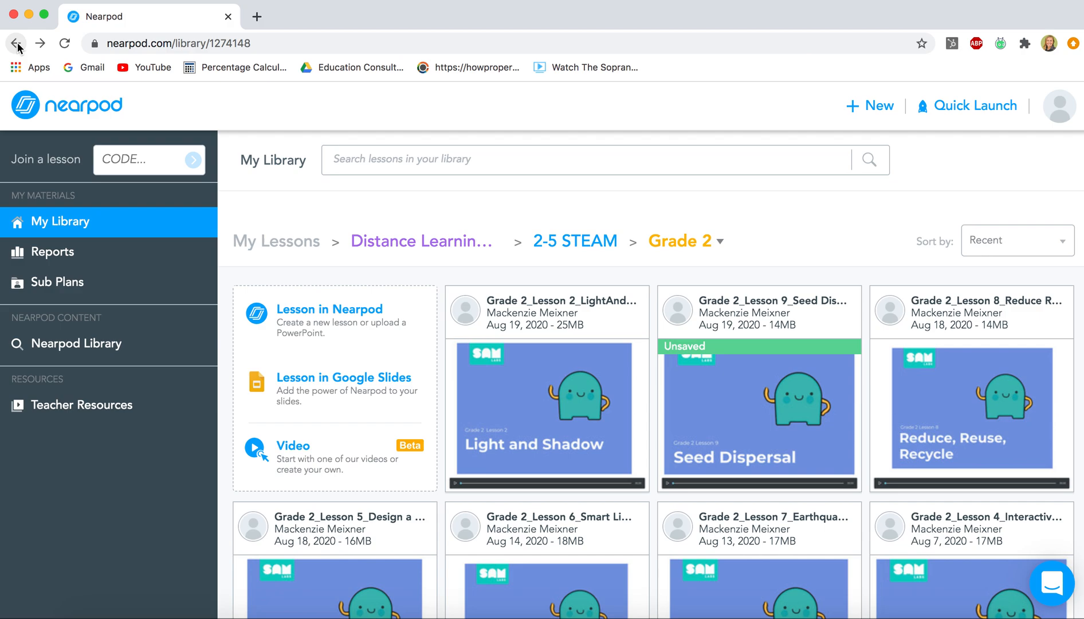
{"action": "mouse_move", "coordinate": [546, 408]}
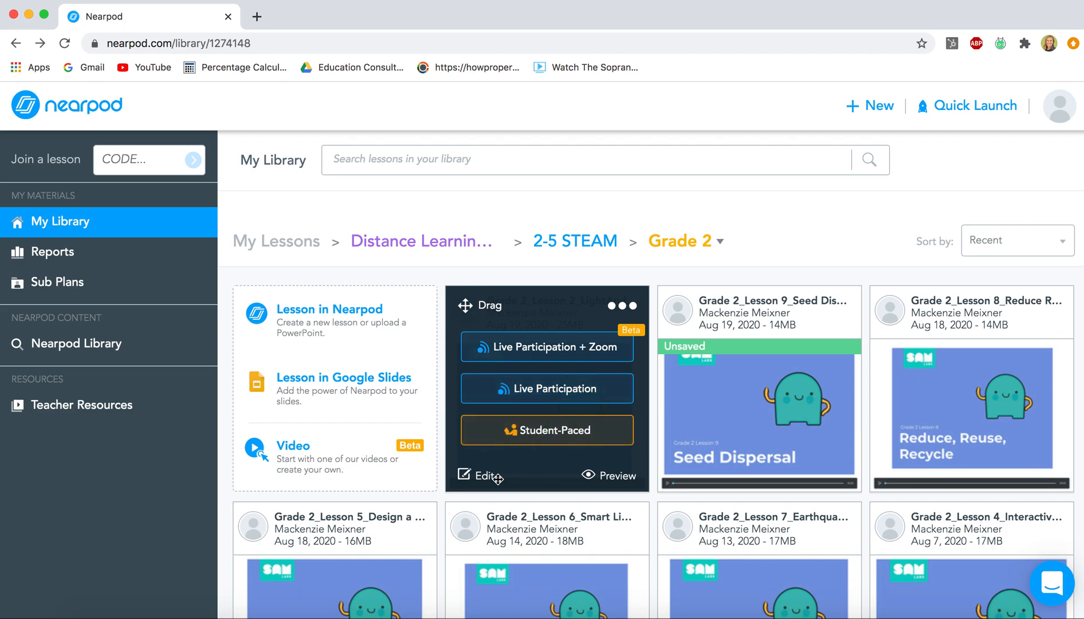
{"action": "mouse_move", "coordinate": [509, 488]}
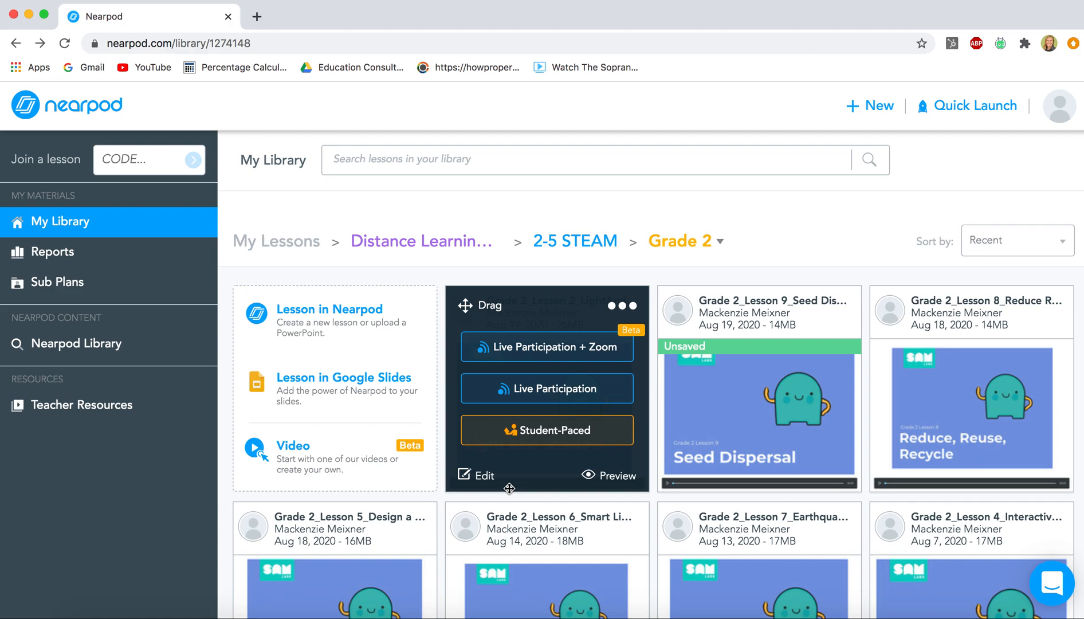
{"action": "mouse_move", "coordinate": [547, 388]}
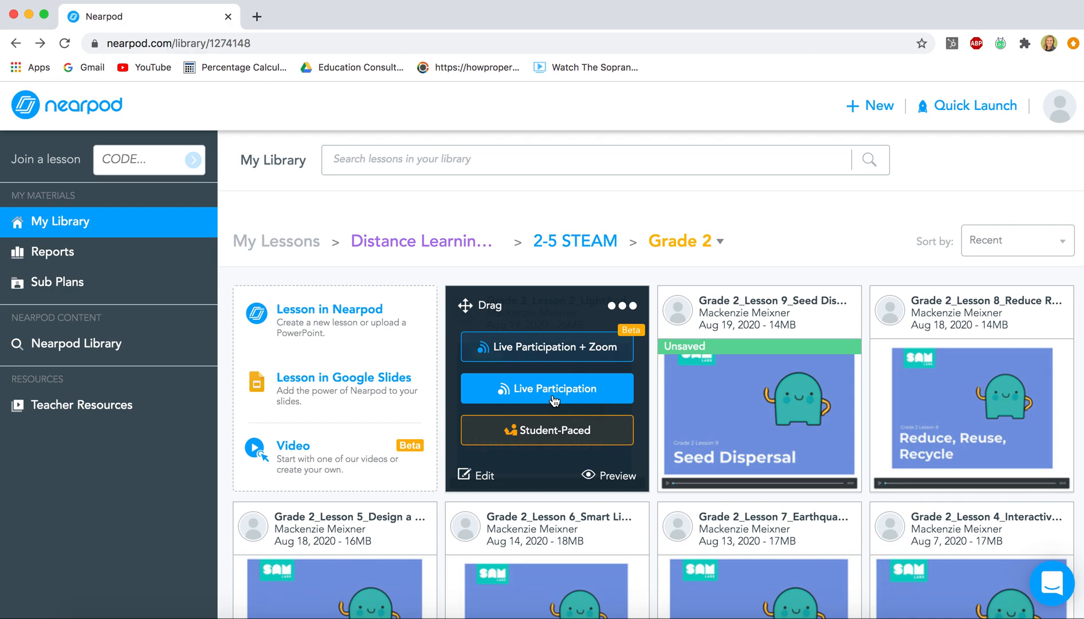
{"action": "mouse_move", "coordinate": [546, 429]}
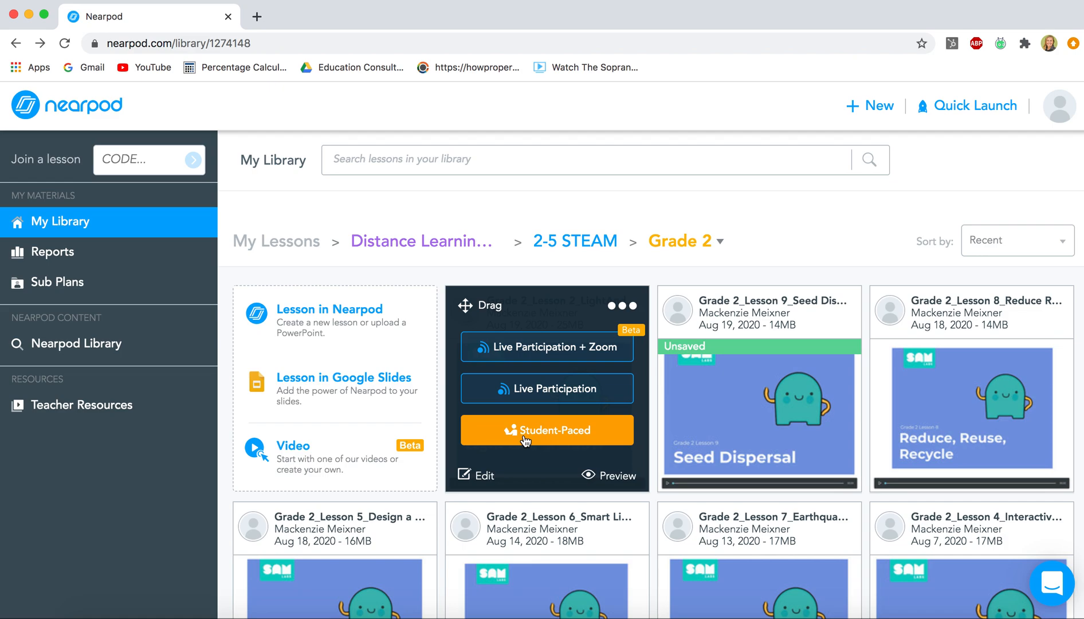
Assign Grade 2_Lesson 2 Light and Shadow student-paced, generating join code EVKSG.
{"action": "left_click", "coordinate": [546, 430]}
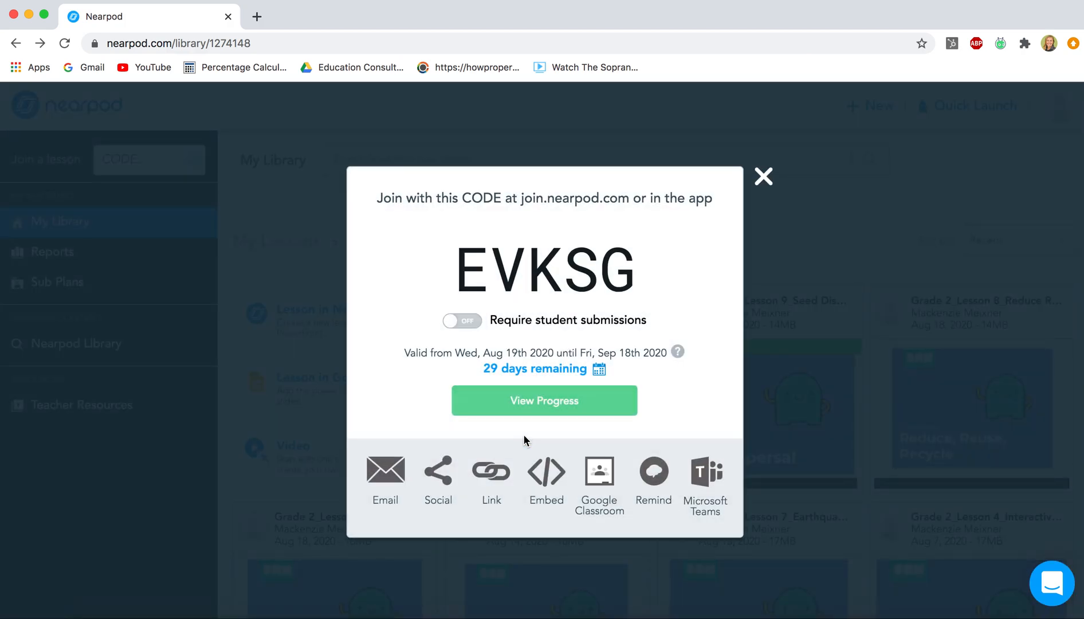
{"action": "mouse_move", "coordinate": [601, 359]}
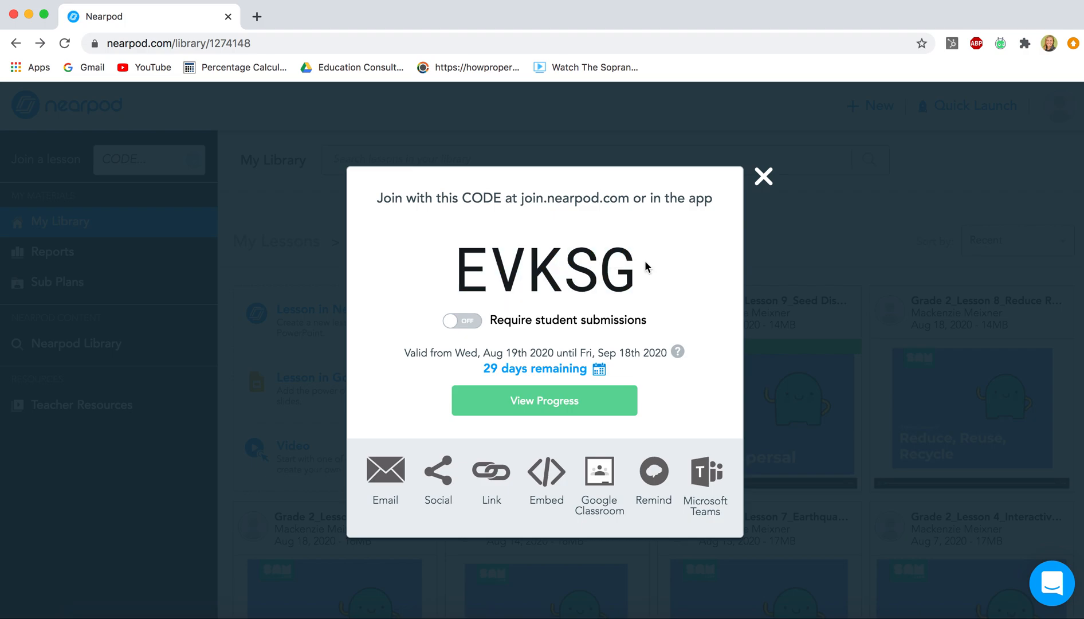
{"action": "mouse_move", "coordinate": [462, 320]}
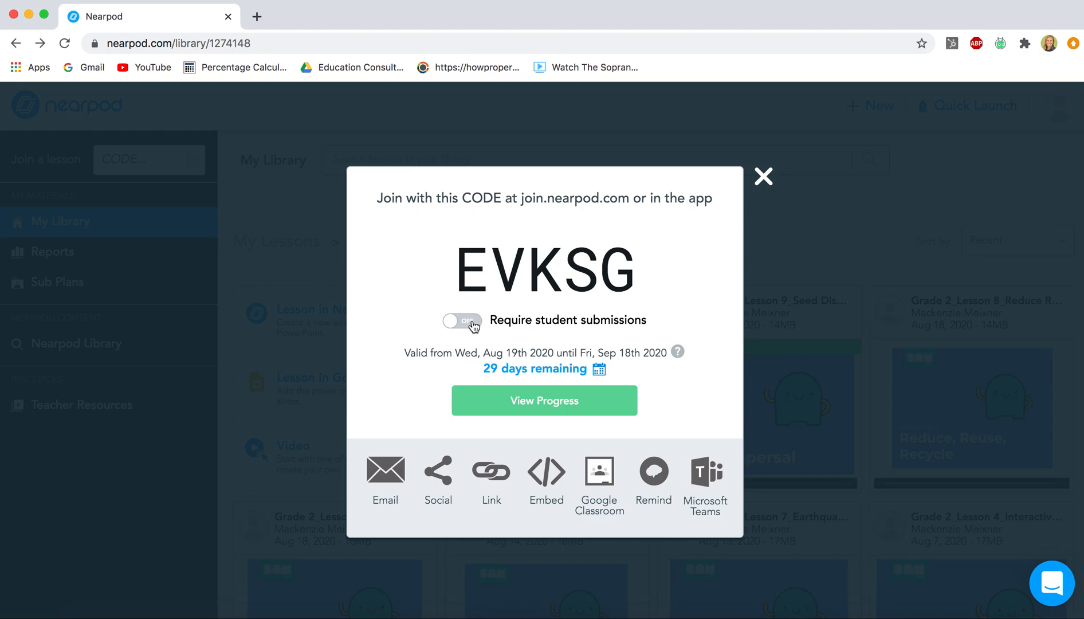
Switch on Require student submissions for join code EVKSG.
{"action": "left_click", "coordinate": [462, 320]}
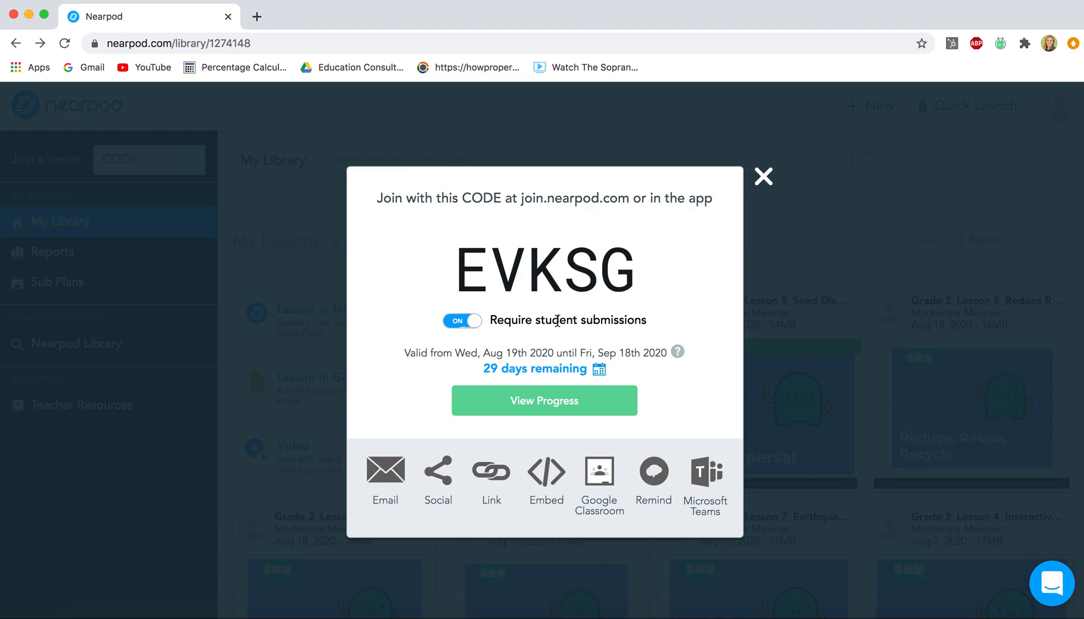
{"action": "mouse_move", "coordinate": [599, 370]}
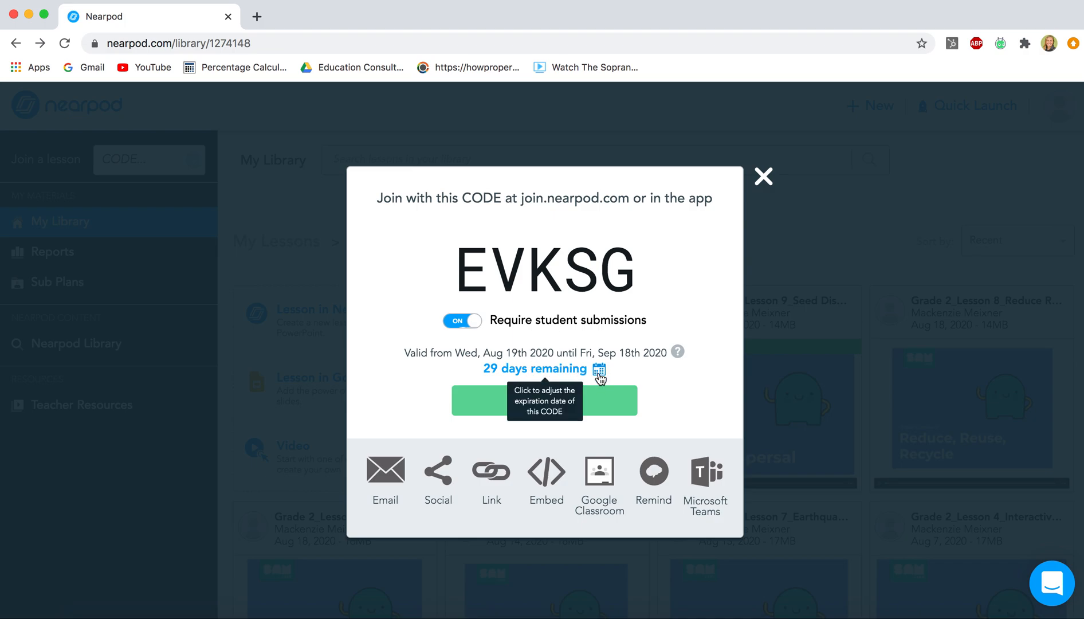
{"action": "mouse_move", "coordinate": [536, 391]}
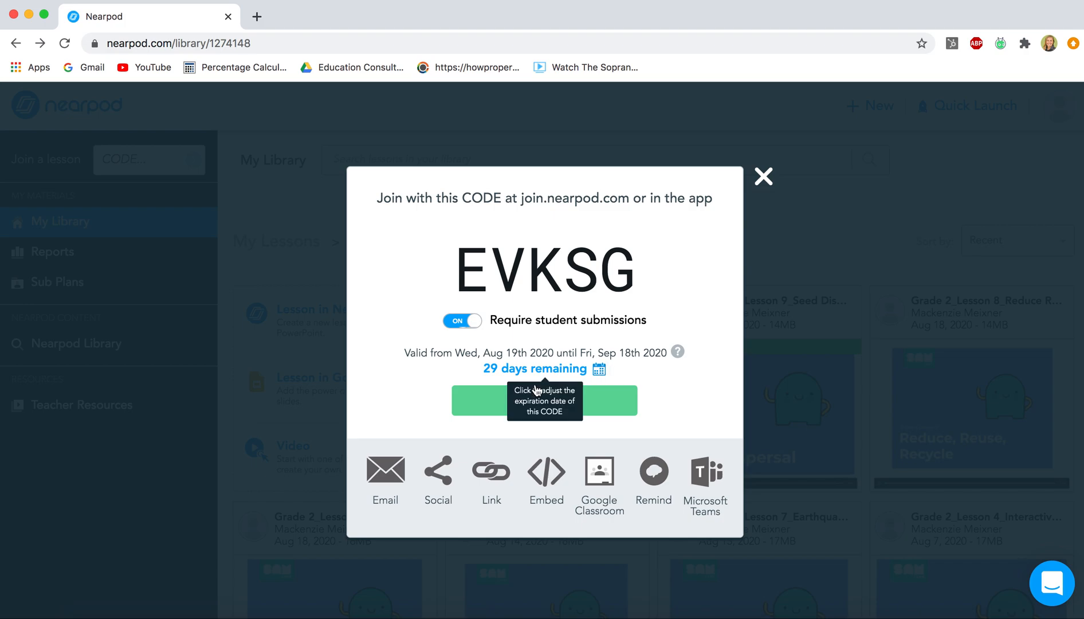
{"action": "mouse_move", "coordinate": [536, 374]}
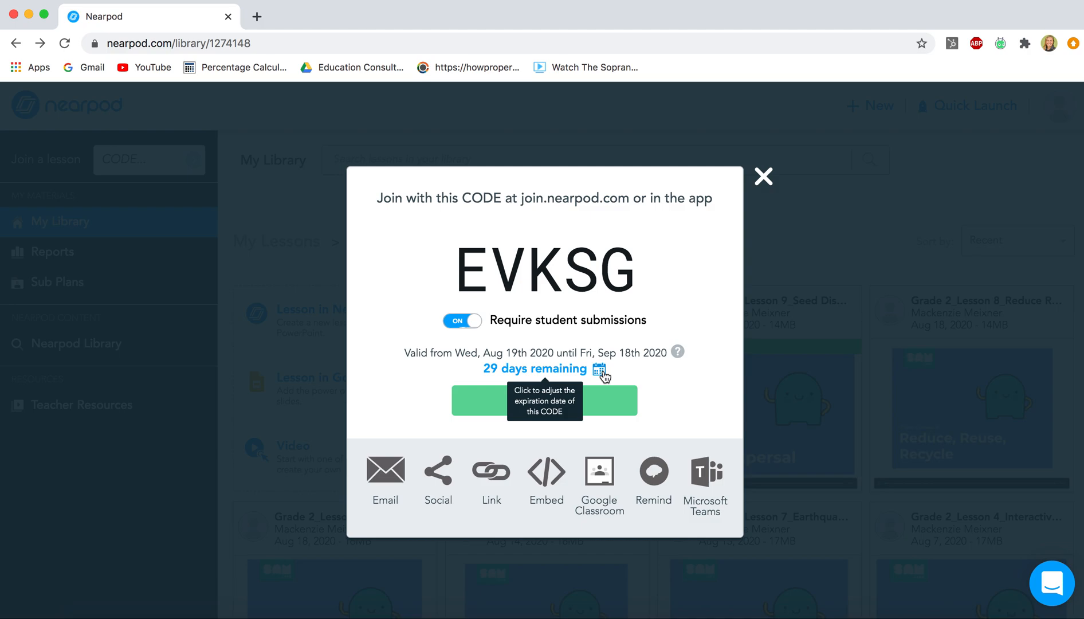
{"action": "mouse_move", "coordinate": [541, 331]}
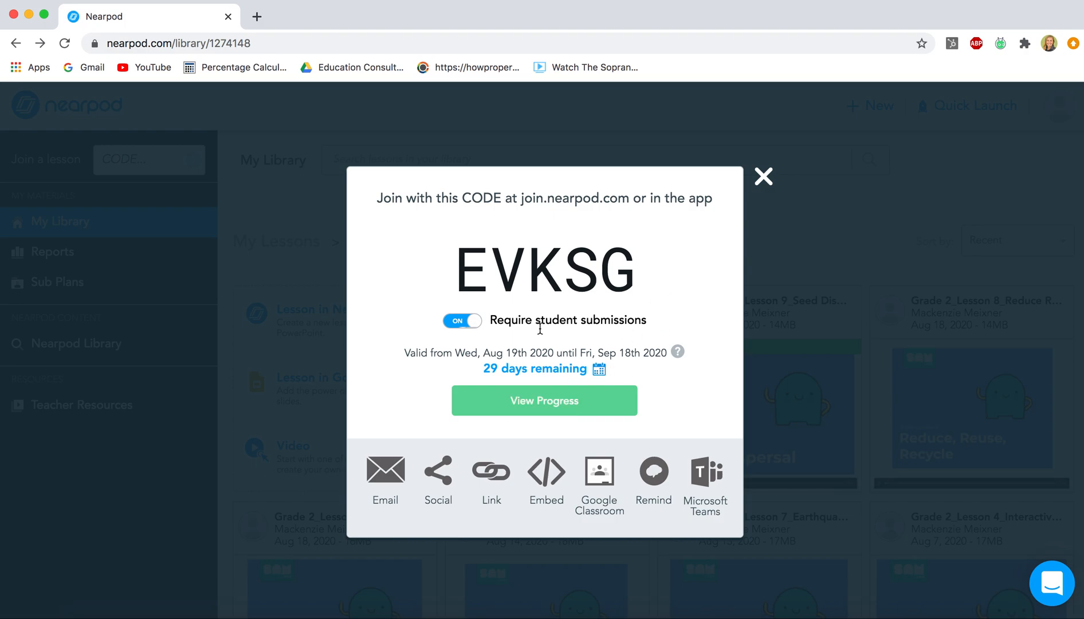
{"action": "mouse_move", "coordinate": [377, 533]}
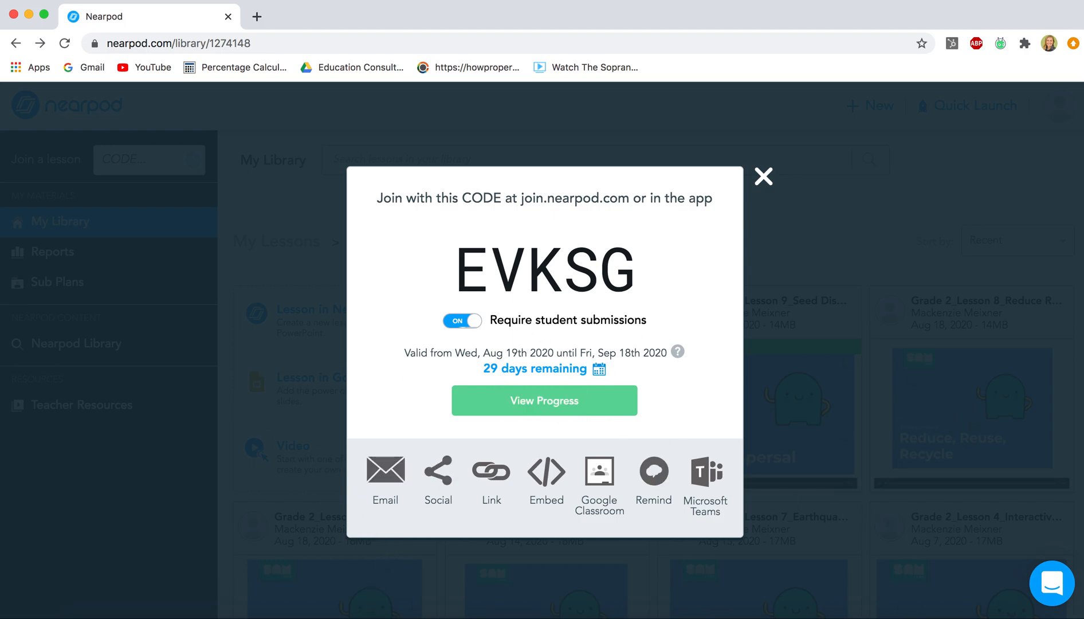
{"action": "mouse_move", "coordinate": [652, 474]}
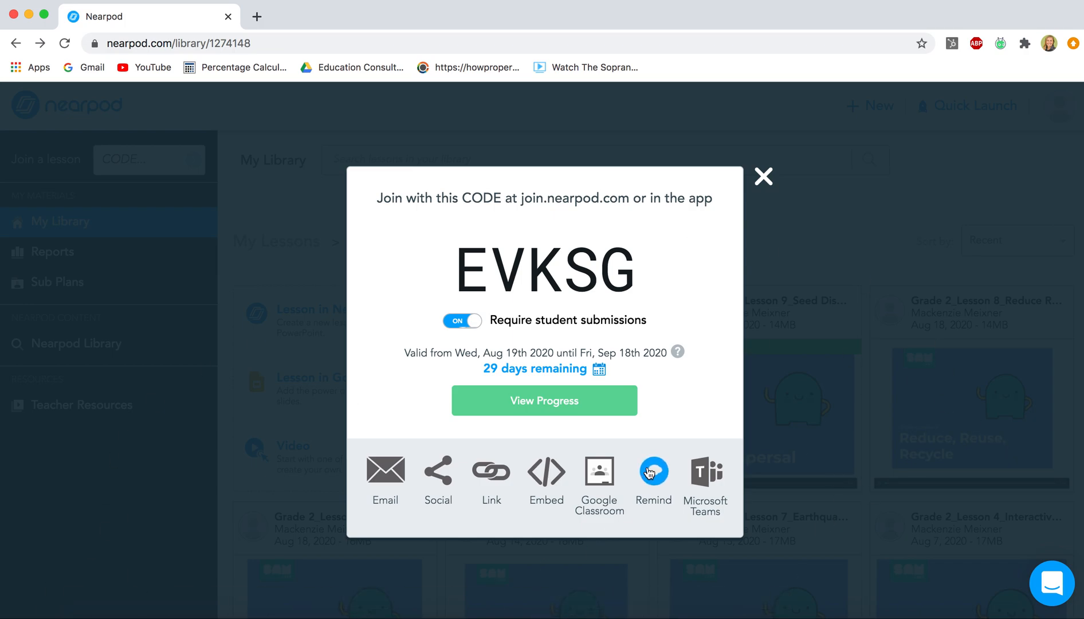
{"action": "mouse_move", "coordinate": [599, 471]}
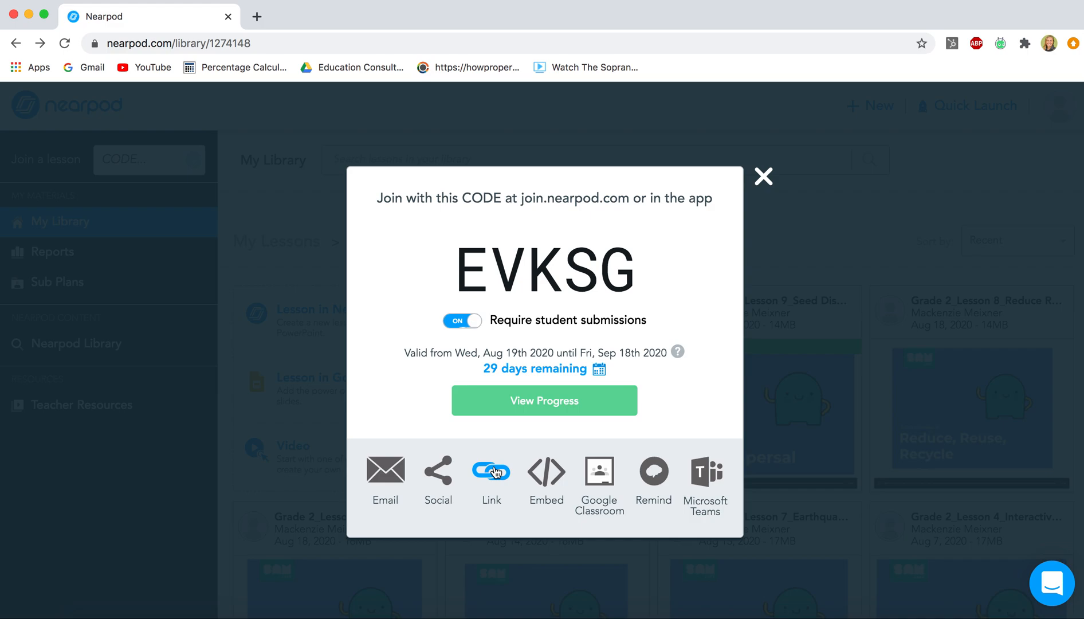
{"action": "mouse_move", "coordinate": [386, 493]}
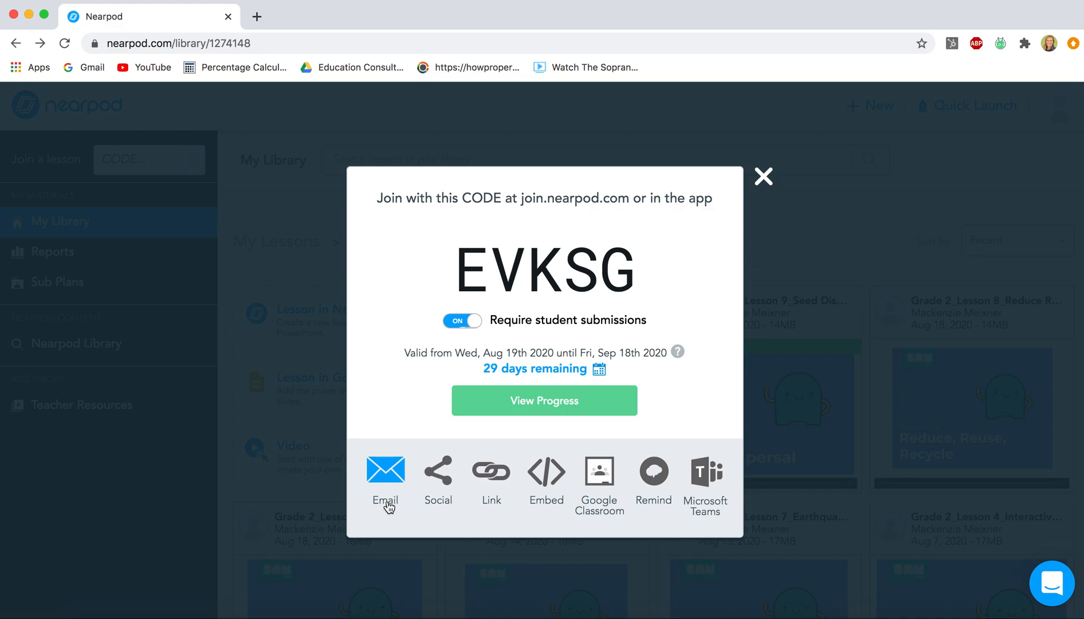
{"action": "mouse_move", "coordinate": [387, 481]}
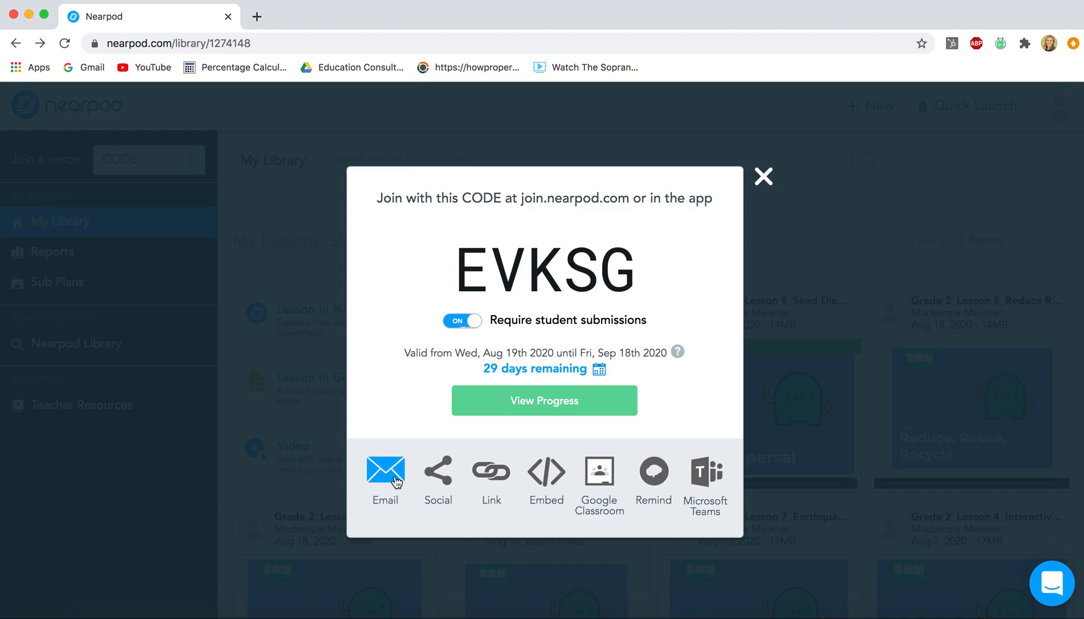
{"action": "mouse_move", "coordinate": [773, 210]}
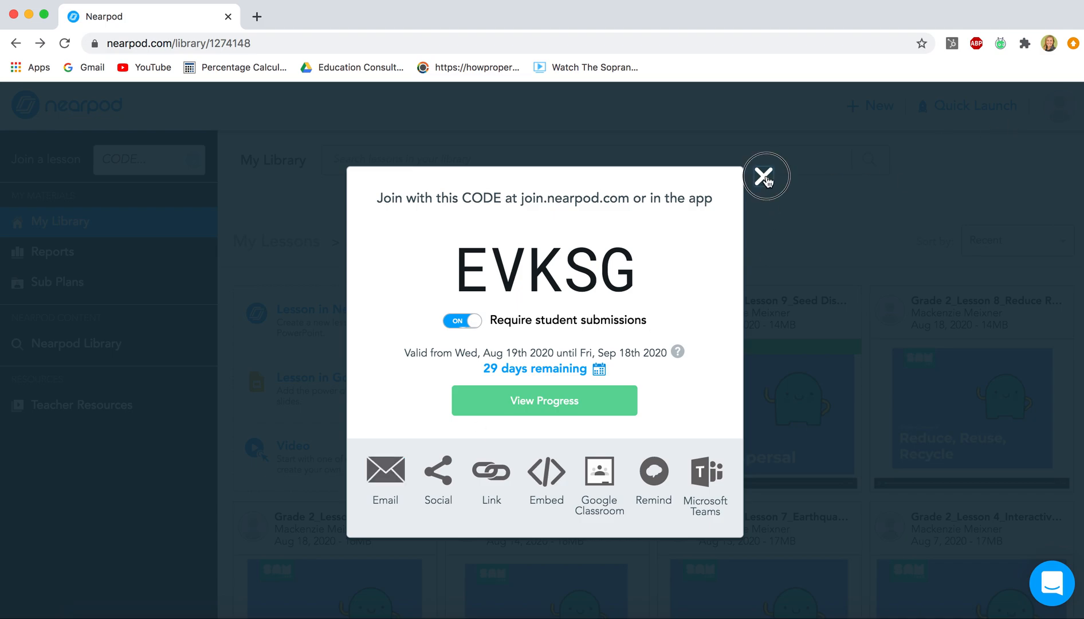
Close the EVKSG join-code window to show the Grade 2 lessons folder.
{"action": "left_click", "coordinate": [767, 174]}
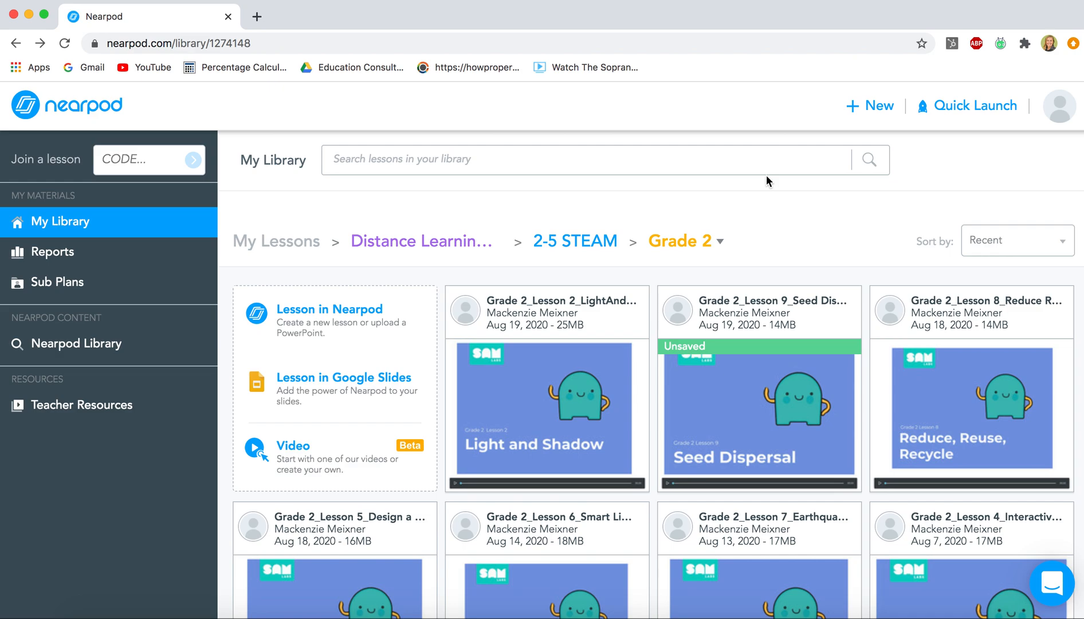
{"action": "mouse_move", "coordinate": [53, 113]}
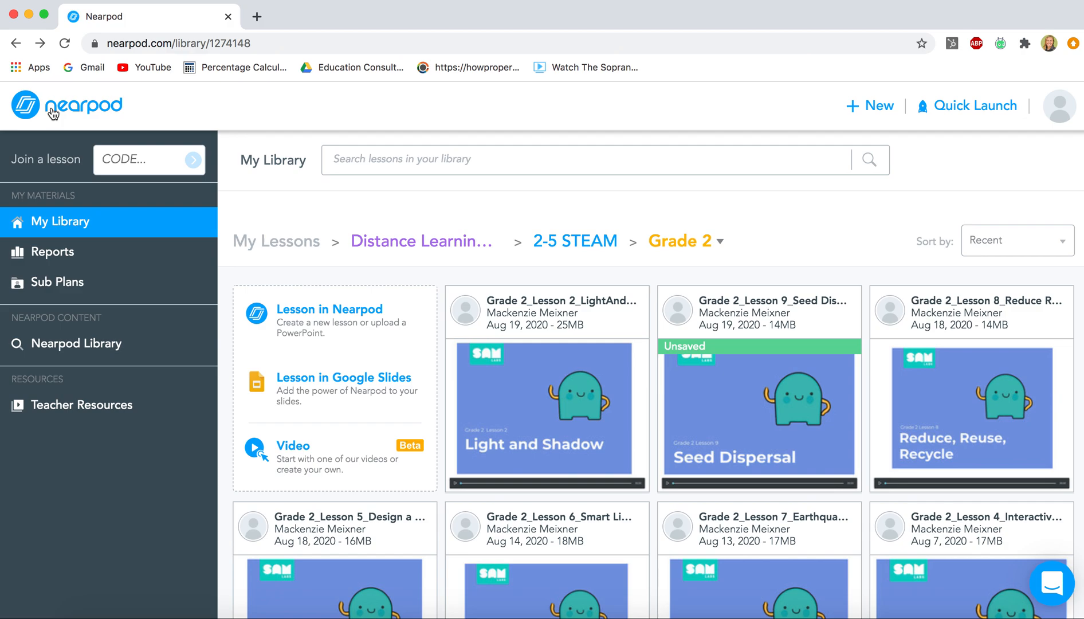